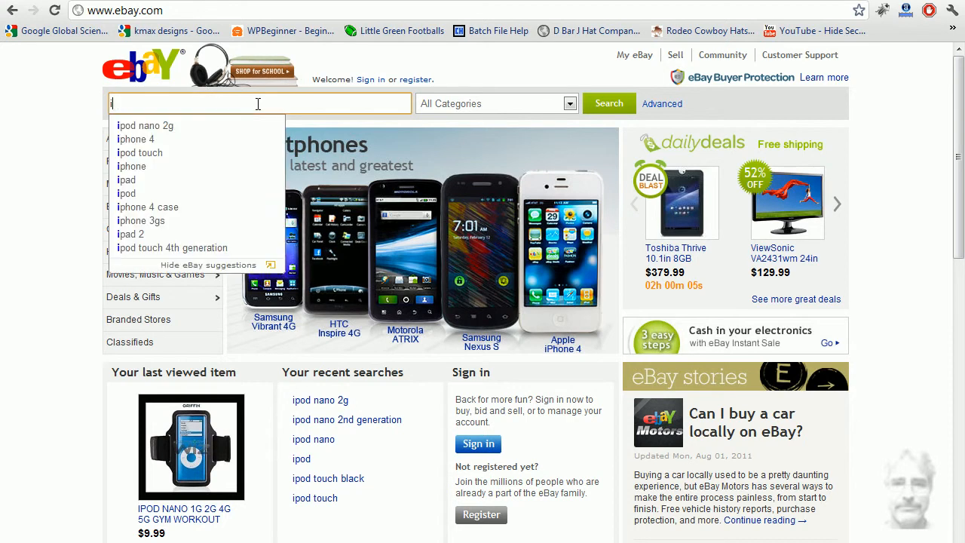
Search all categories for 'ipod' and highlight the 249,305 results count.
text(ipod)
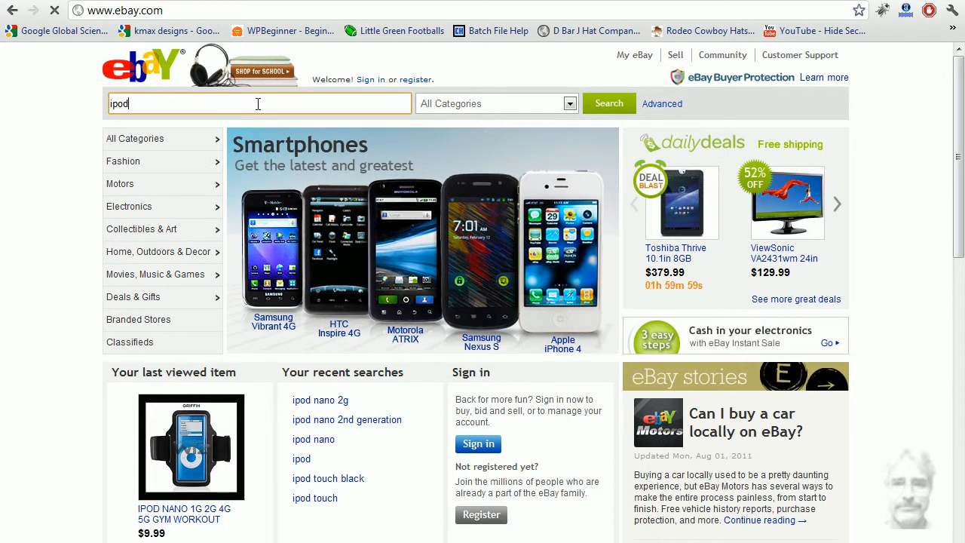
click(609, 103)
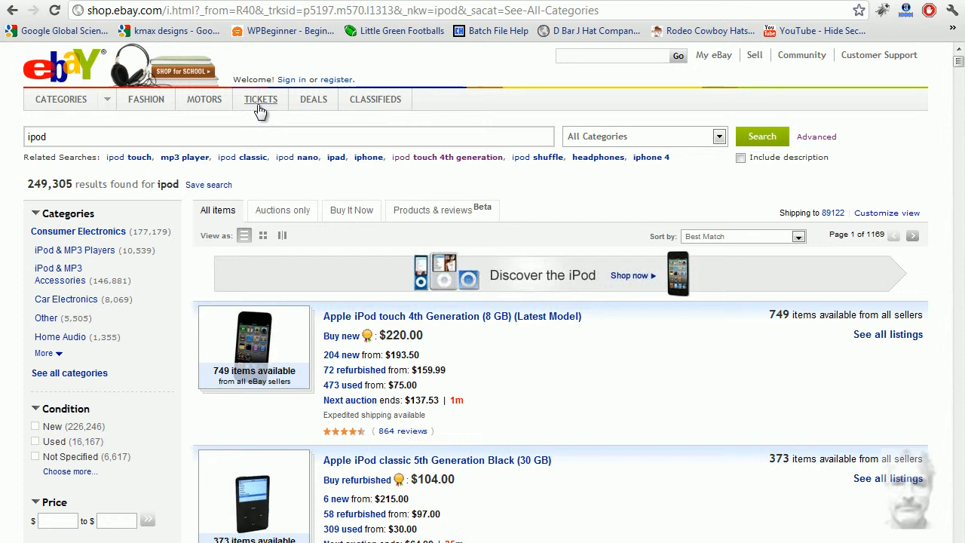
mouse_move(66, 172)
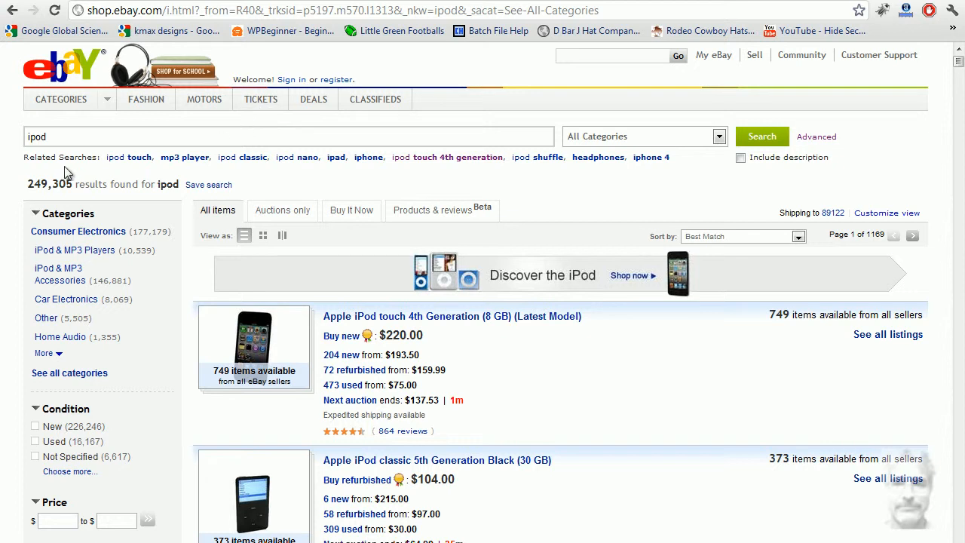
mouse_move(29, 186)
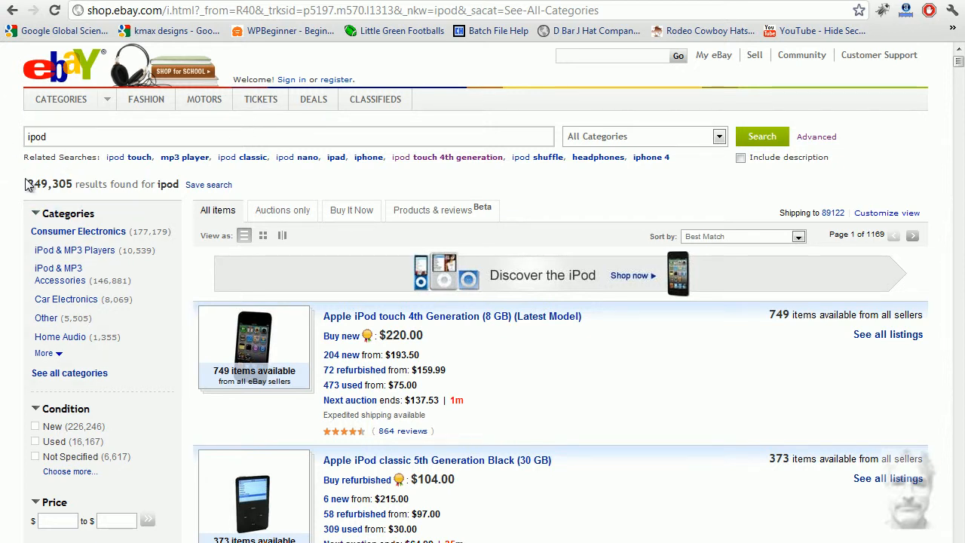
double_click(48, 184)
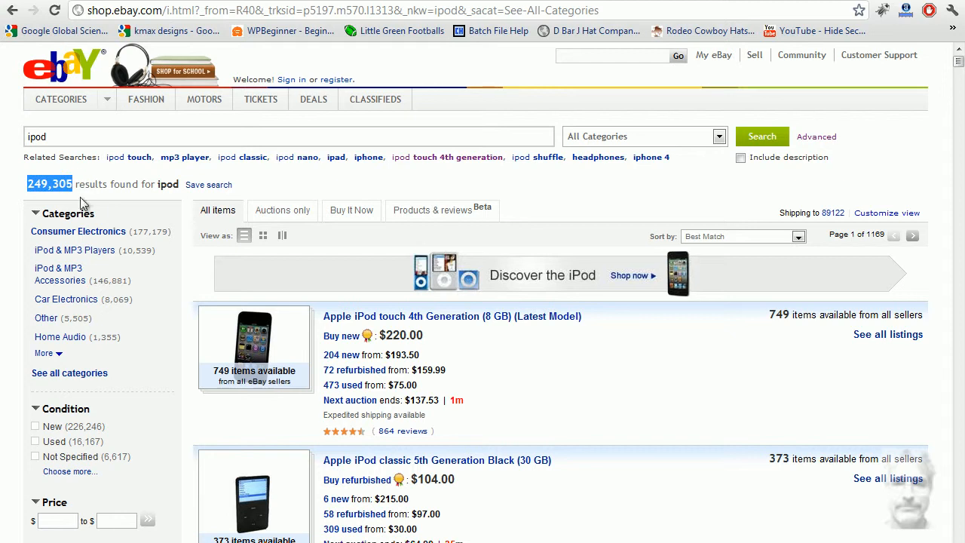
mouse_move(81, 184)
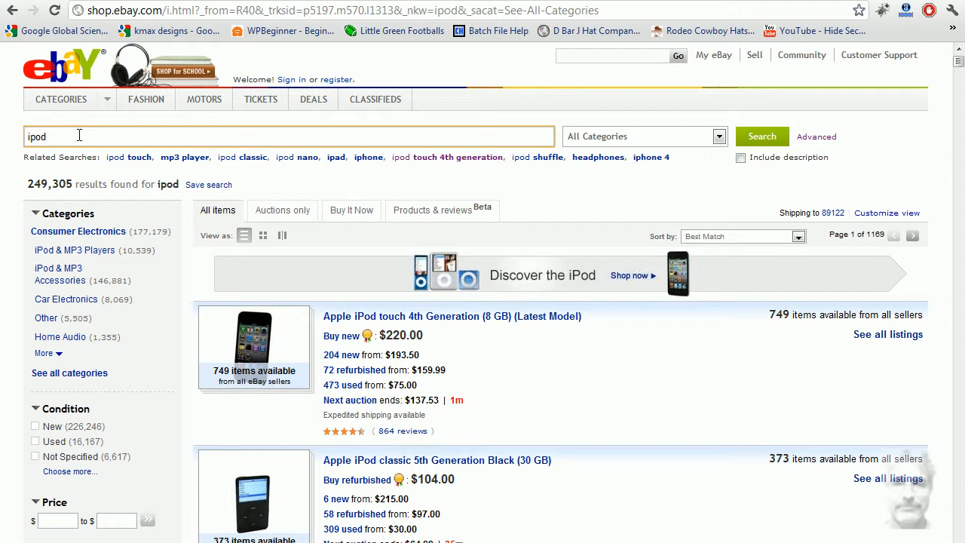
Refine the query to 'ipod touch' and run it, returning 119,468 listings.
text(to)
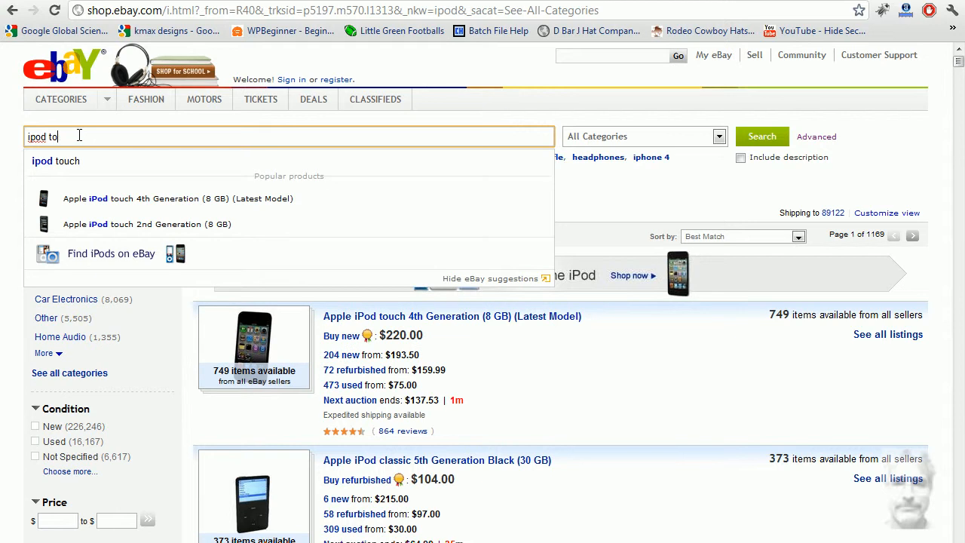
text(uch)
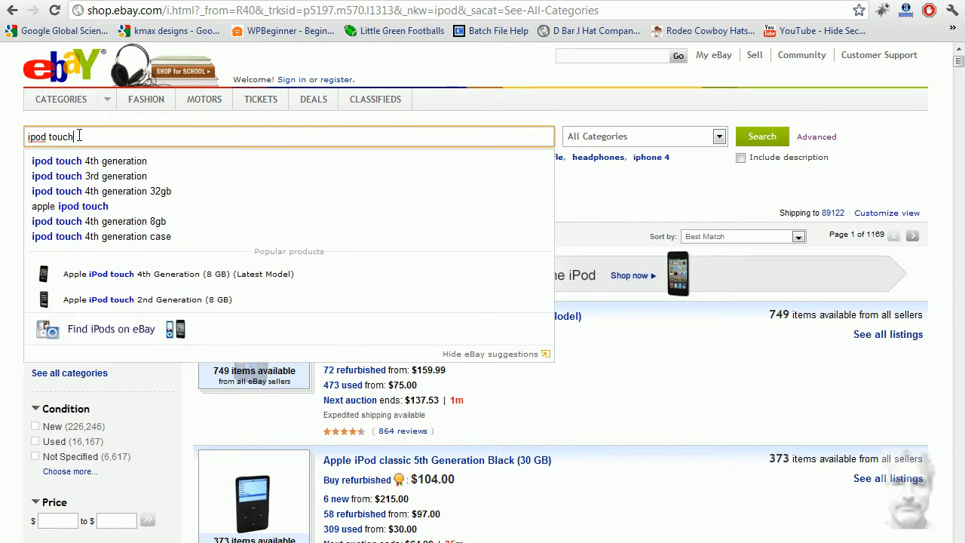
mouse_move(763, 135)
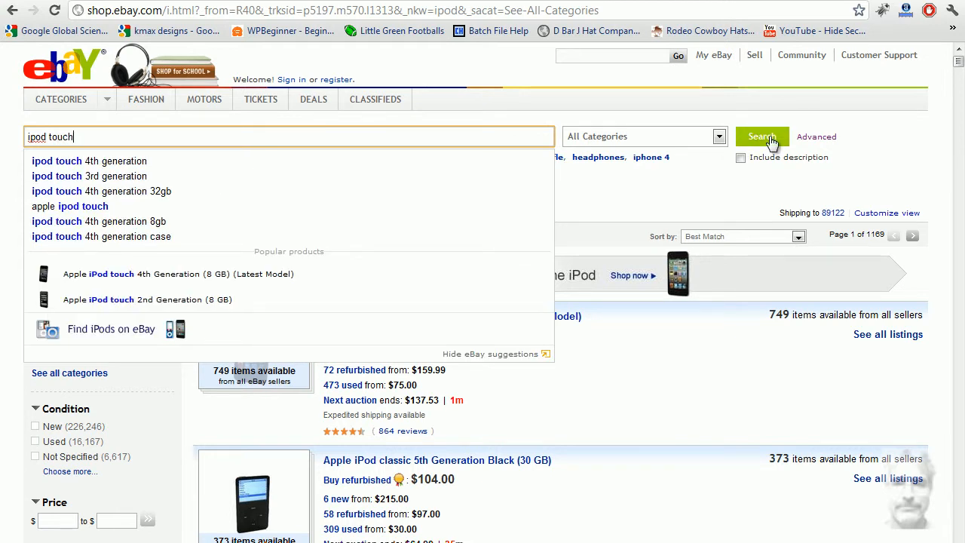
click(761, 136)
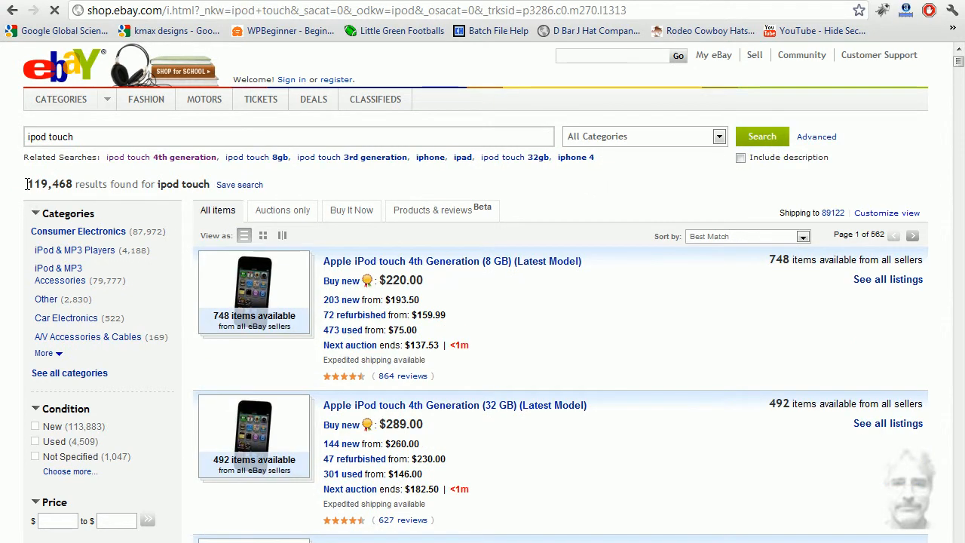
double_click(48, 184)
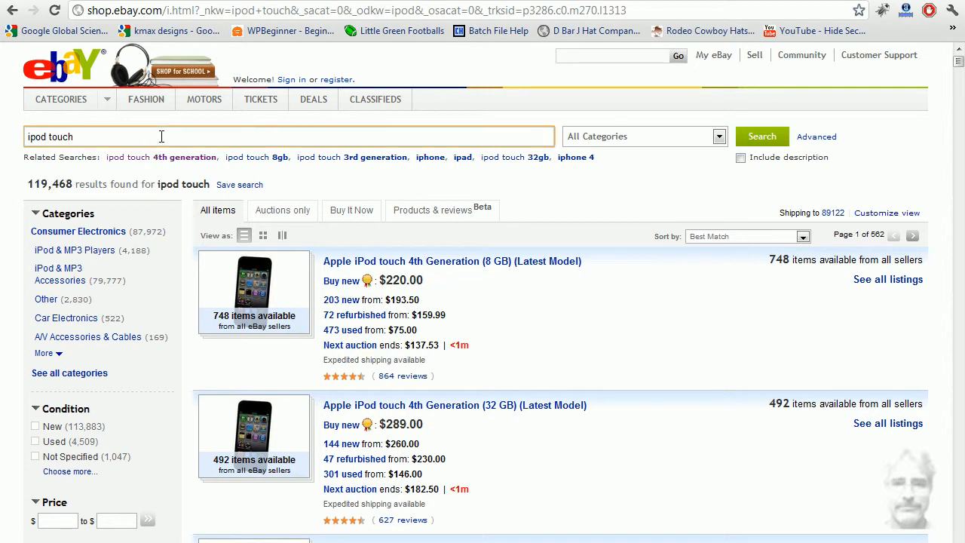
click(160, 136)
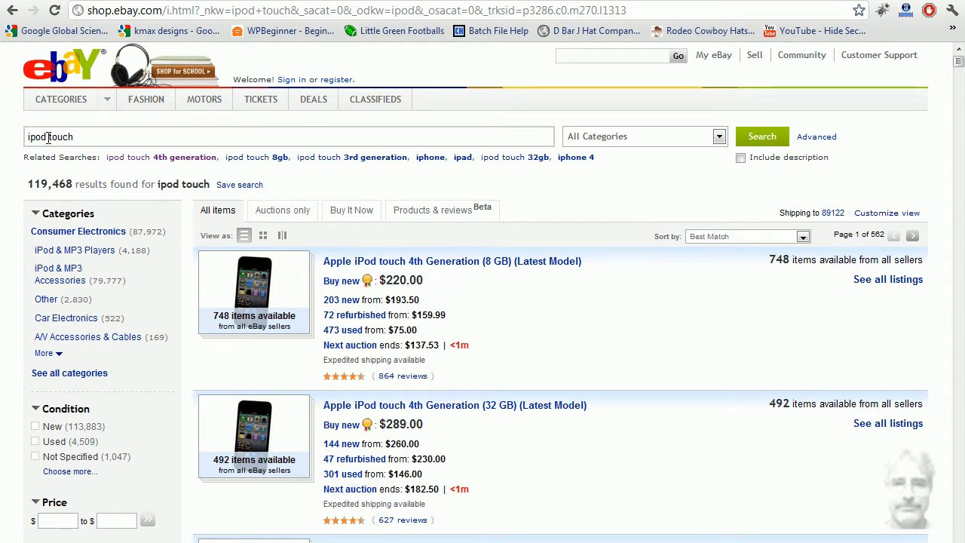
mouse_move(612, 298)
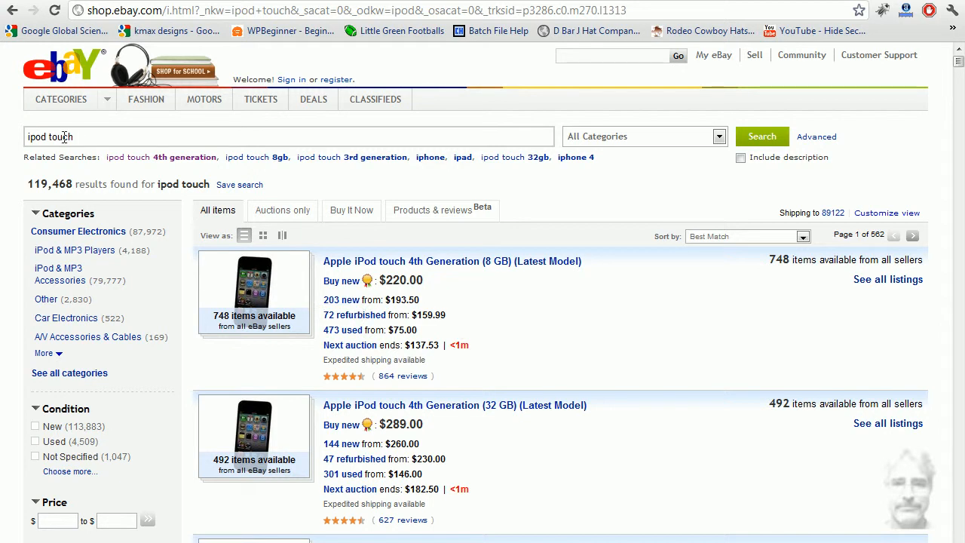
double_click(57, 136)
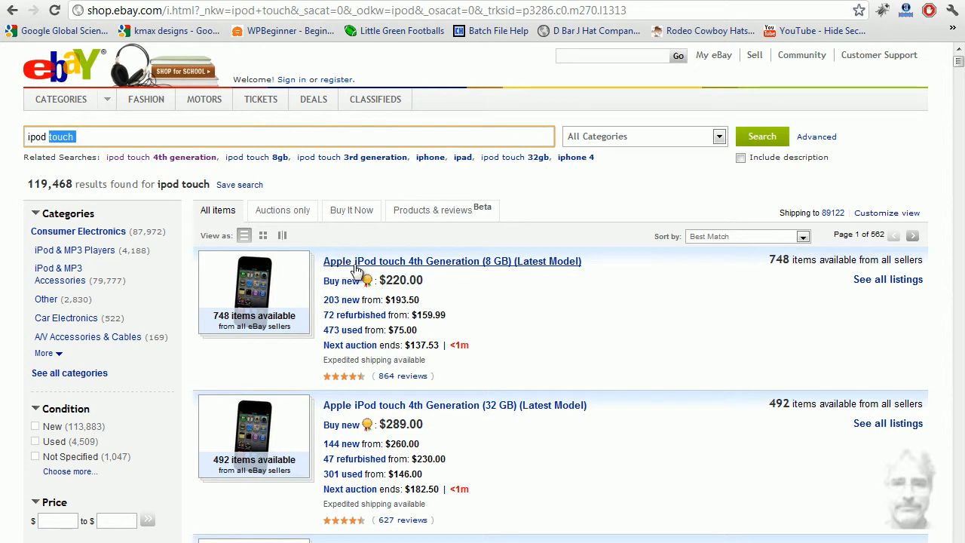
mouse_move(507, 268)
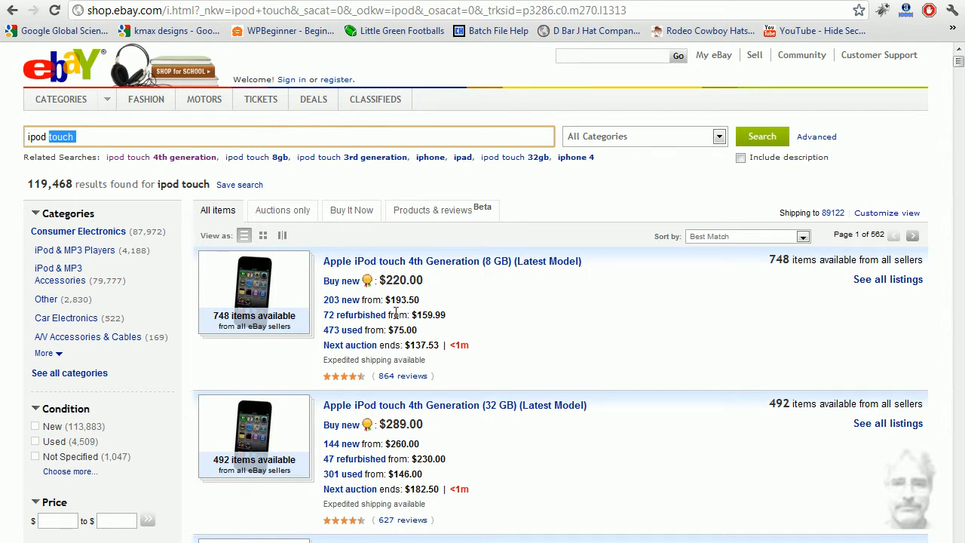
mouse_move(850, 118)
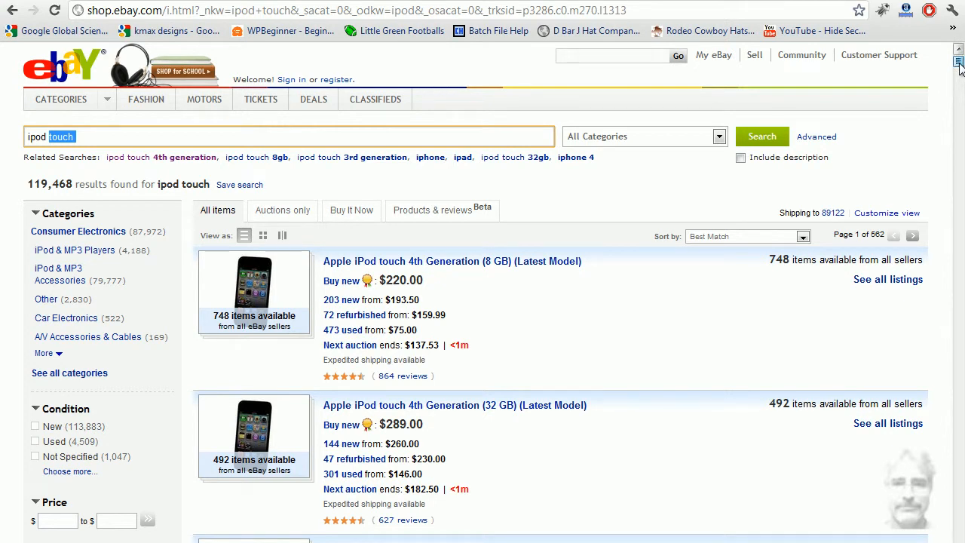
scroll(down, 3)
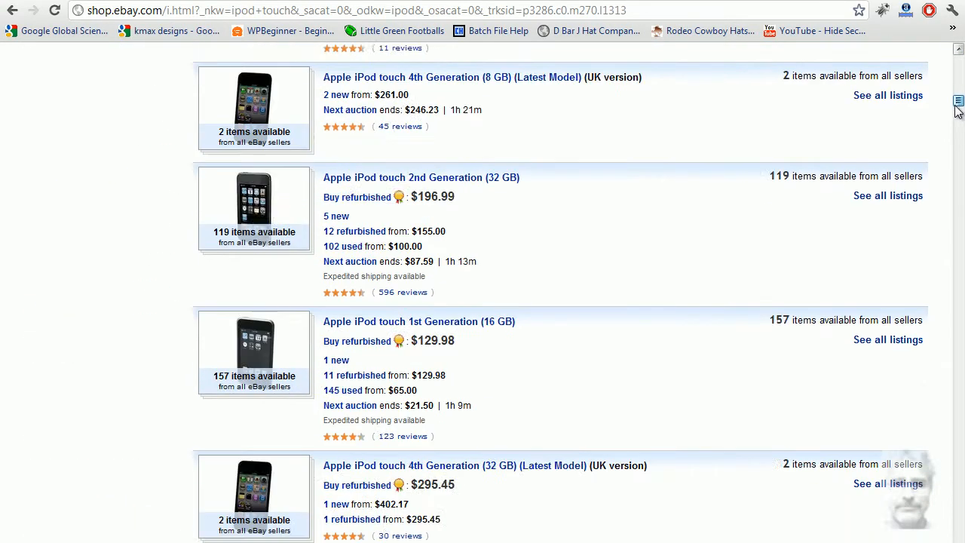
scroll(down, 3)
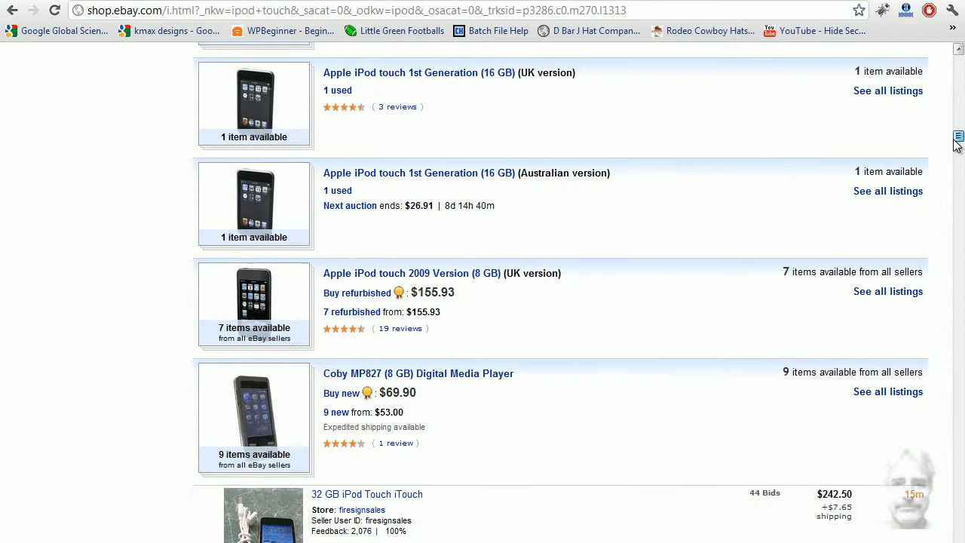
scroll(down, 3)
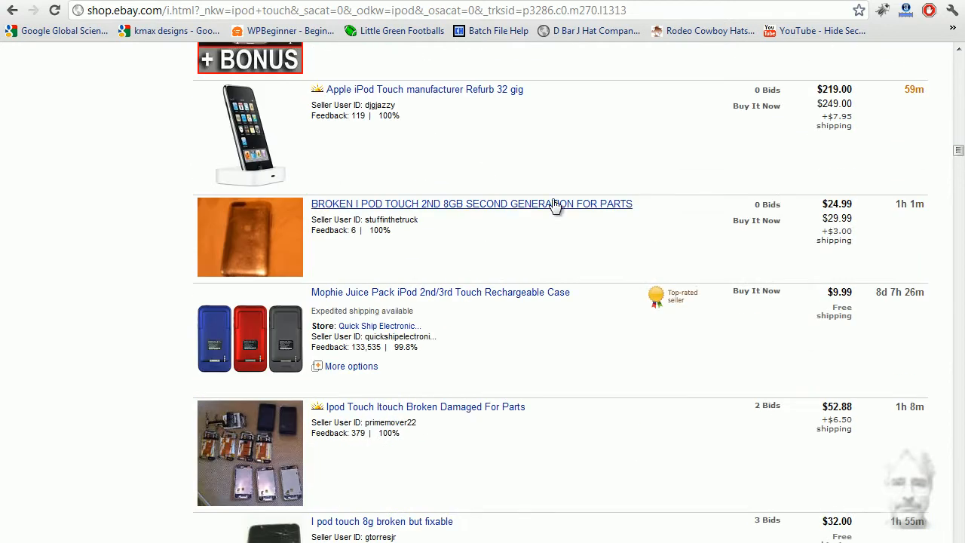
mouse_move(461, 253)
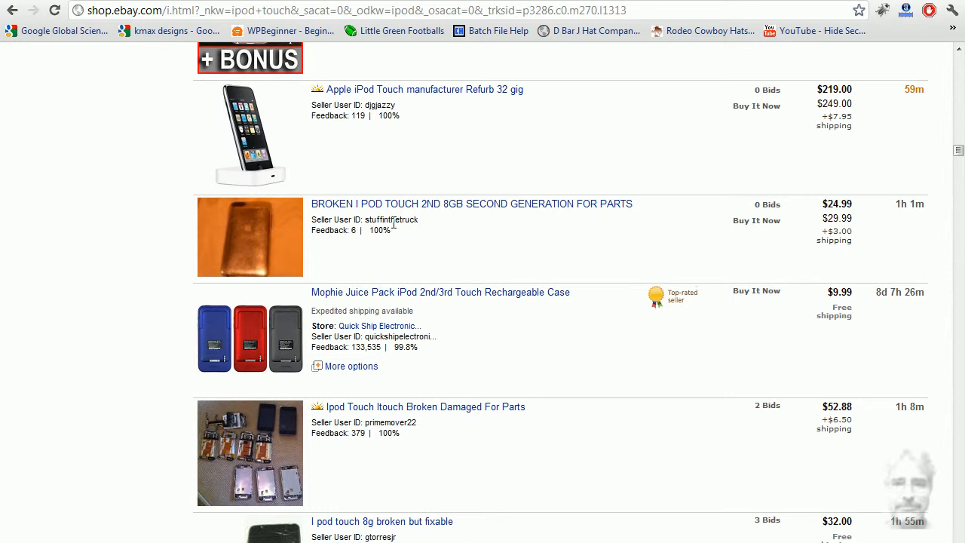
mouse_move(468, 299)
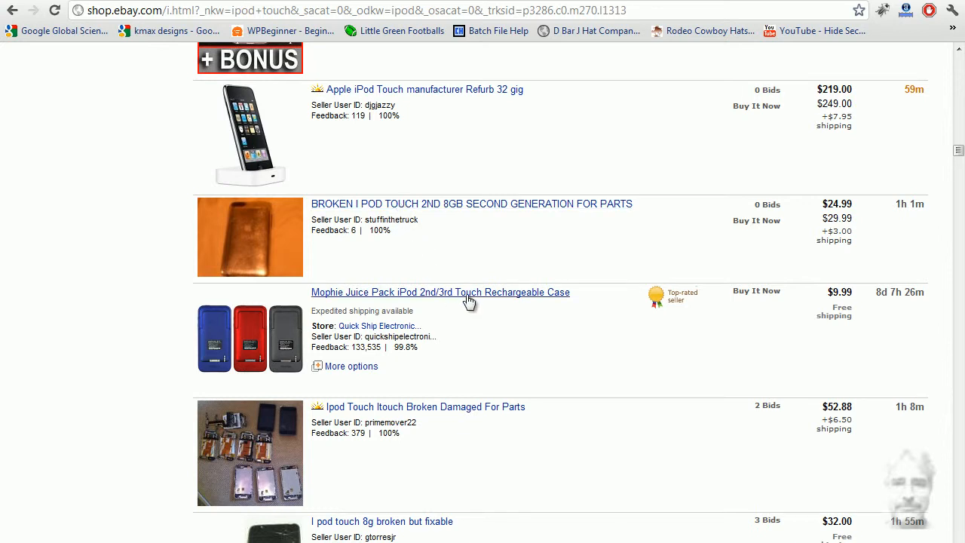
mouse_move(611, 391)
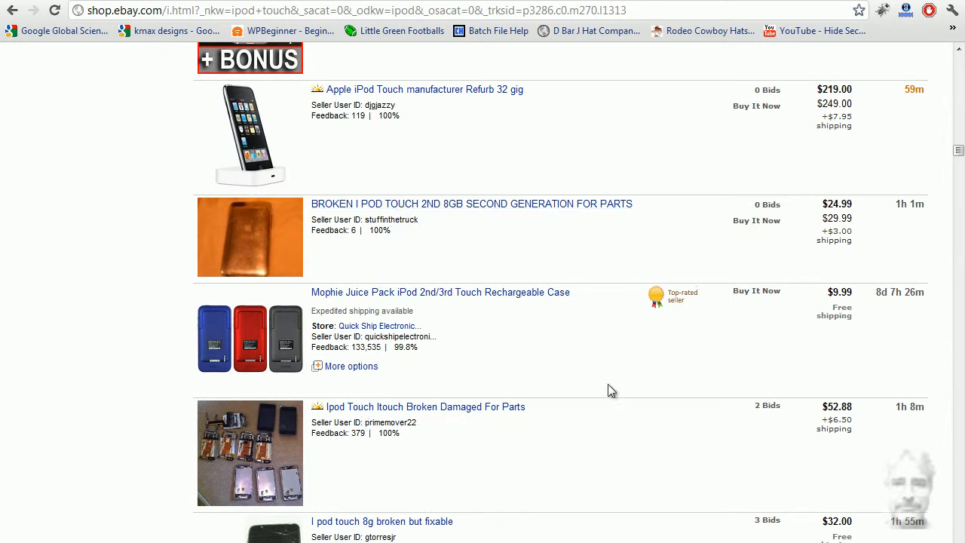
mouse_move(617, 386)
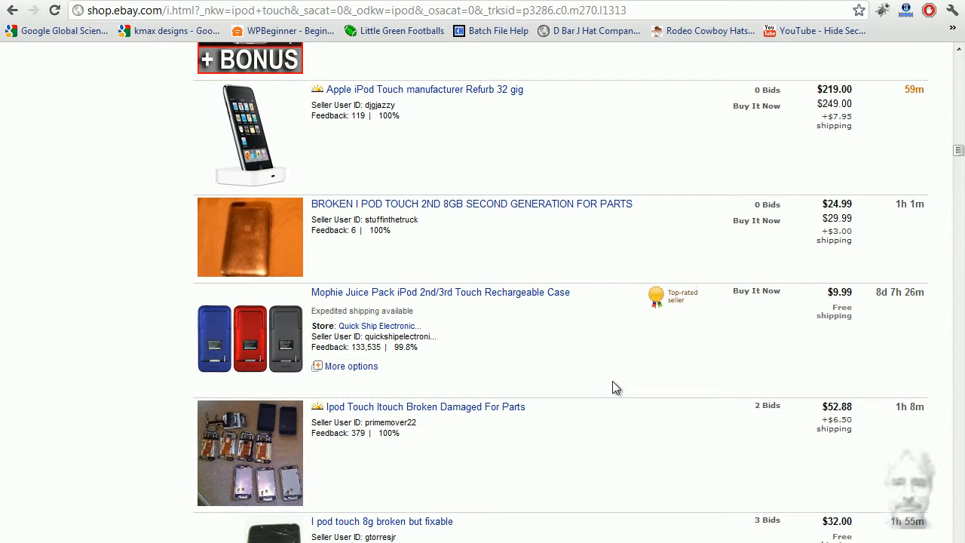
mouse_move(617, 400)
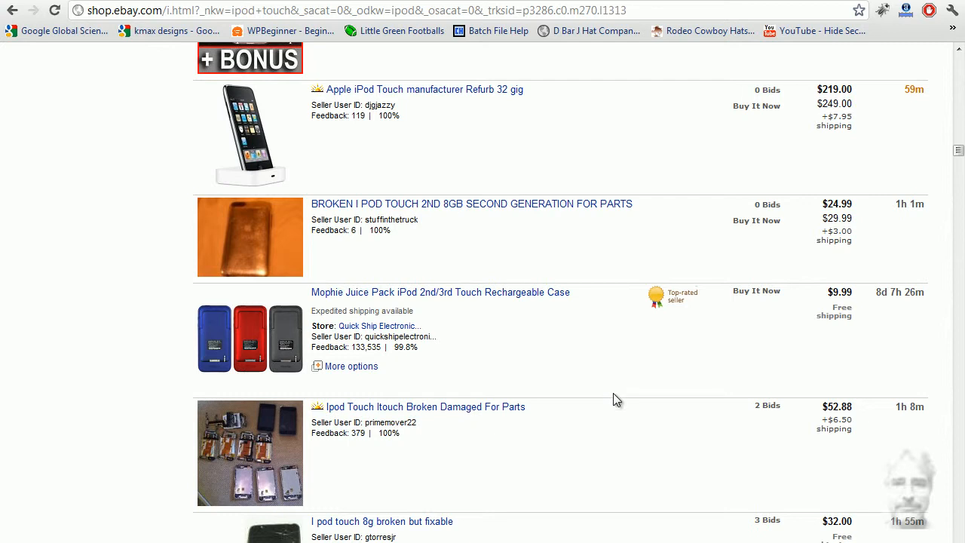
mouse_move(445, 410)
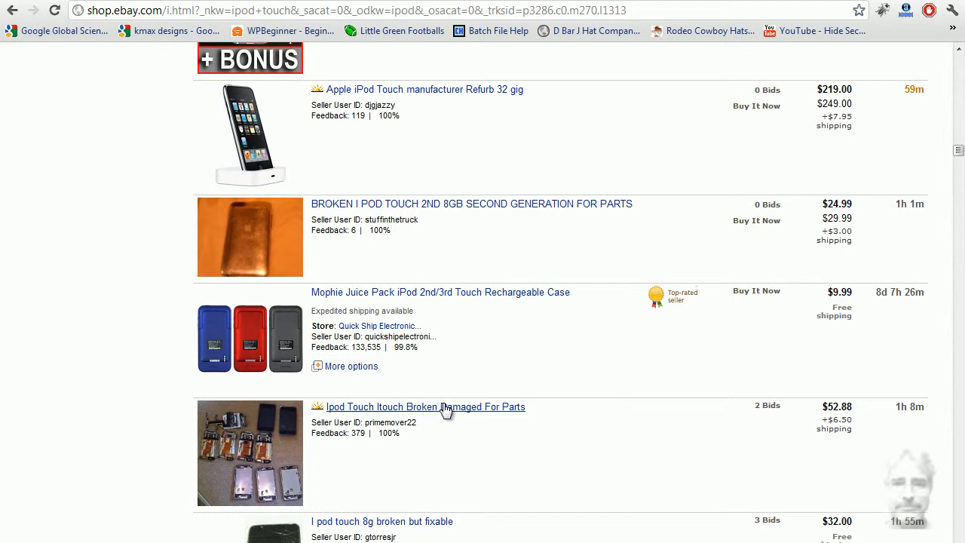
mouse_move(456, 413)
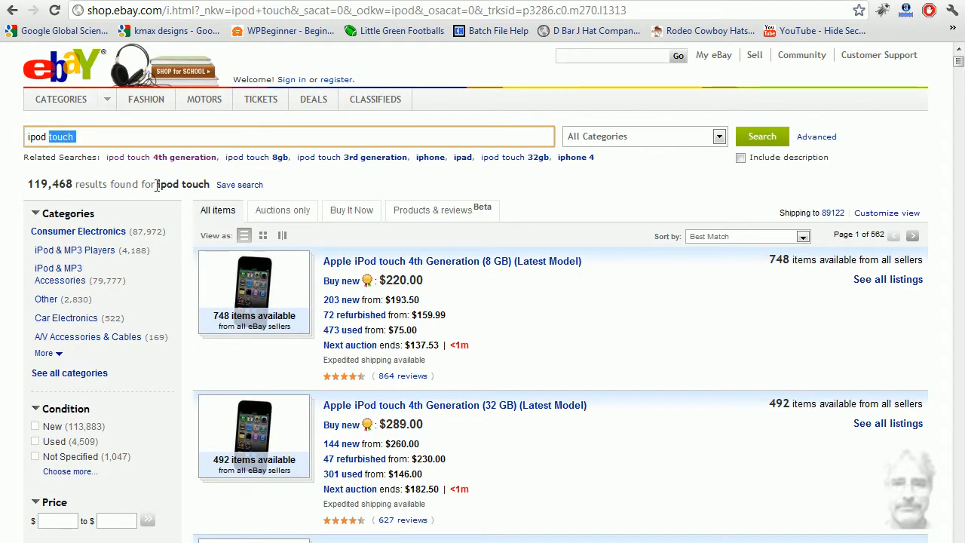
Replace the query with 'ipod nano 2g' and run it, returning 2,156 results.
text(ipod na)
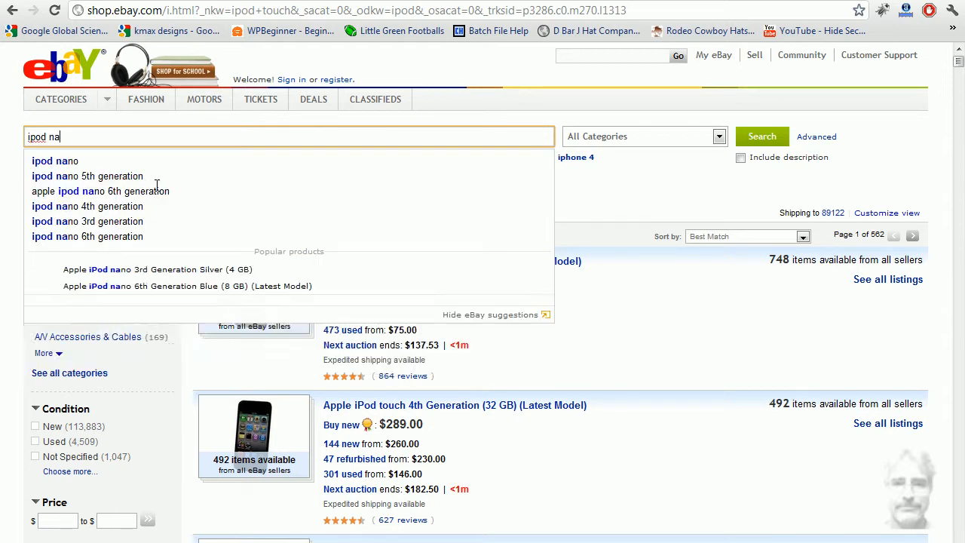
text(no)
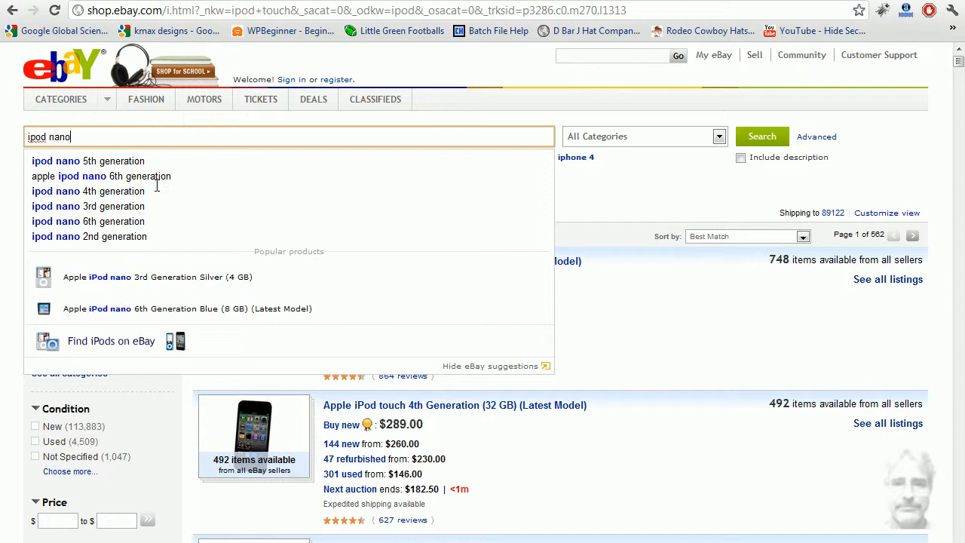
click(87, 205)
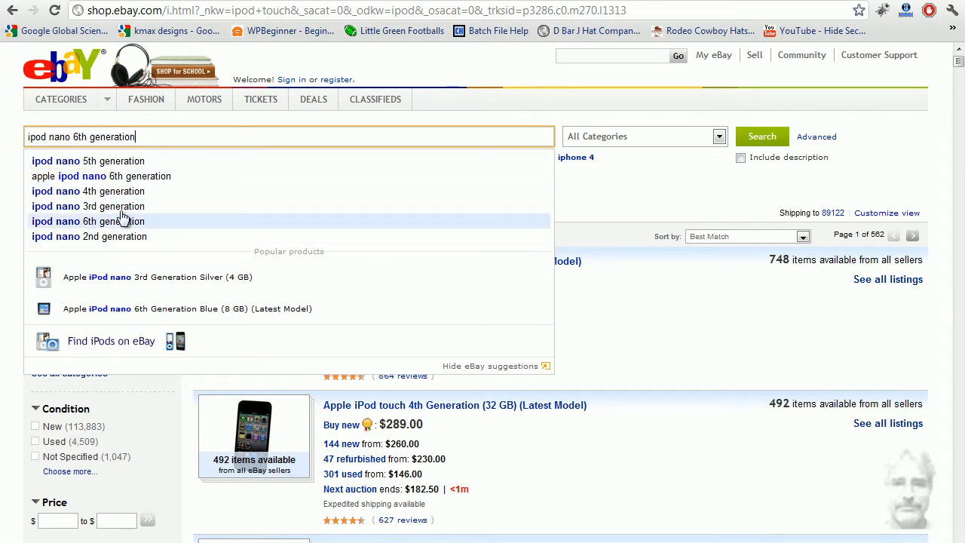
click(89, 236)
text(ipod nano 2)
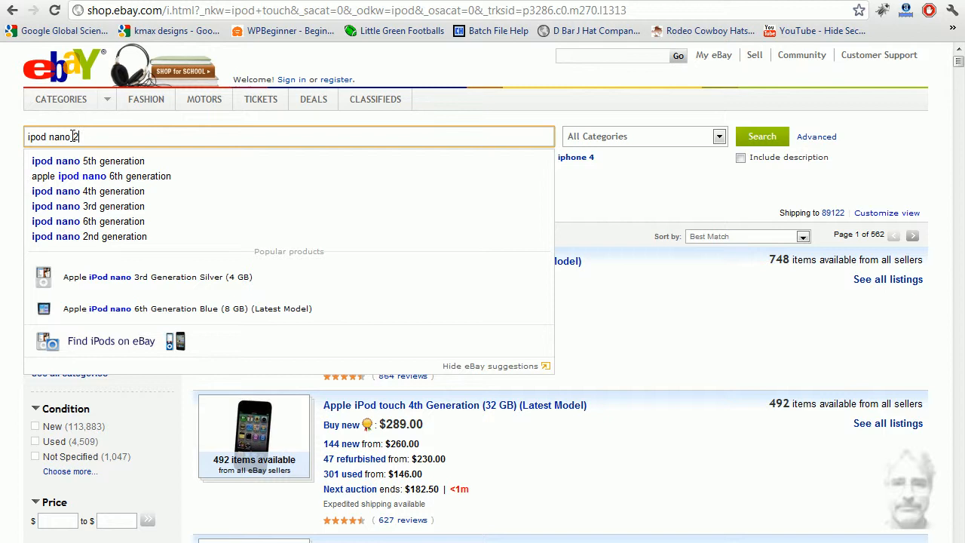
text(g)
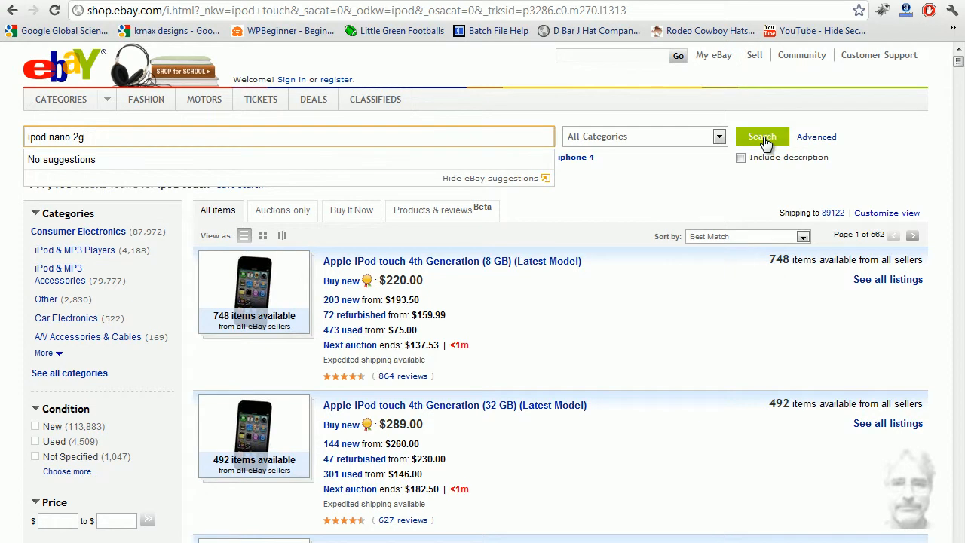
click(762, 135)
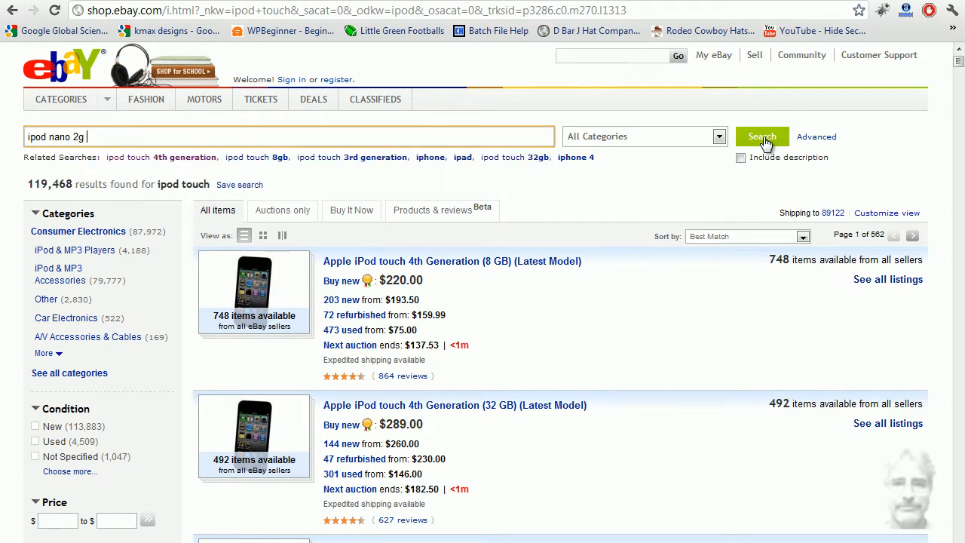
click(762, 136)
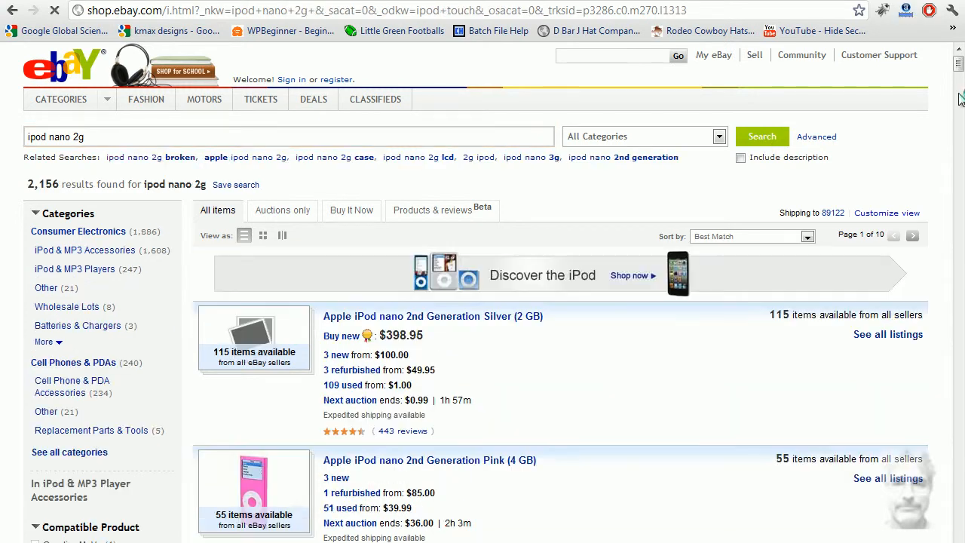
scroll(down, 3)
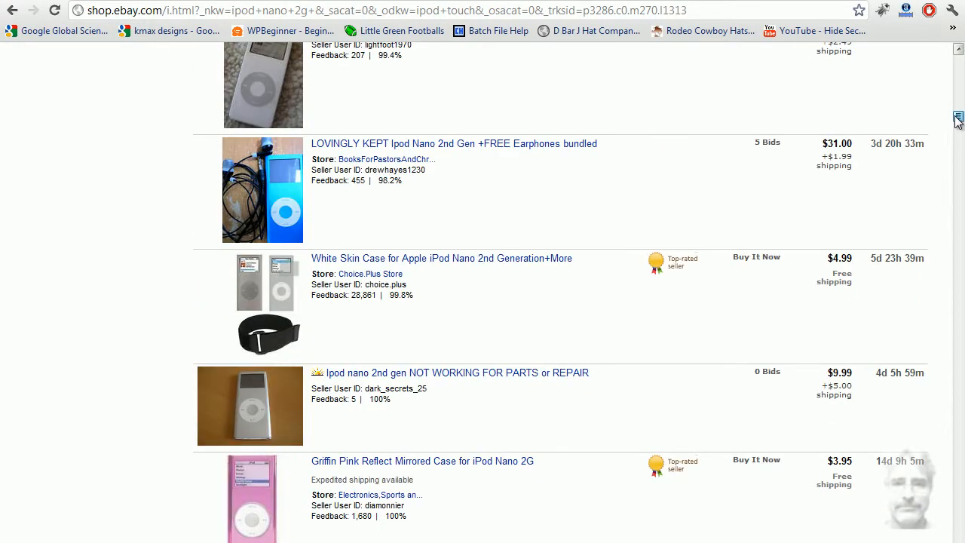
scroll(up, 3)
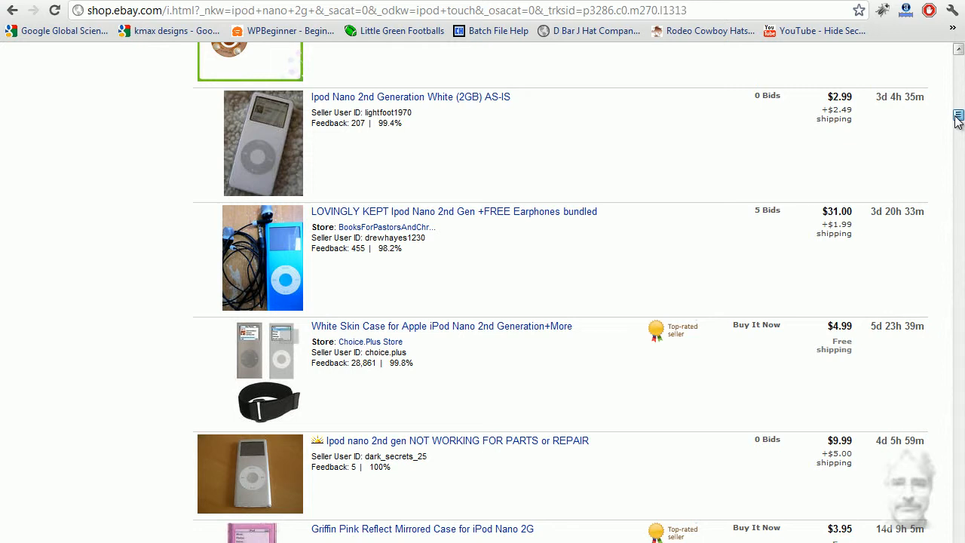
mouse_move(423, 183)
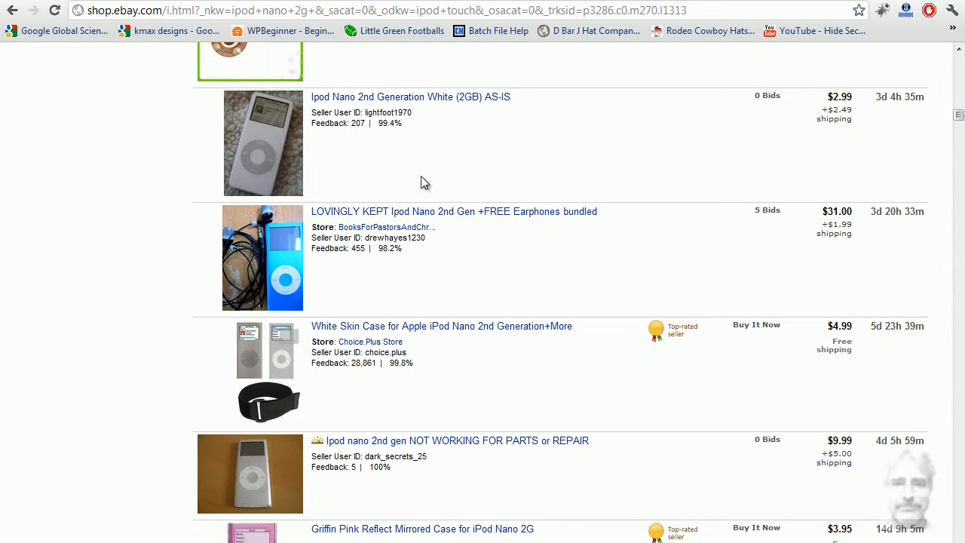
mouse_move(407, 445)
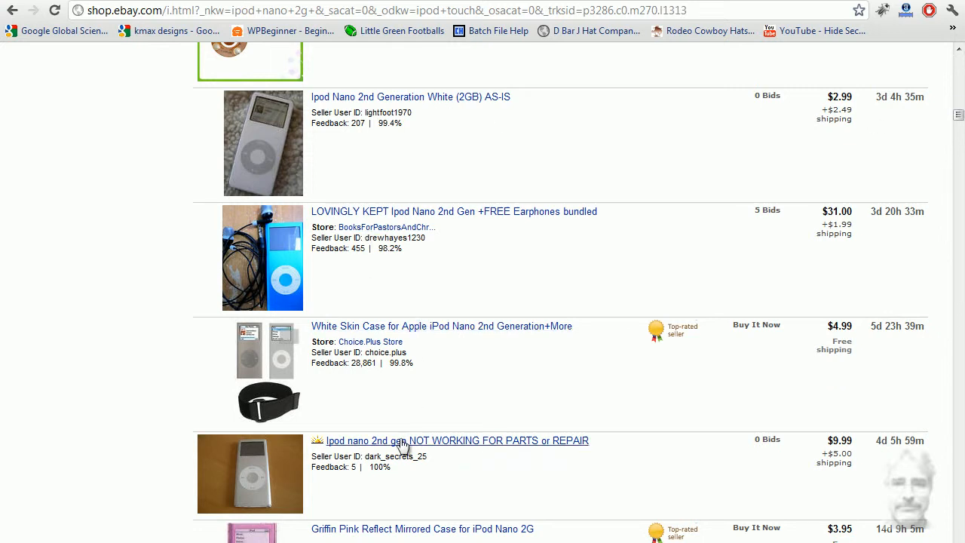
mouse_move(516, 534)
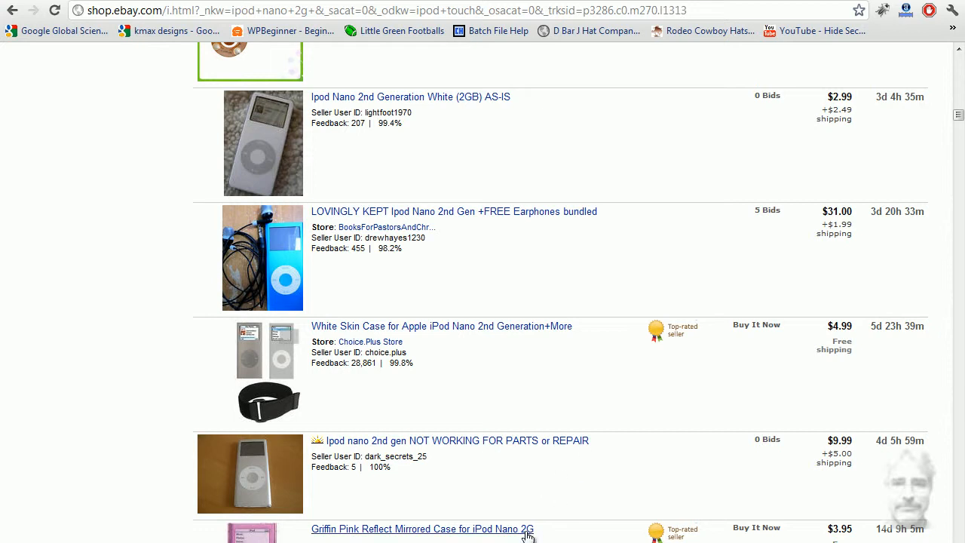
scroll(down, 3)
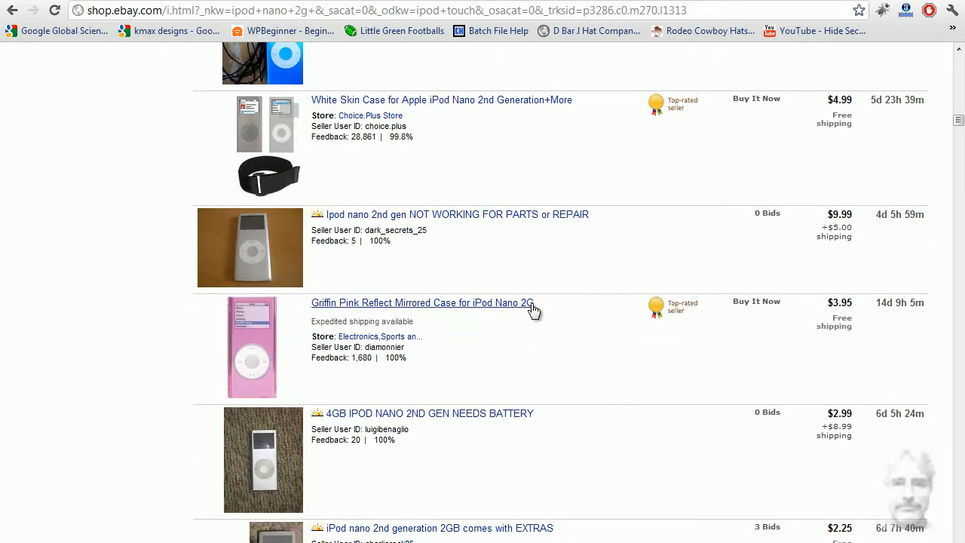
mouse_move(561, 416)
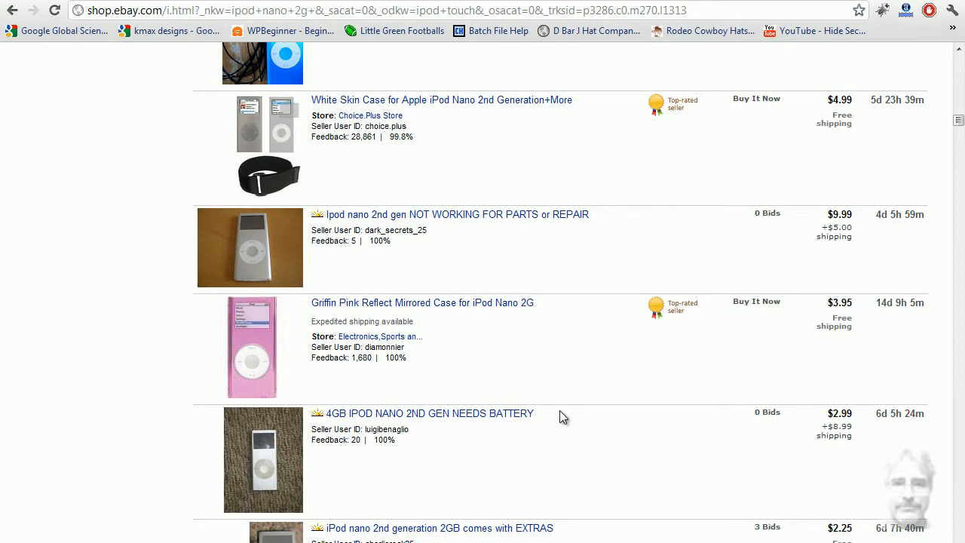
scroll(down, 3)
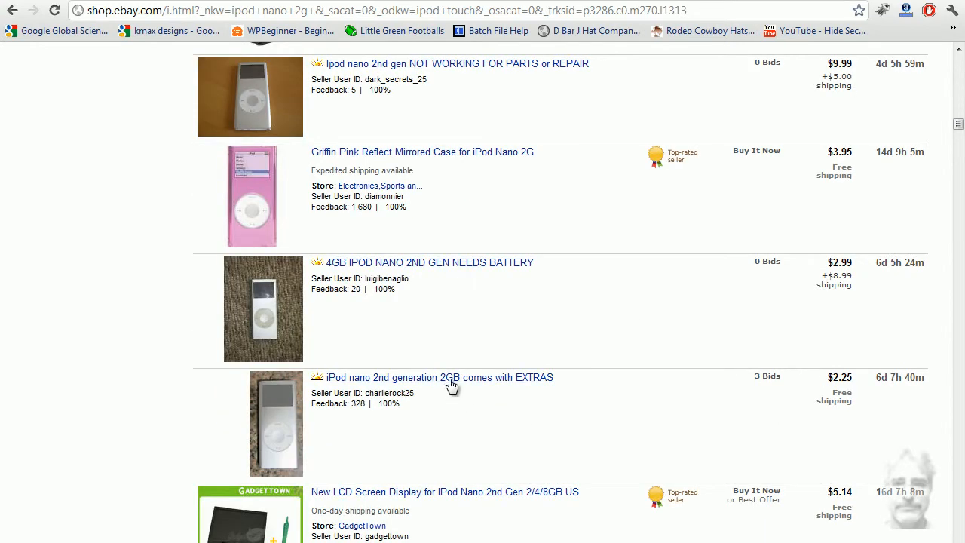
mouse_move(570, 362)
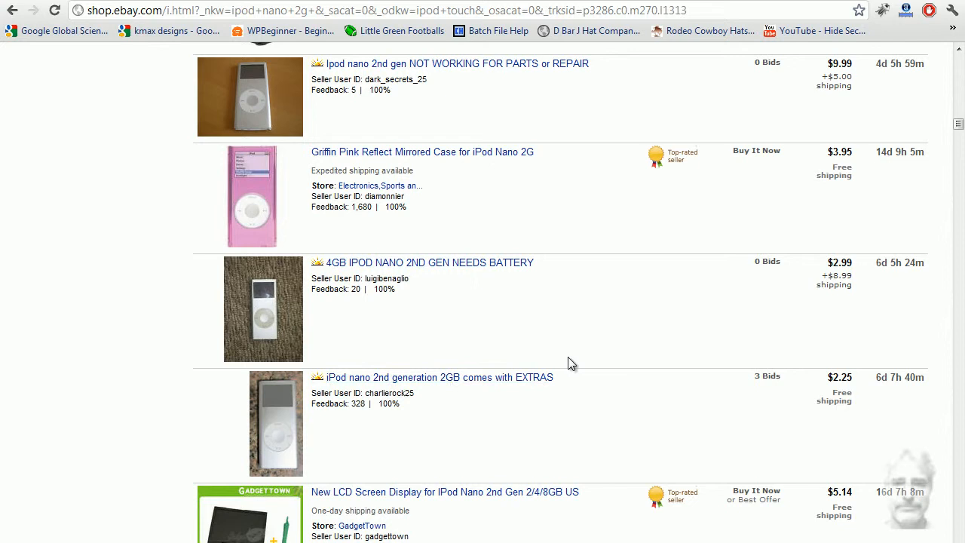
scroll(down, 3)
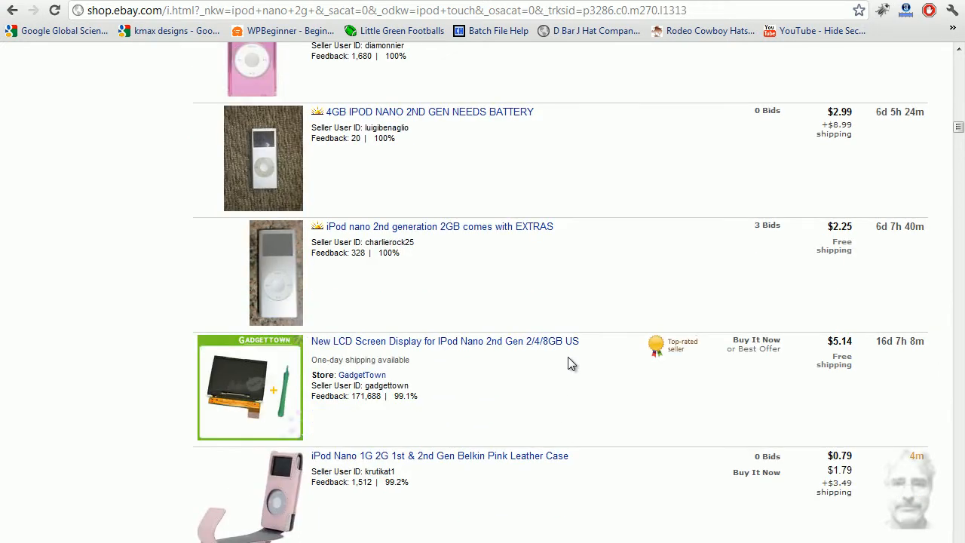
scroll(up, 3)
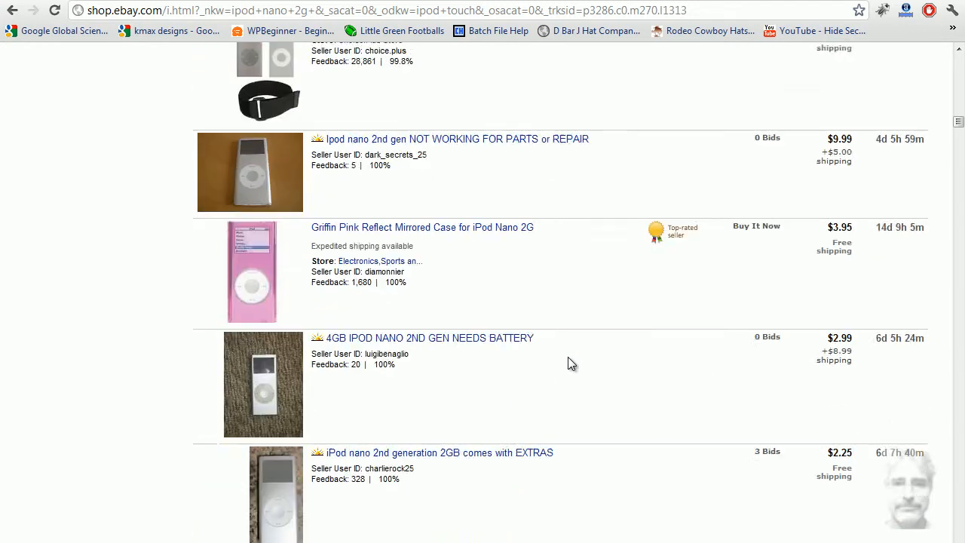
Scroll back to the top of the results to reach the search box.
scroll(up, 3)
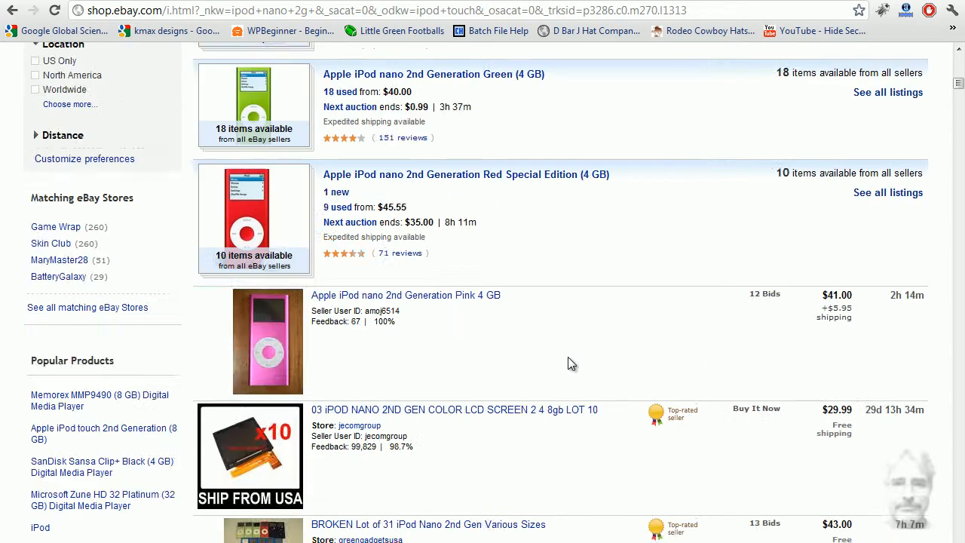
scroll(up, 3)
text(ipod nano 2)
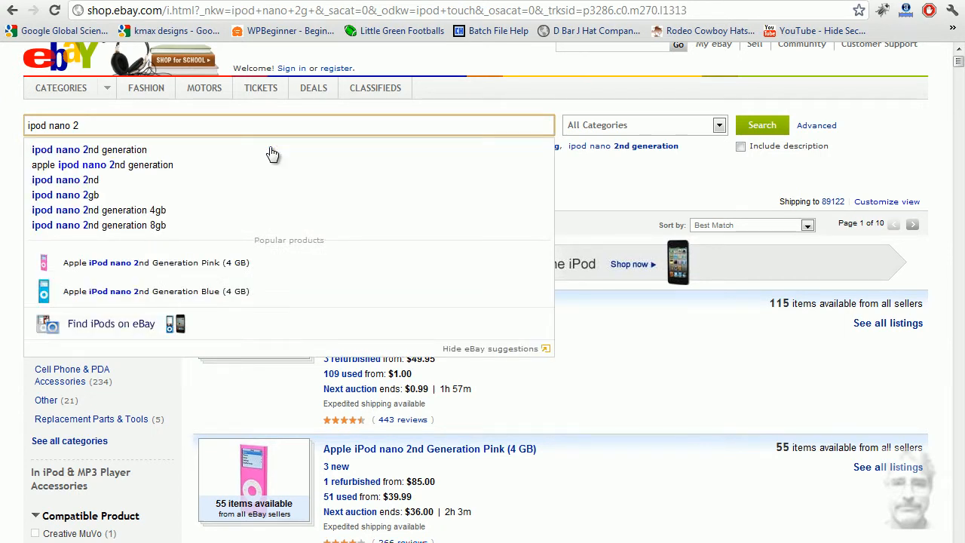
click(761, 126)
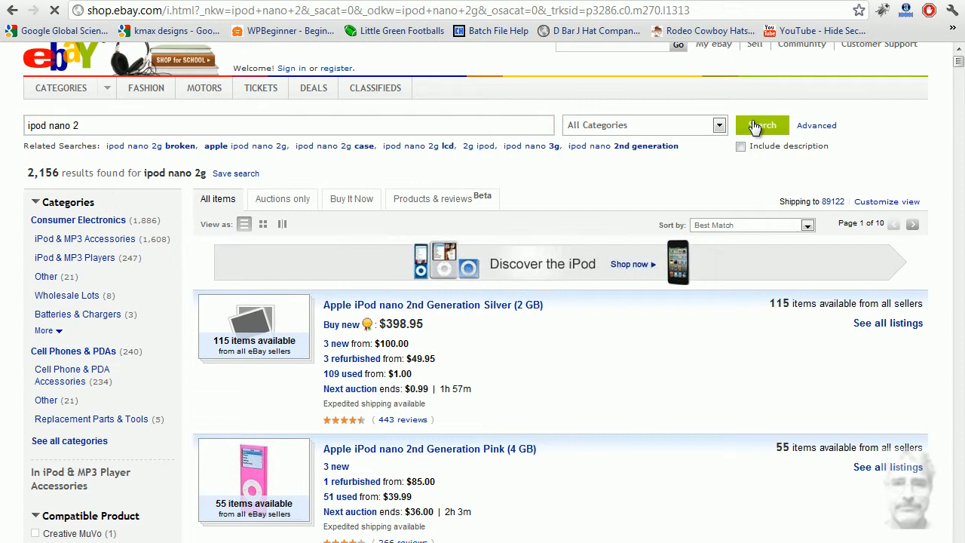
click(761, 125)
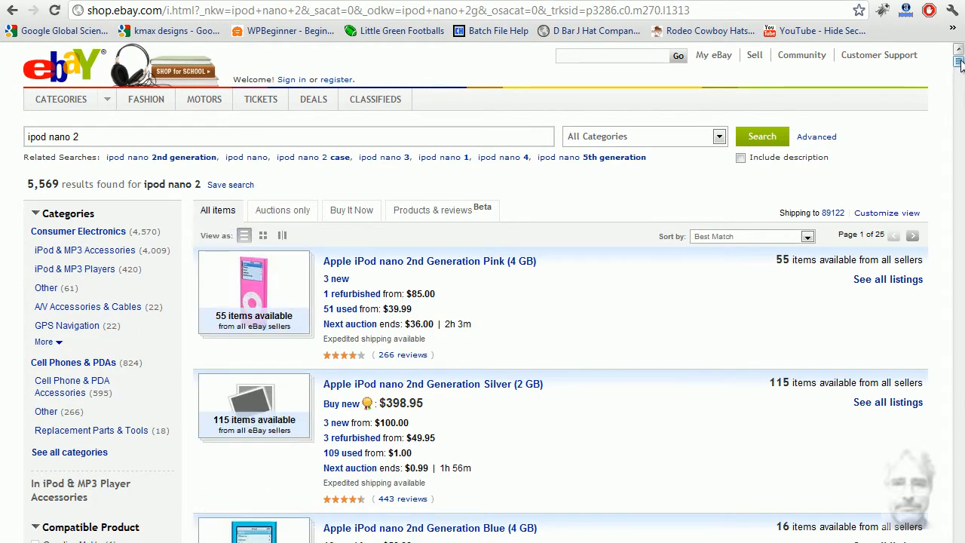
scroll(down, 3)
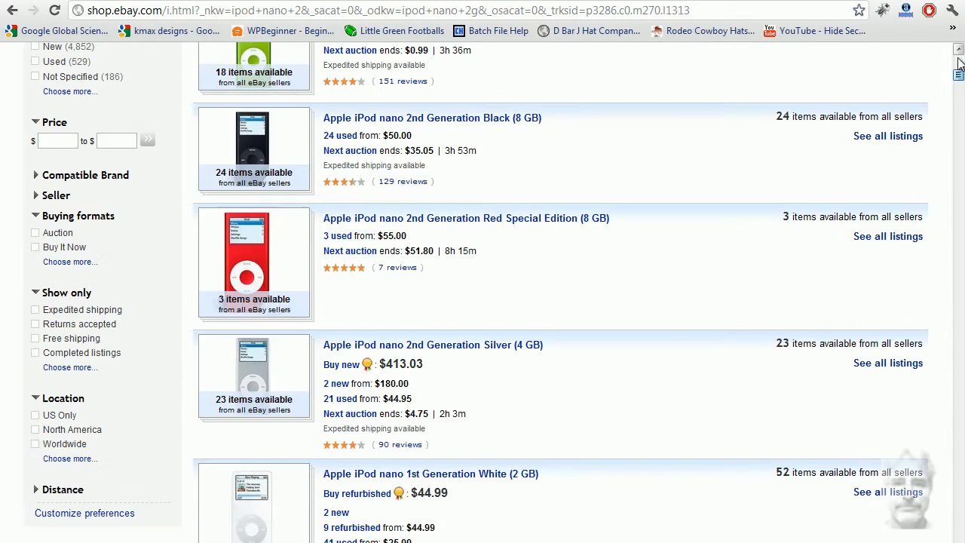
scroll(down, 3)
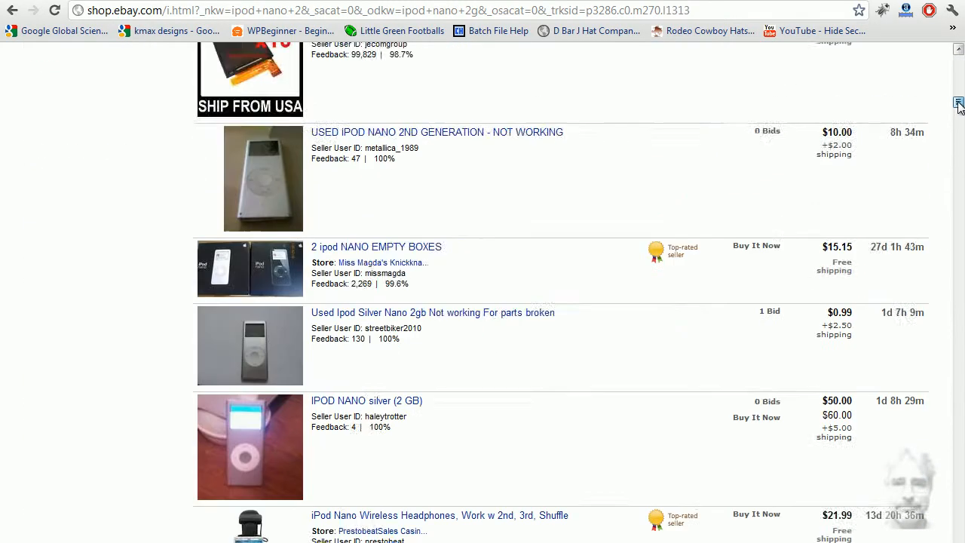
scroll(down, 3)
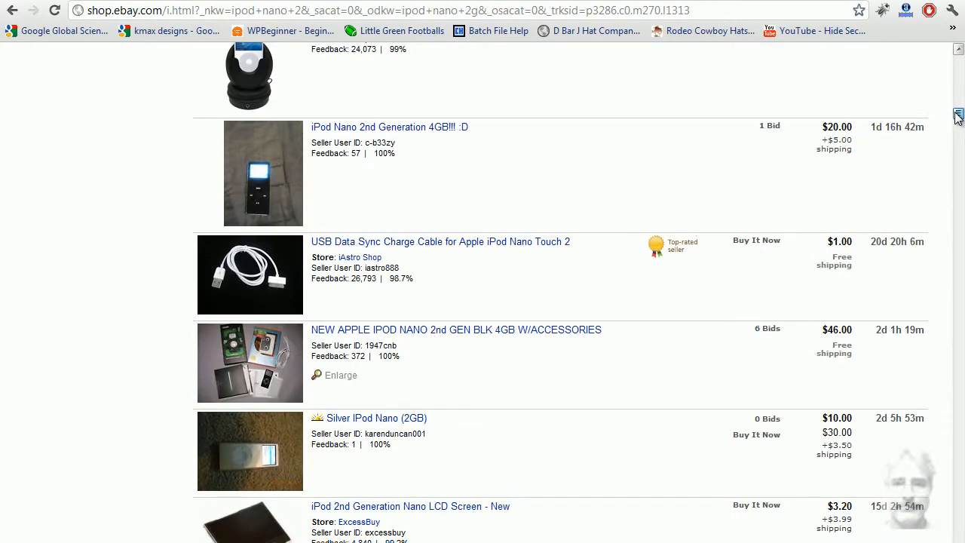
scroll(down, 3)
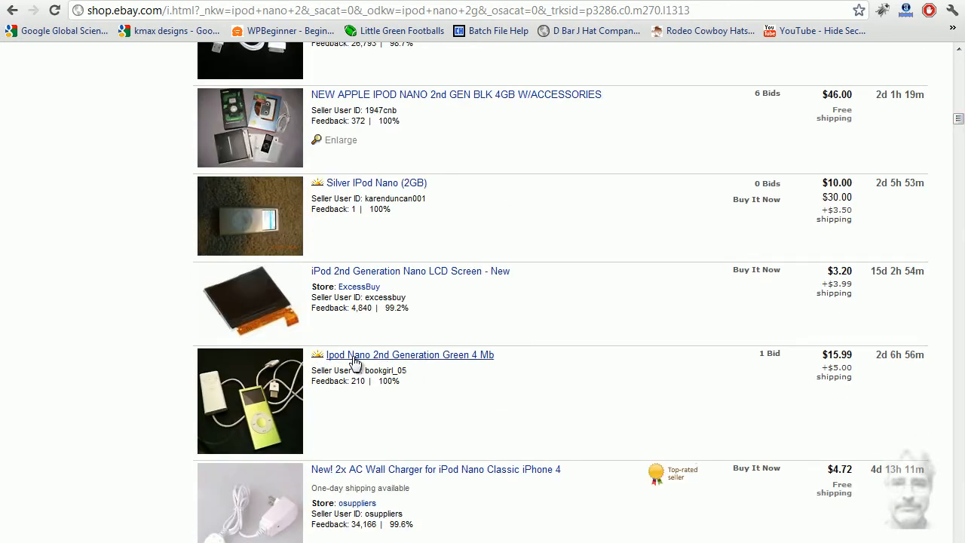
mouse_move(398, 415)
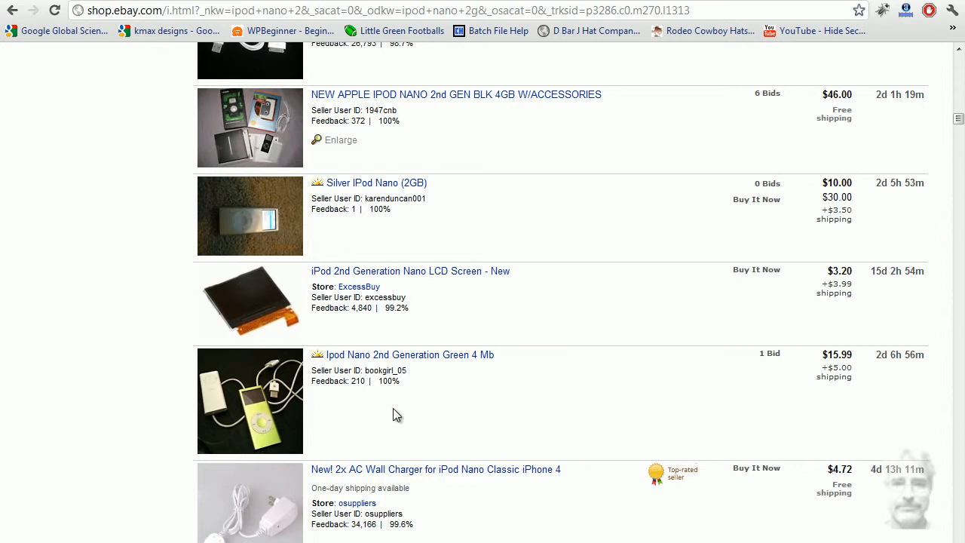
mouse_move(380, 368)
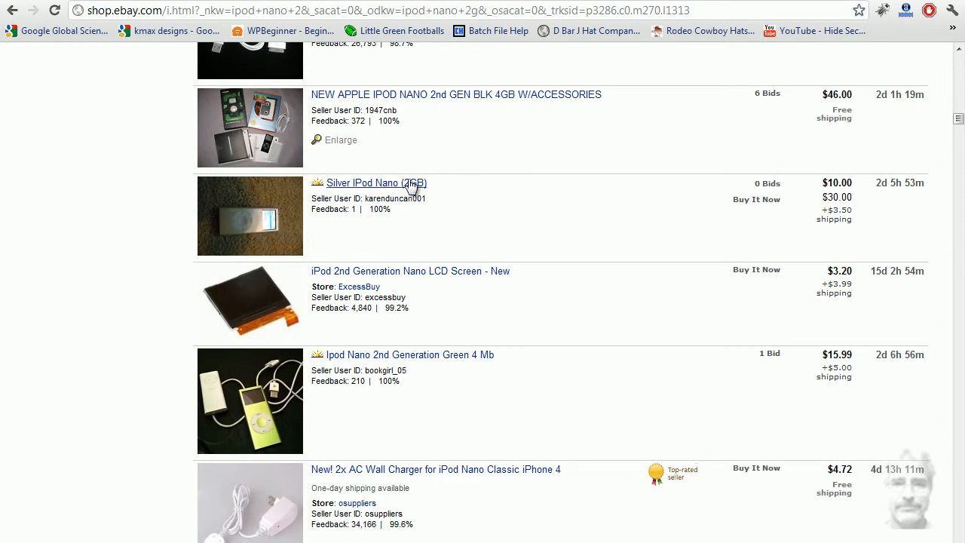
mouse_move(437, 94)
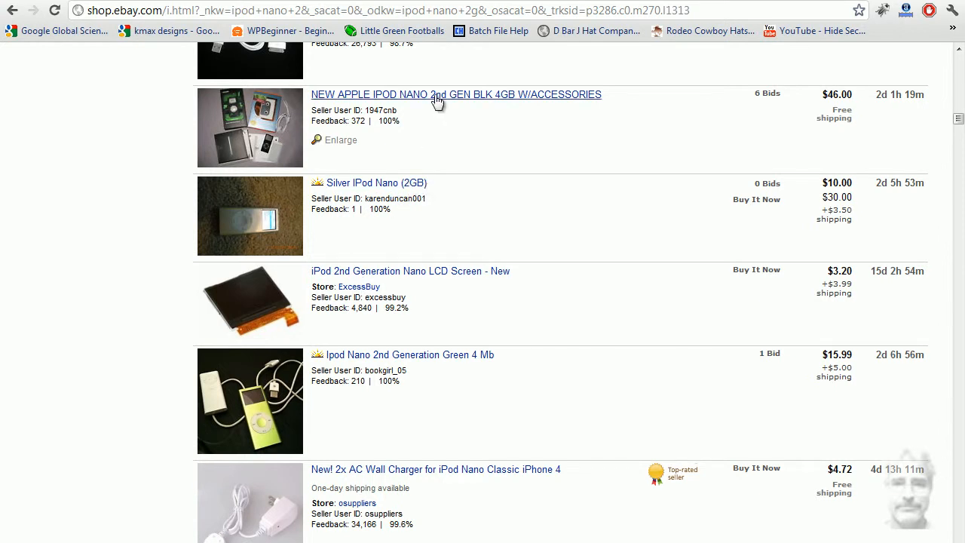
mouse_move(502, 214)
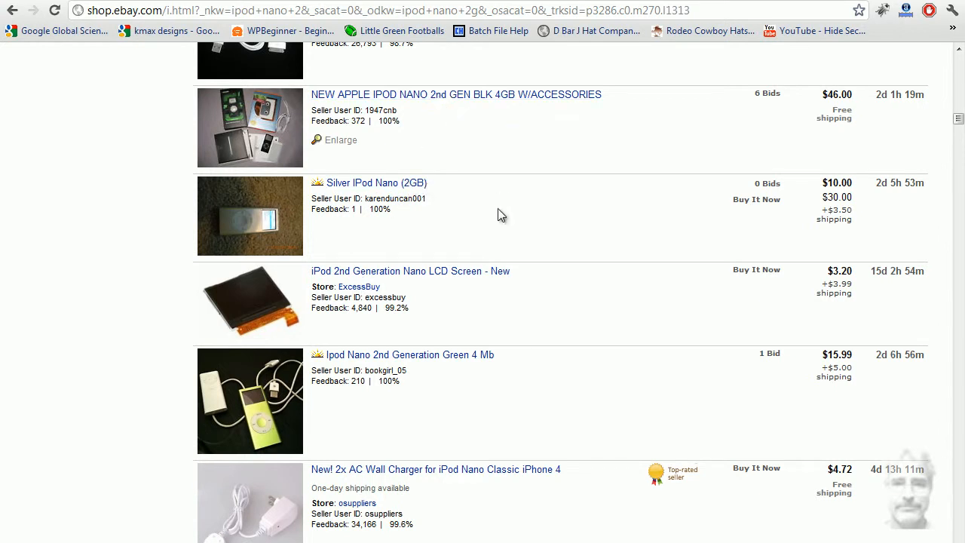
mouse_move(808, 382)
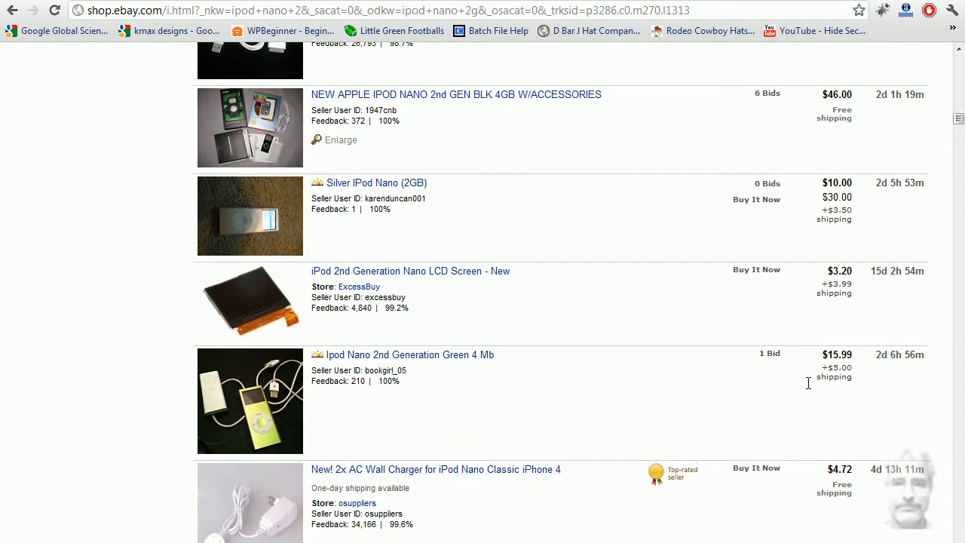
scroll(up, 3)
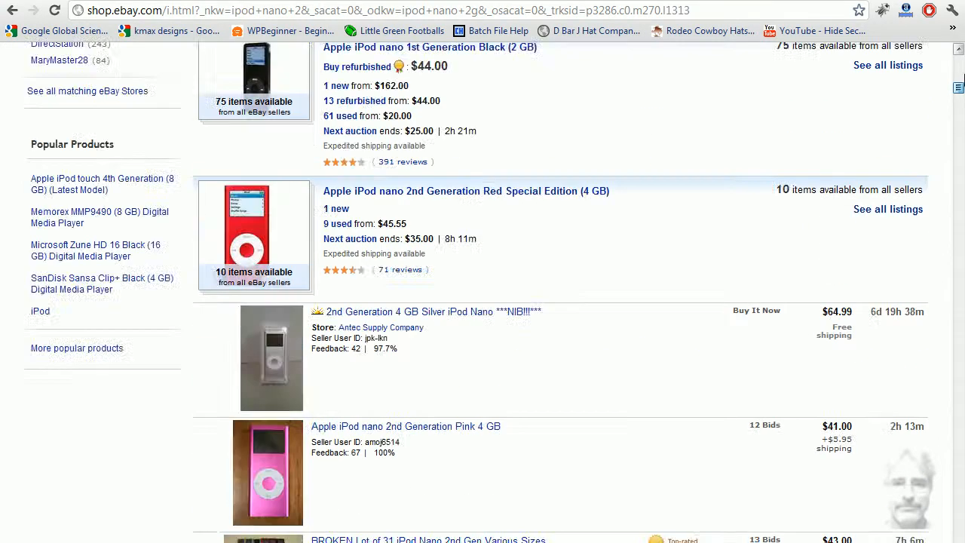
scroll(up, 3)
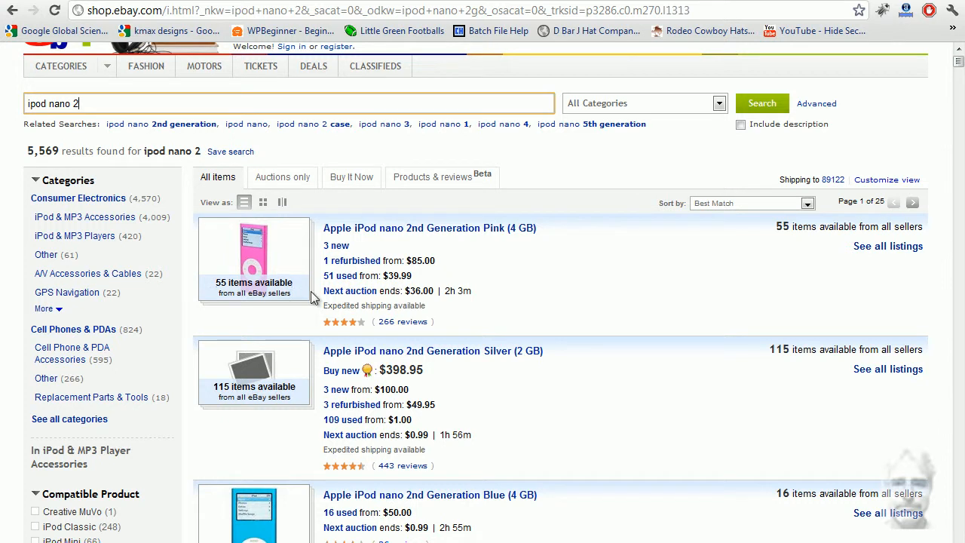
Add 'g' to make 'ipod nano 2g' and highlight the 5,569 result count for 'ipod nano 2'.
text(g)
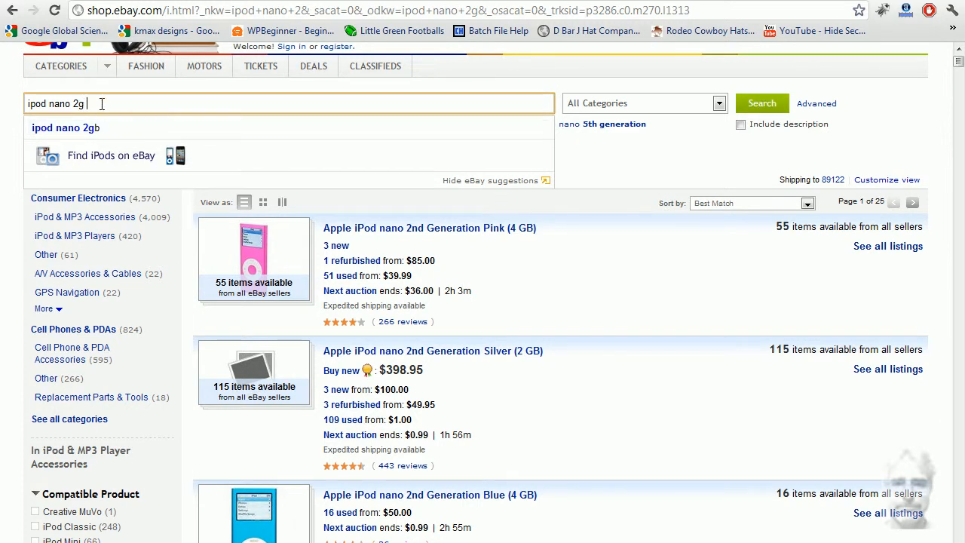
click(761, 102)
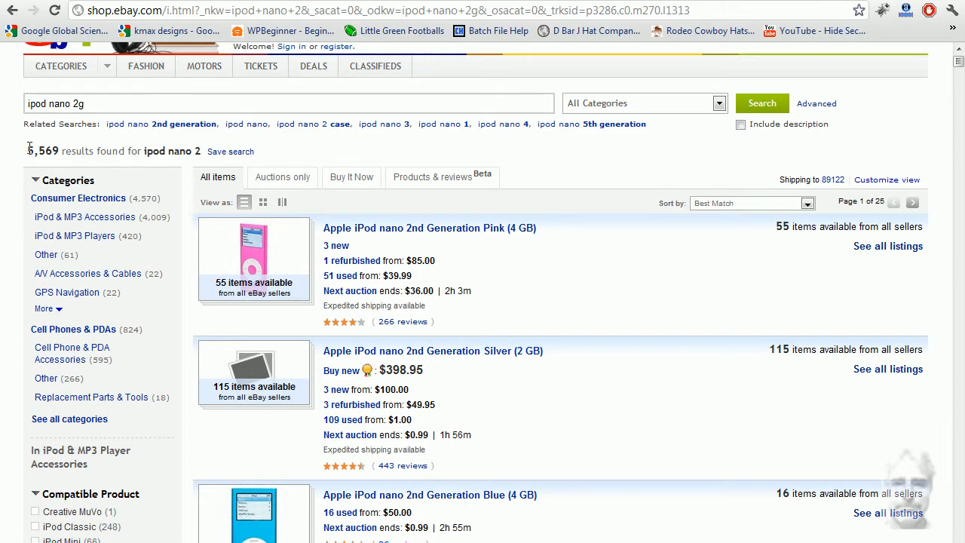
double_click(42, 151)
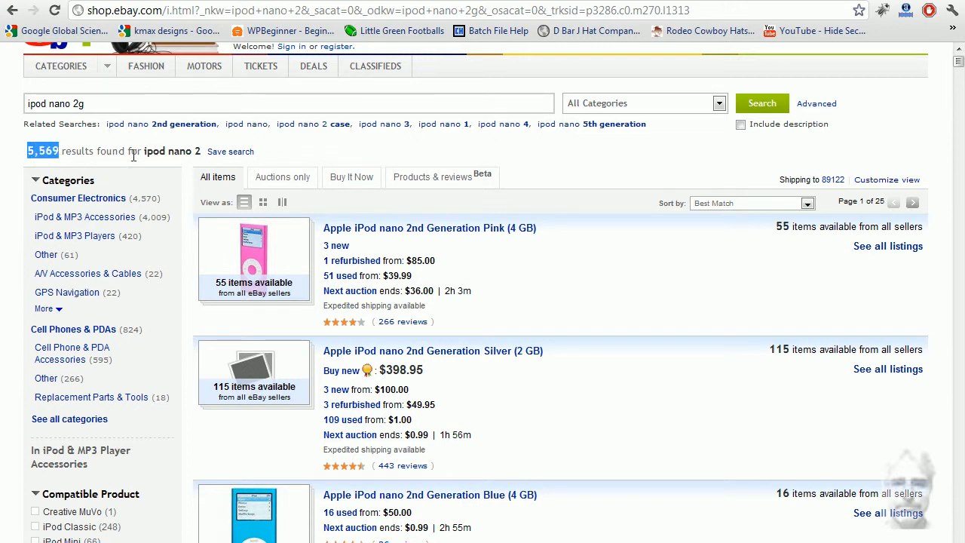
mouse_move(196, 155)
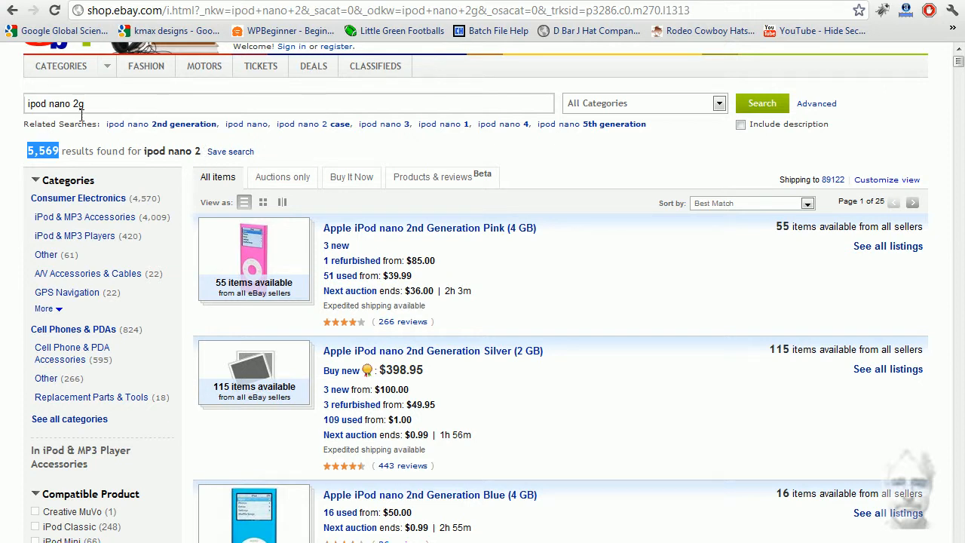
click(761, 103)
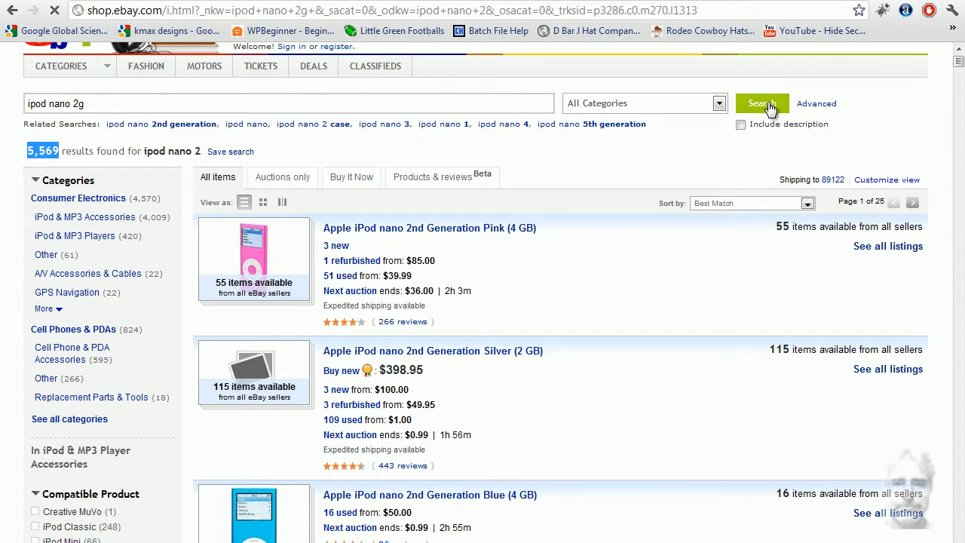
Run the 'ipod nano 2g' search, narrowing to 2,157 listings, and browse the results.
click(761, 103)
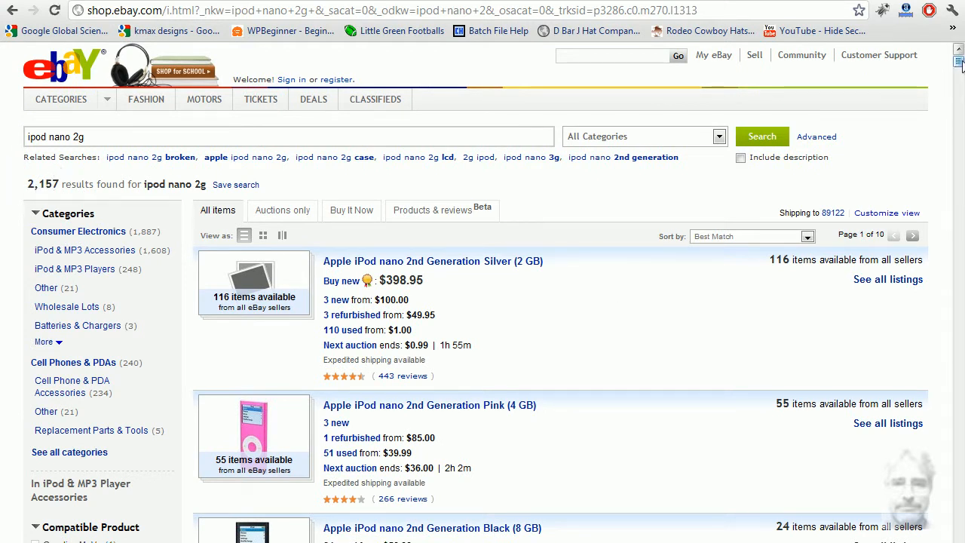
scroll(down, 3)
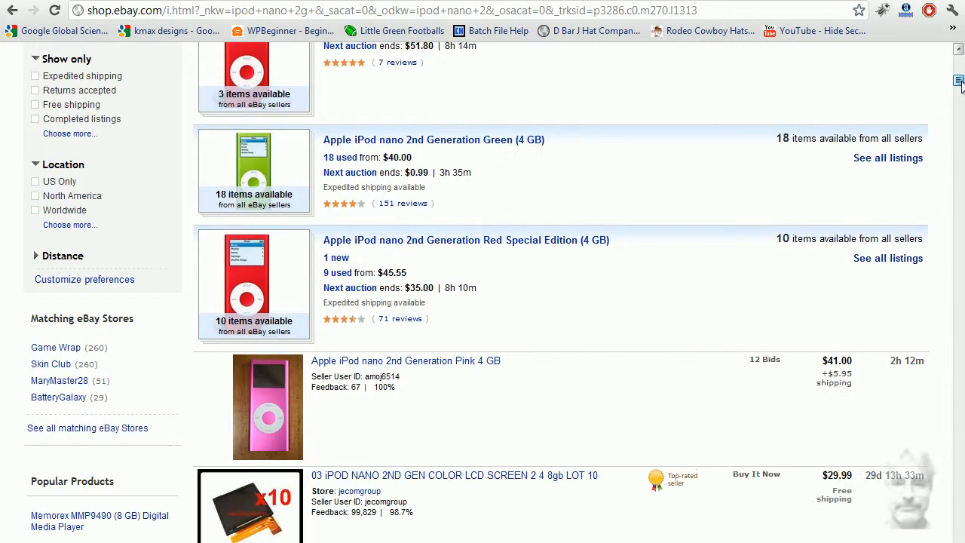
scroll(down, 3)
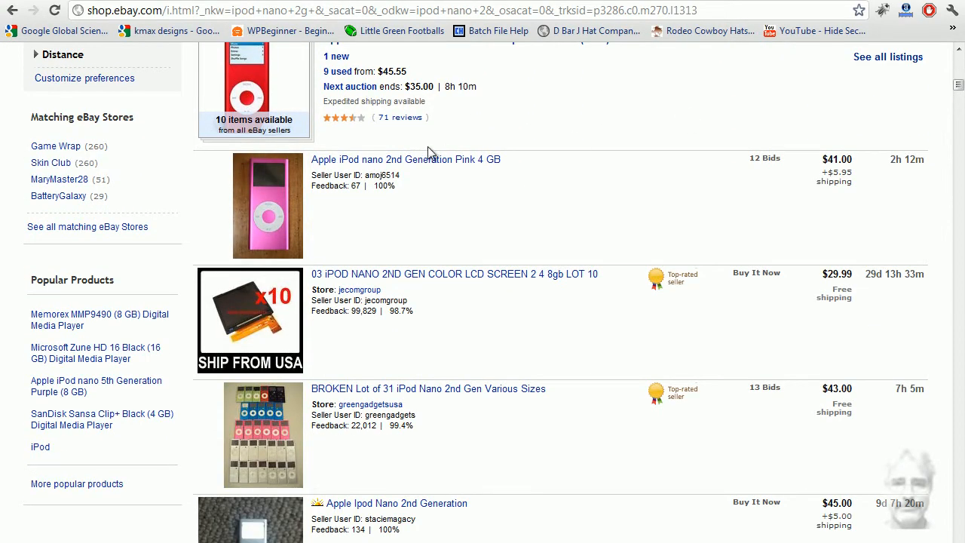
mouse_move(404, 160)
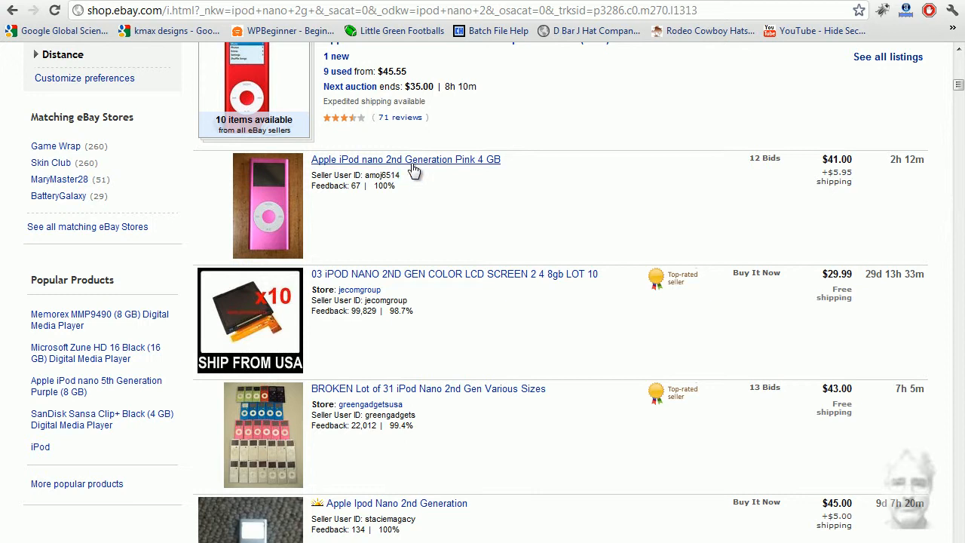
mouse_move(496, 167)
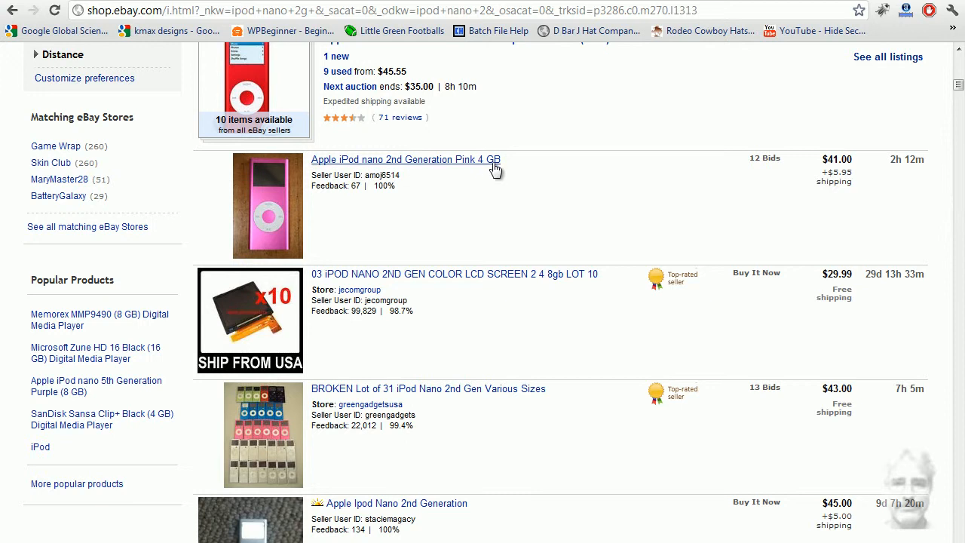
scroll(down, 3)
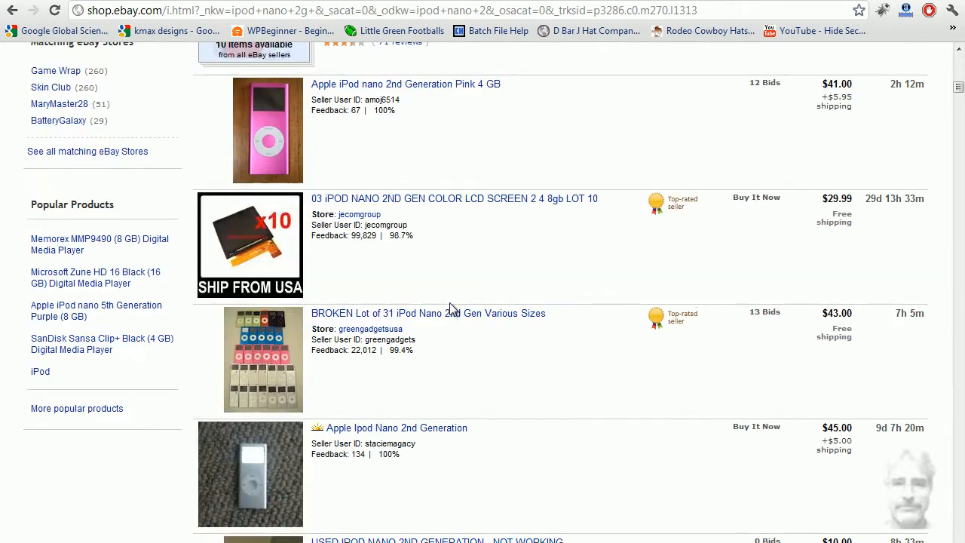
mouse_move(434, 238)
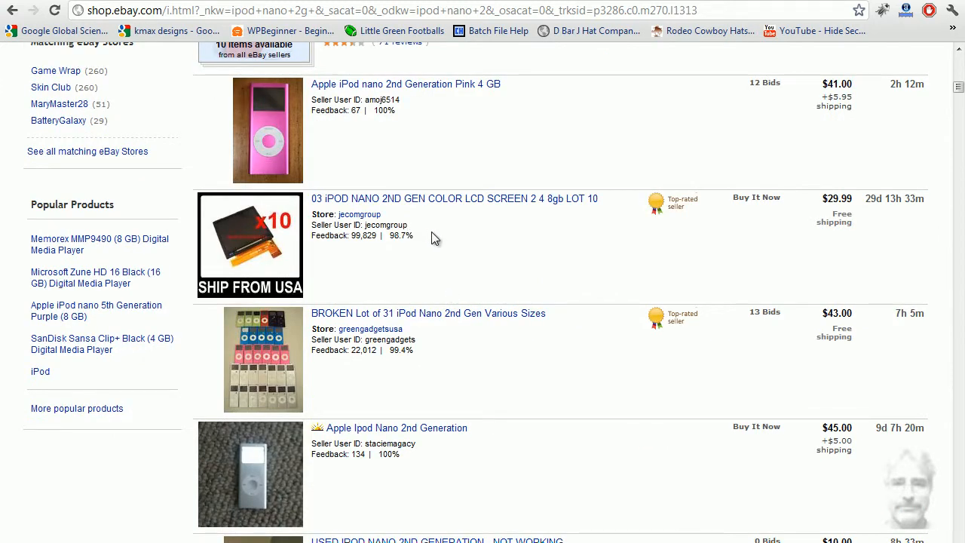
mouse_move(404, 205)
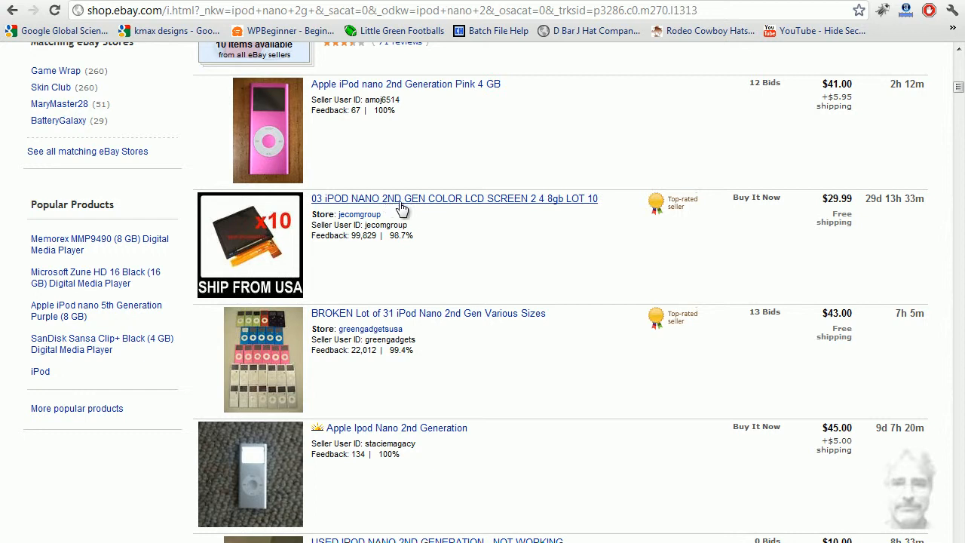
mouse_move(539, 208)
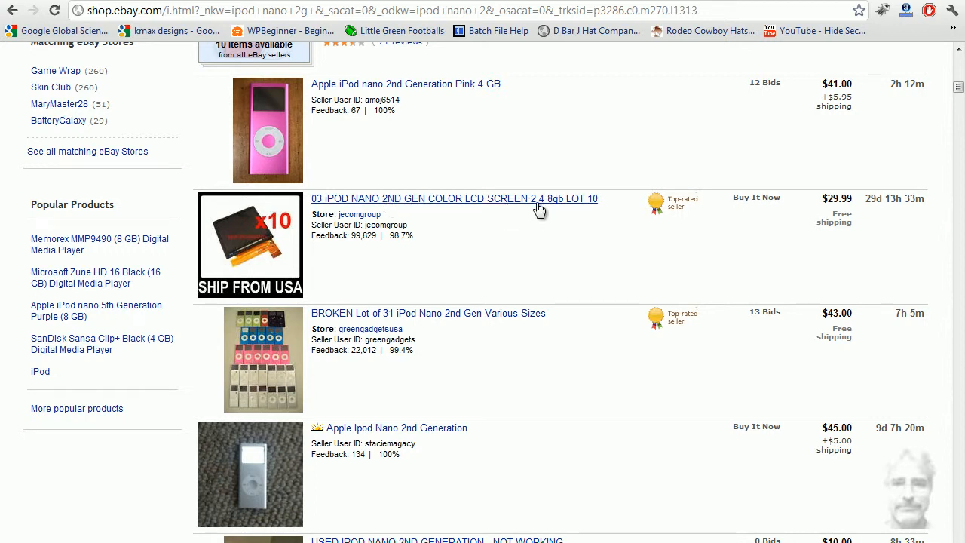
scroll(down, 3)
text(ipod touch)
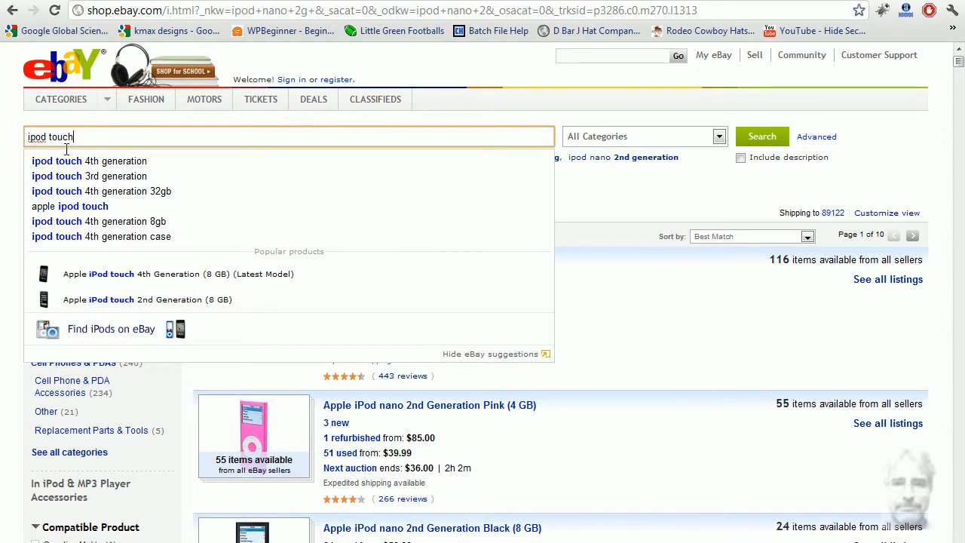
Run the 'ipod touch' search returning 119,477 listings and browse them, returning to the top.
click(761, 135)
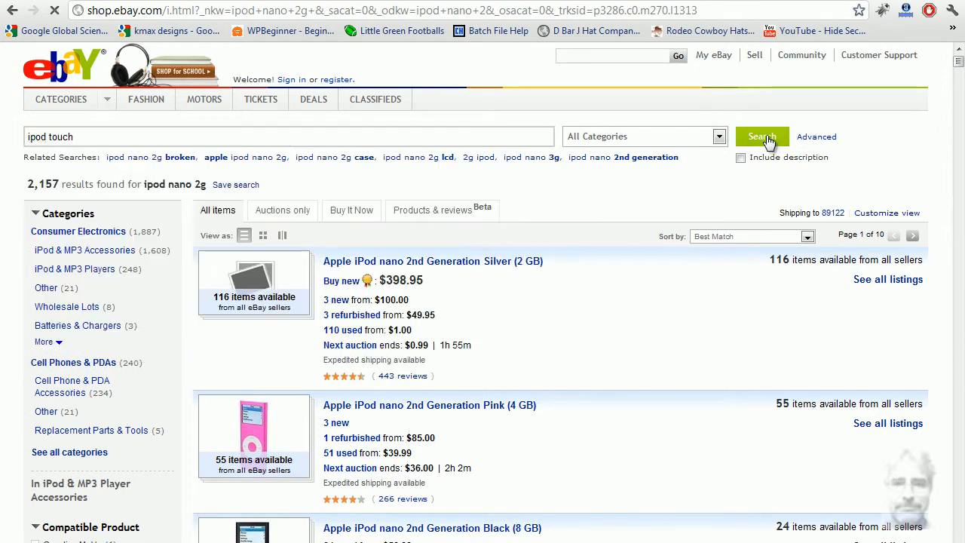
click(761, 136)
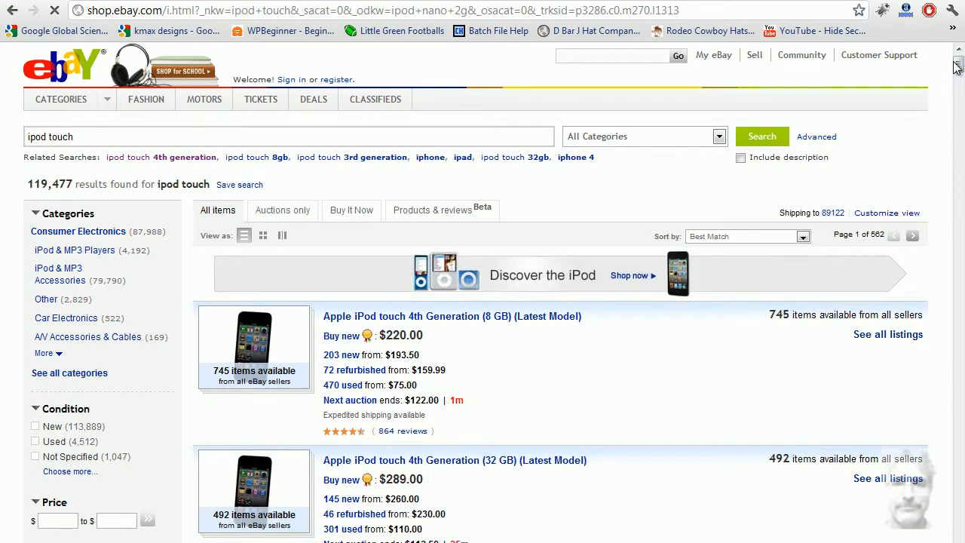
scroll(down, 3)
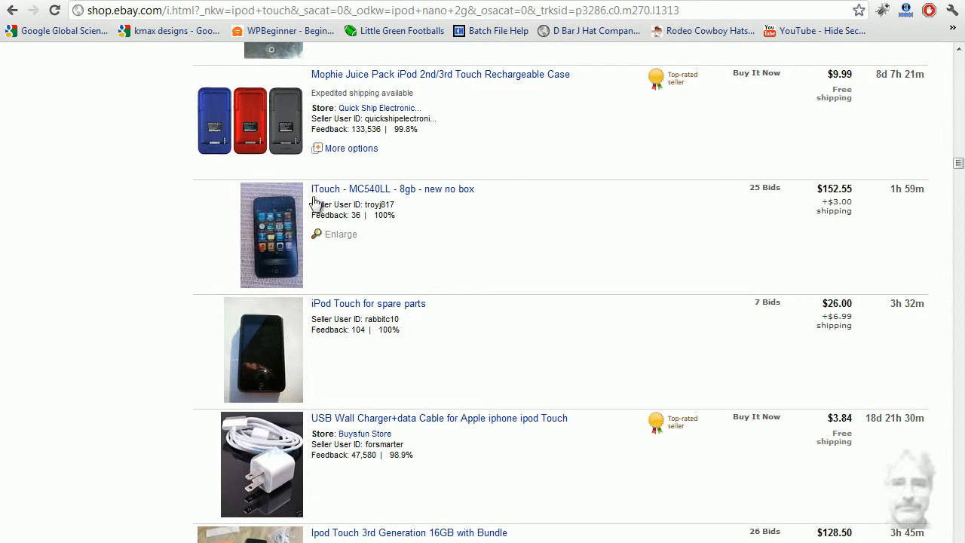
mouse_move(540, 163)
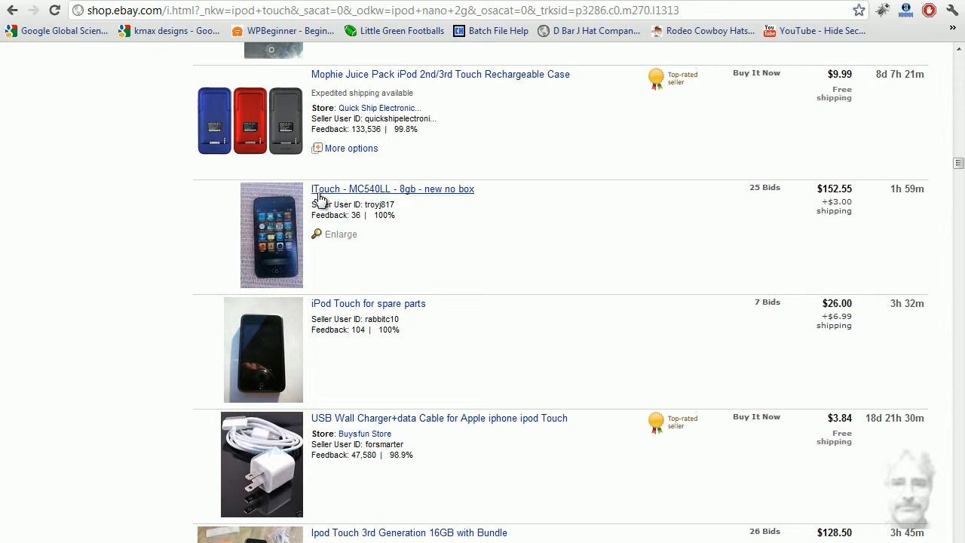
mouse_move(515, 238)
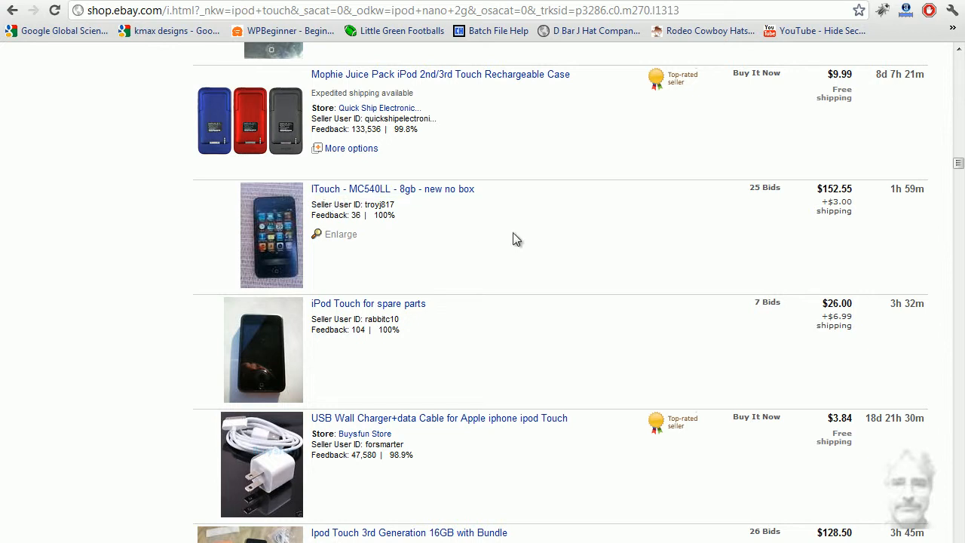
scroll(down, 3)
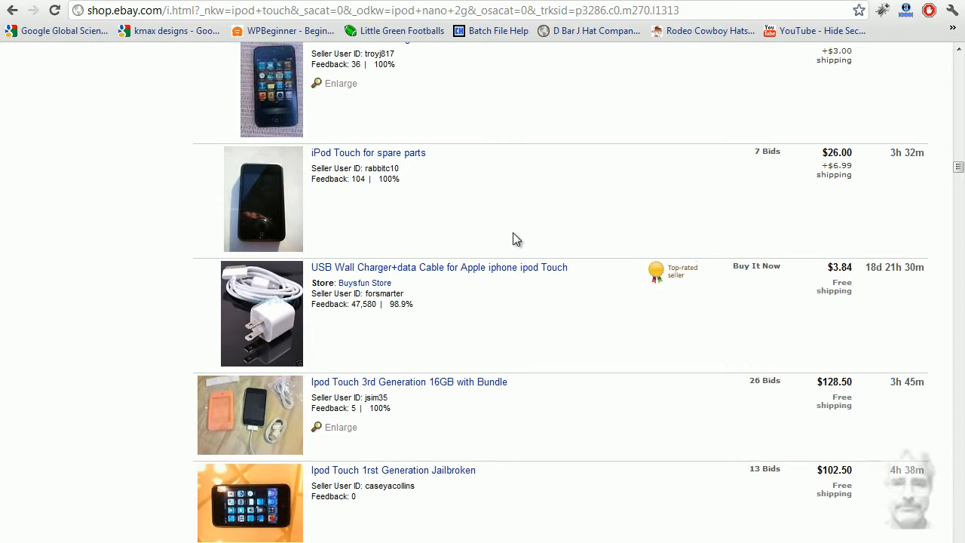
scroll(down, 3)
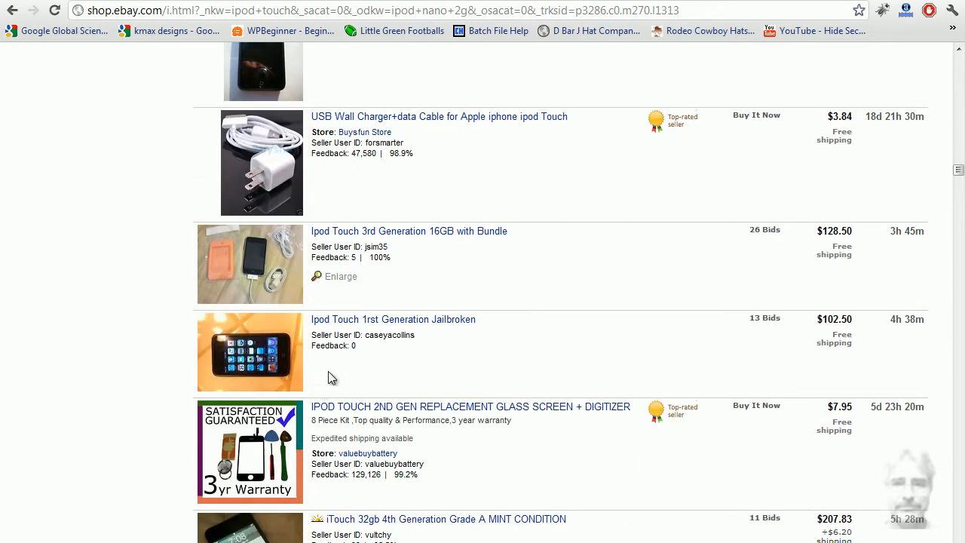
mouse_move(521, 179)
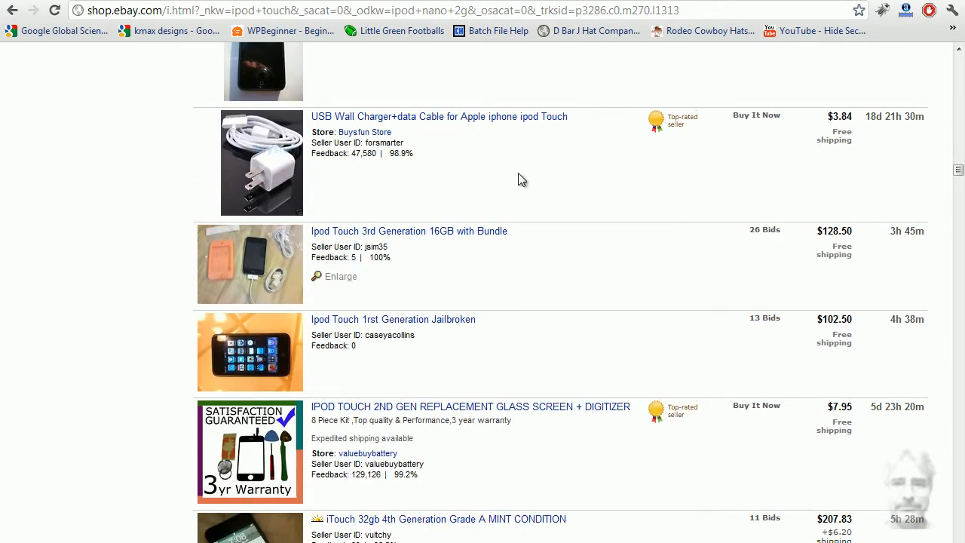
mouse_move(525, 356)
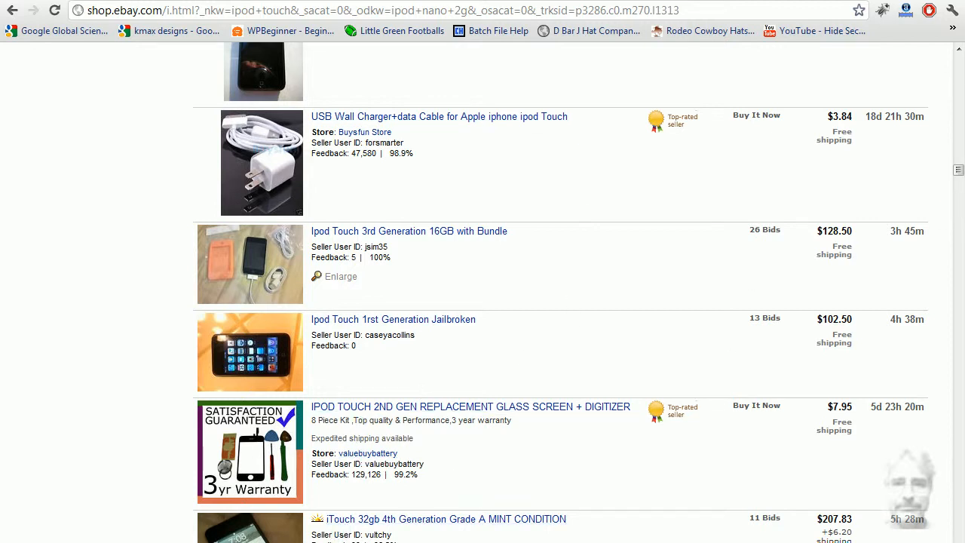
scroll(up, 3)
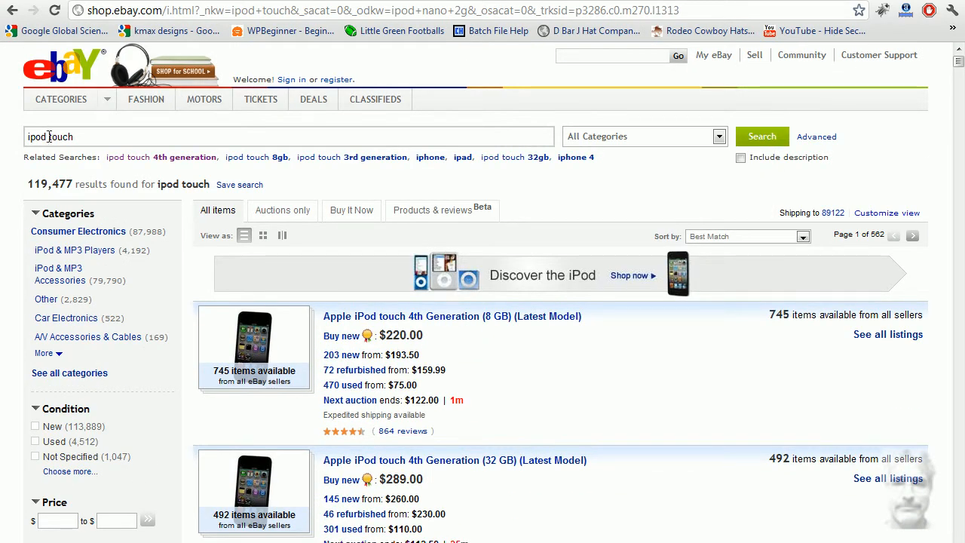
click(761, 136)
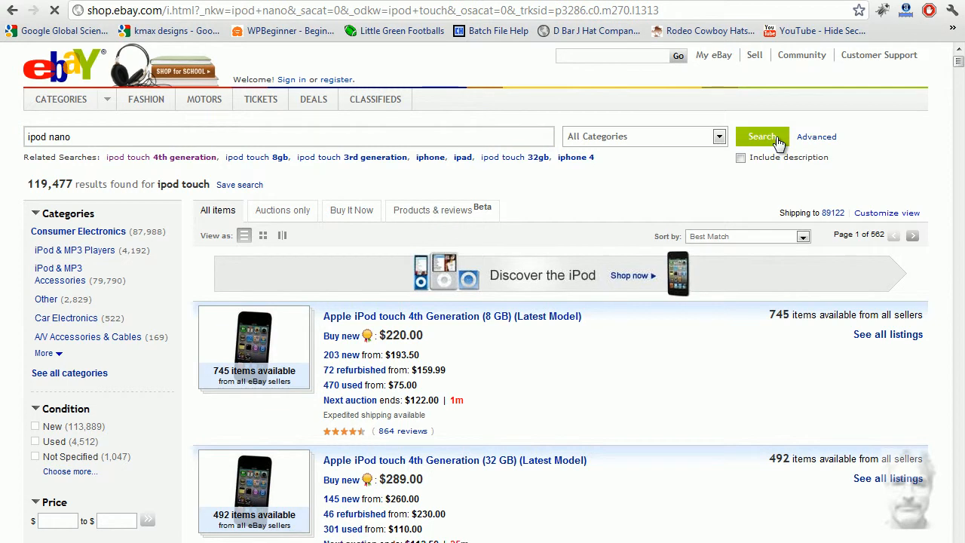
click(761, 135)
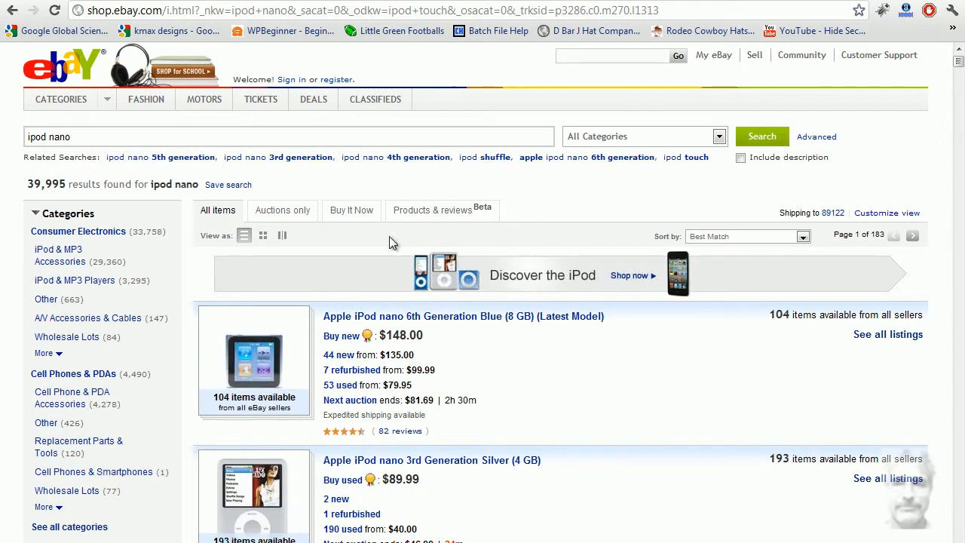
mouse_move(754, 108)
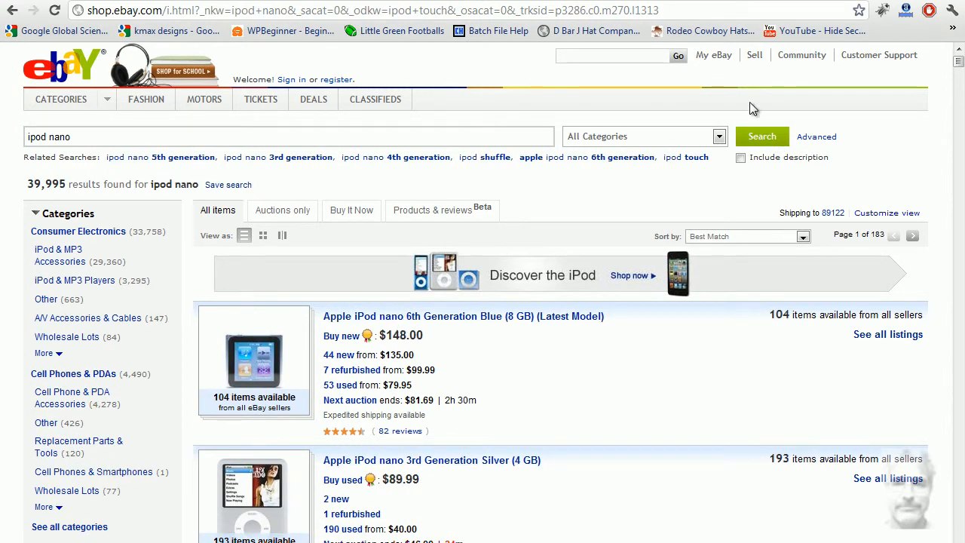
scroll(down, 3)
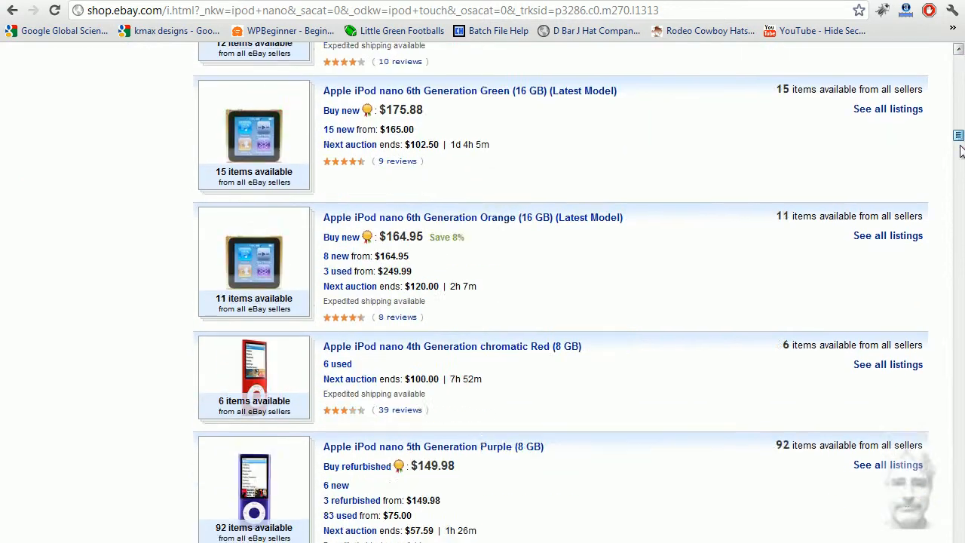
scroll(down, 3)
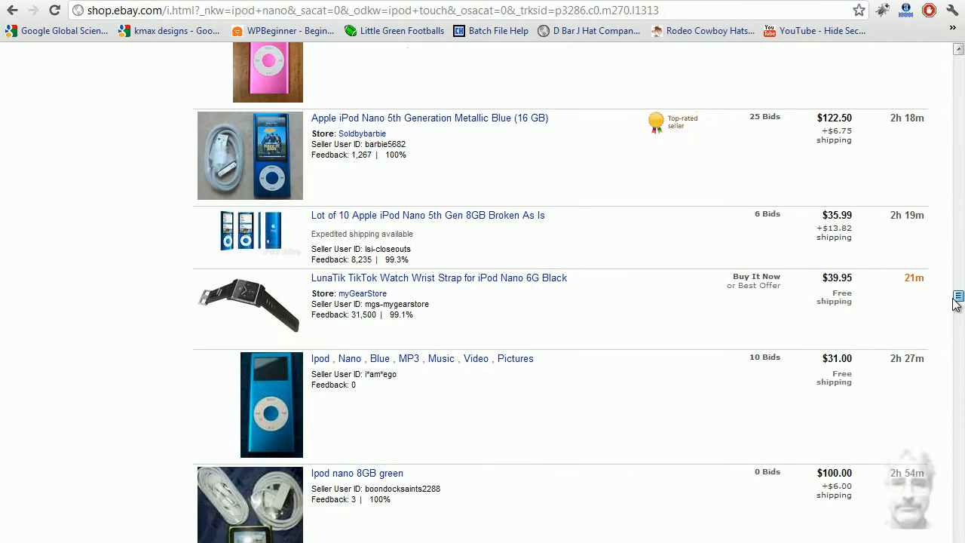
mouse_move(434, 413)
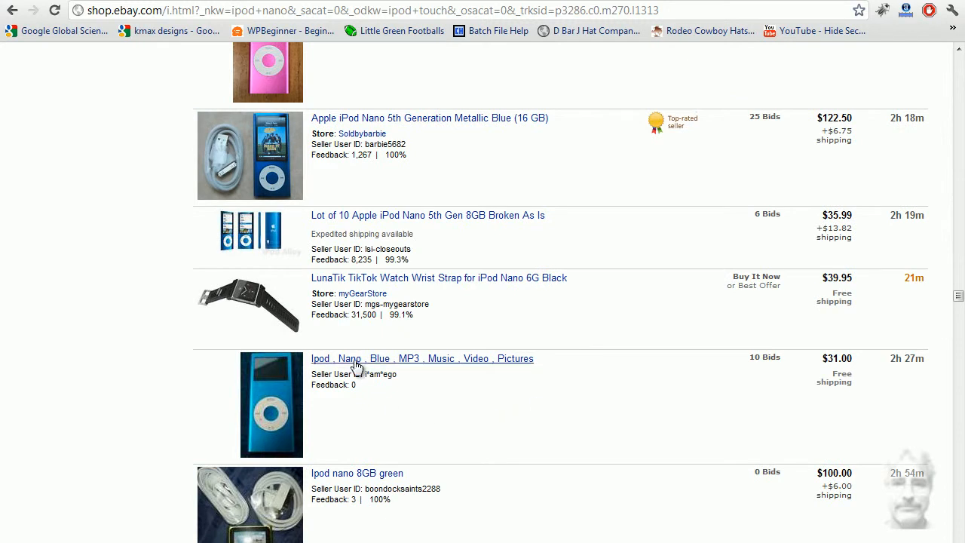
mouse_move(517, 283)
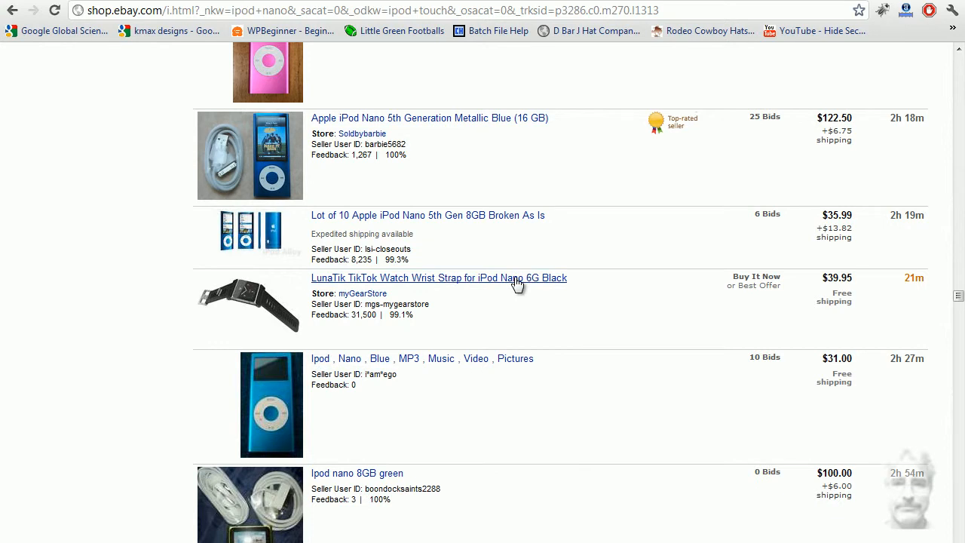
mouse_move(369, 118)
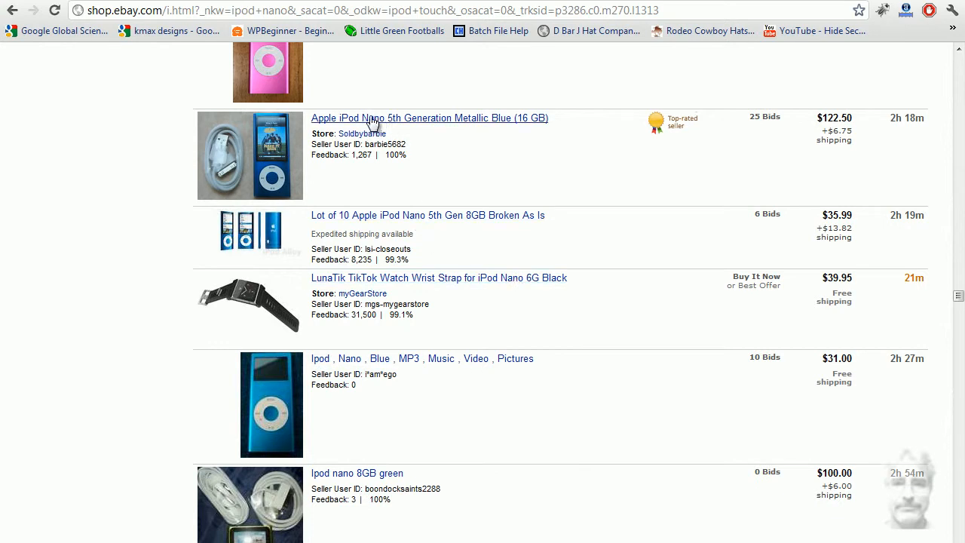
mouse_move(624, 117)
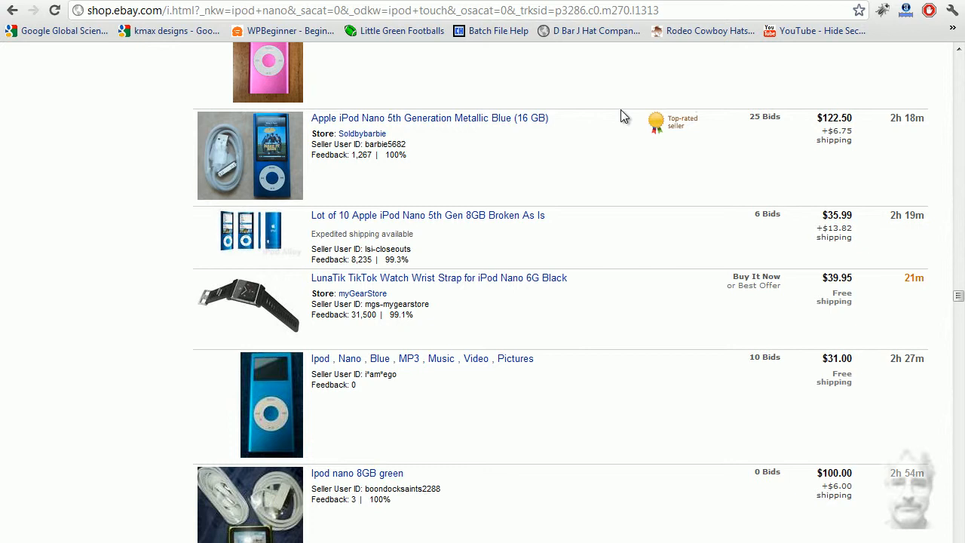
scroll(up, 3)
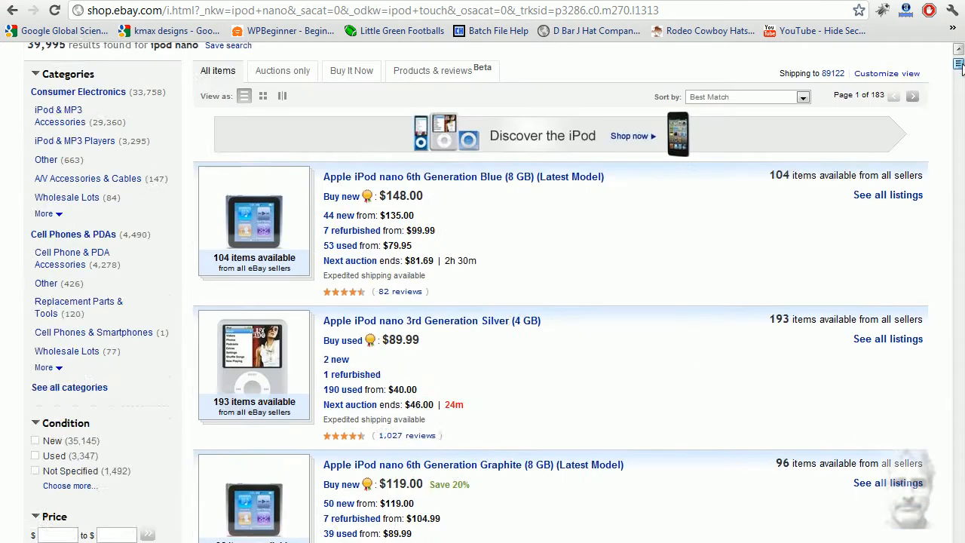
scroll(down, 3)
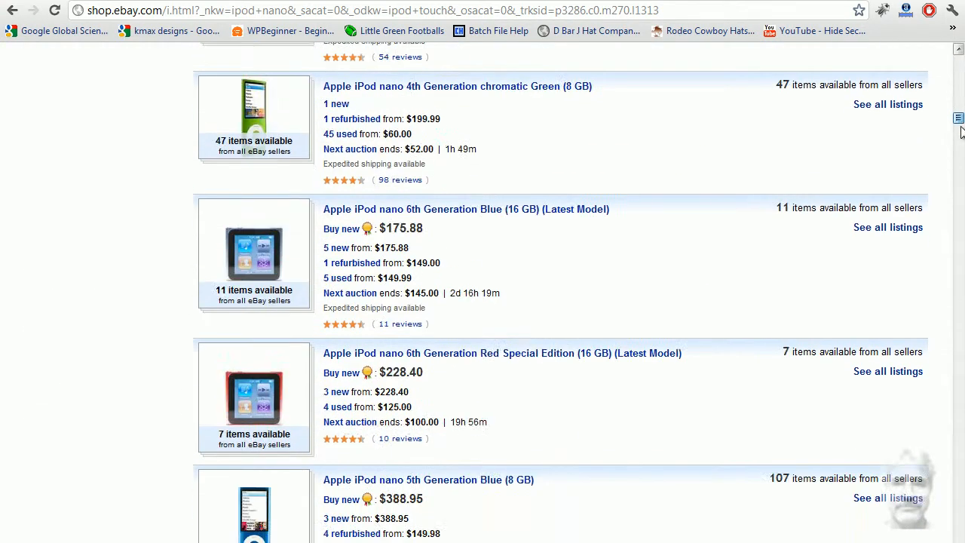
scroll(down, 3)
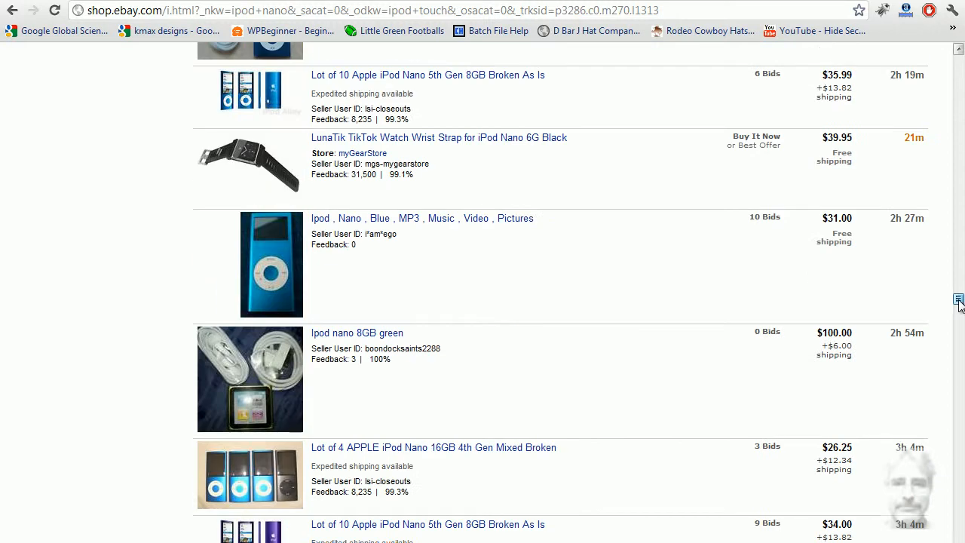
mouse_move(318, 231)
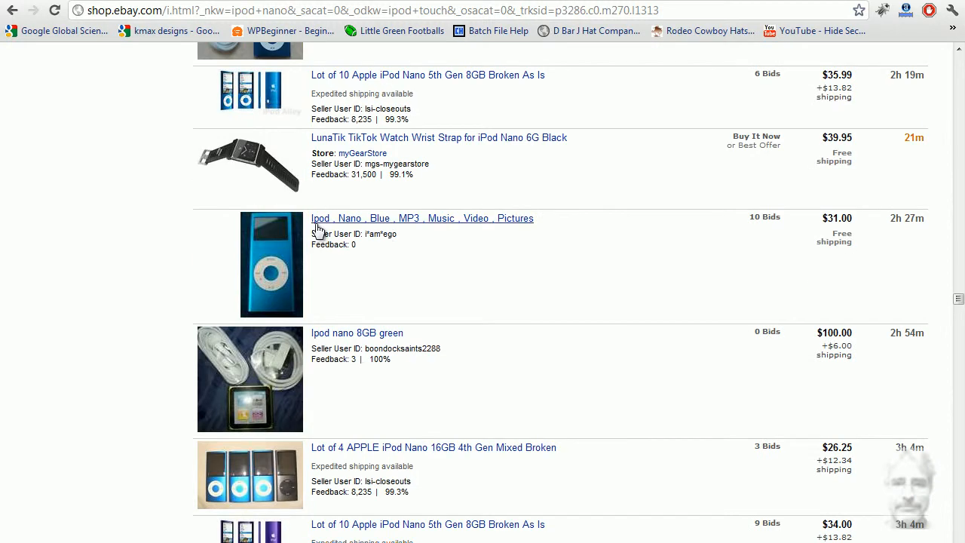
mouse_move(320, 229)
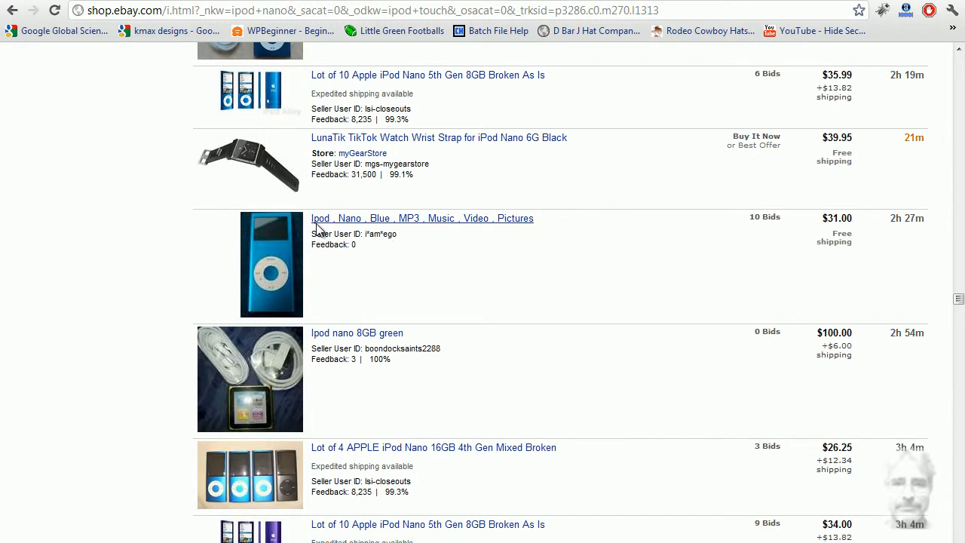
mouse_move(410, 235)
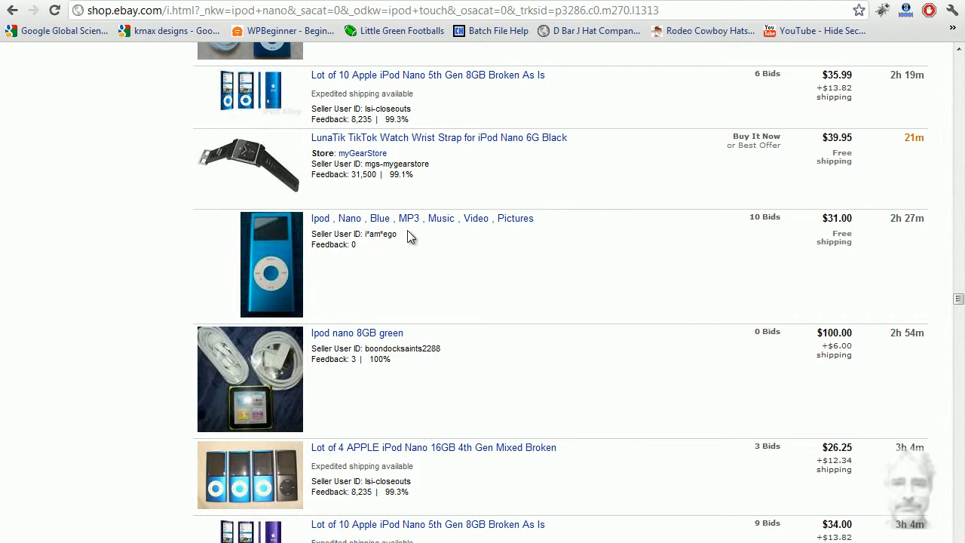
mouse_move(471, 224)
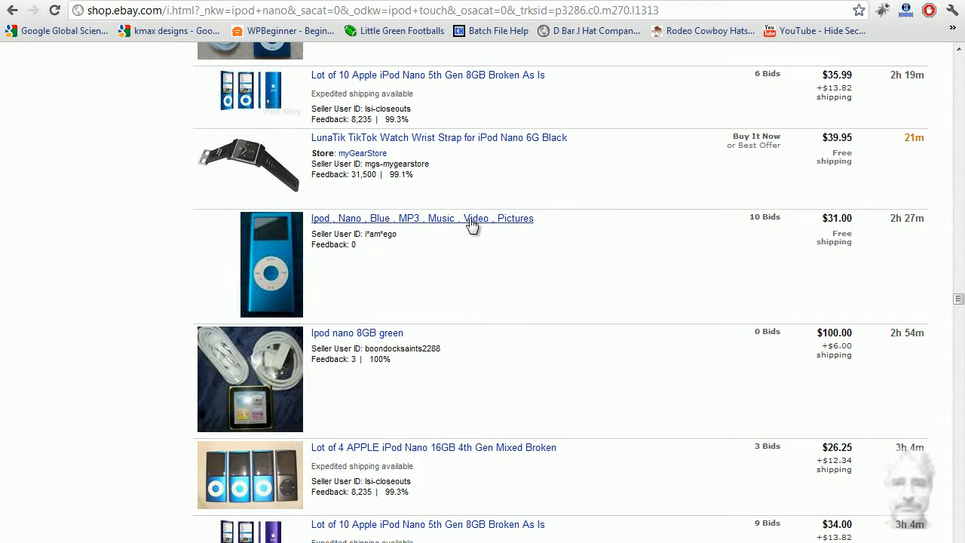
mouse_move(638, 251)
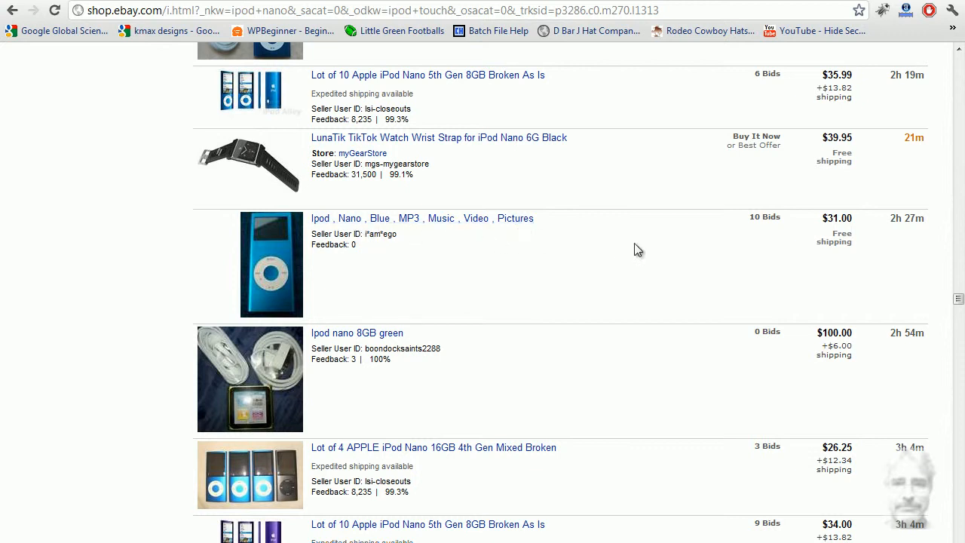
mouse_move(494, 270)
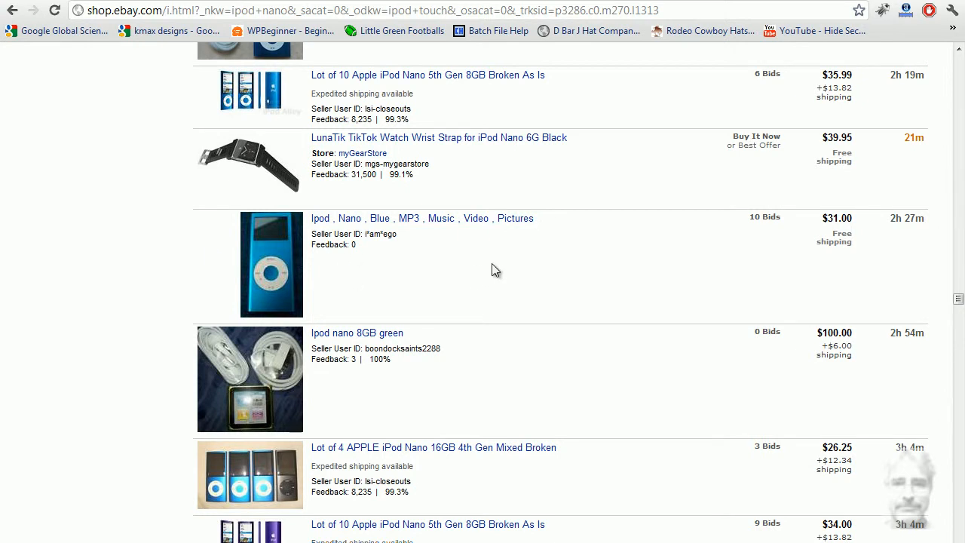
mouse_move(281, 274)
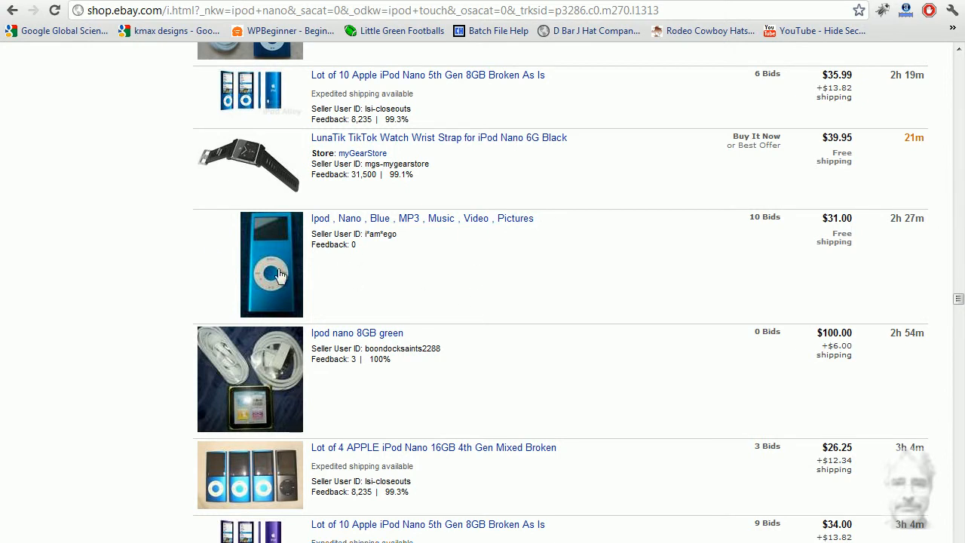
scroll(down, 3)
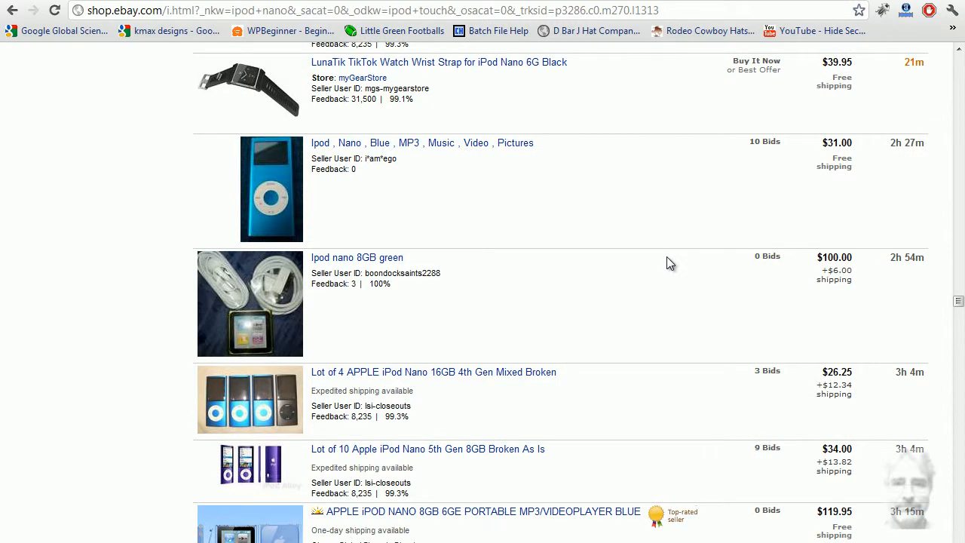
scroll(down, 3)
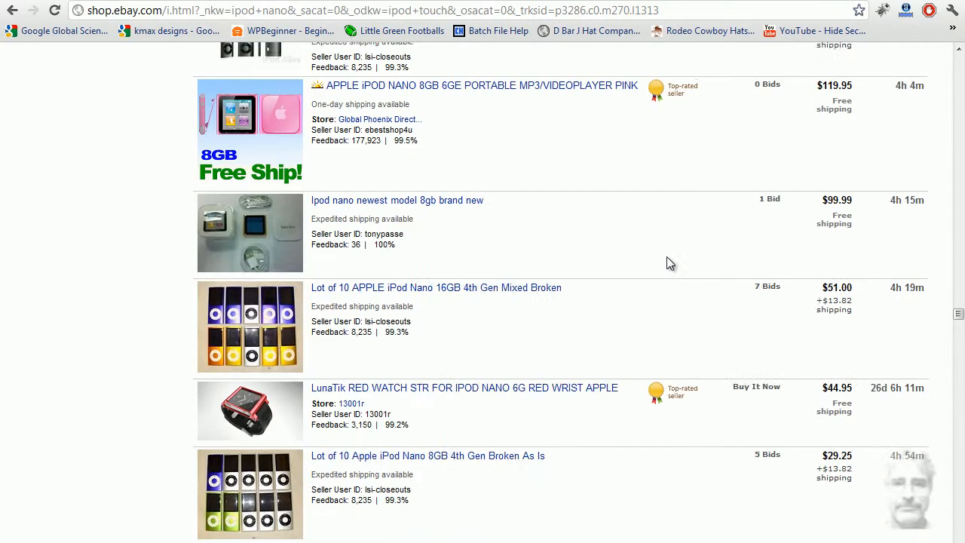
scroll(up, 3)
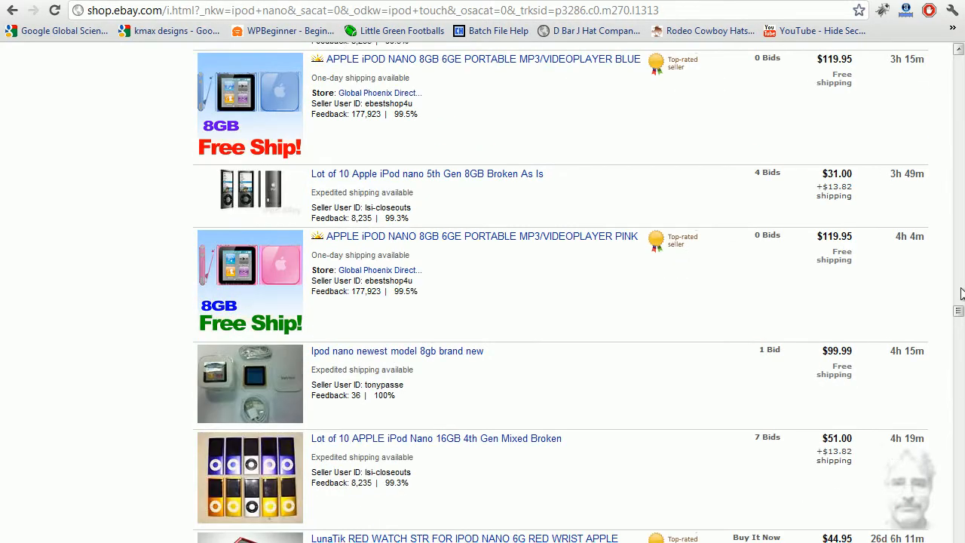
scroll(up, 3)
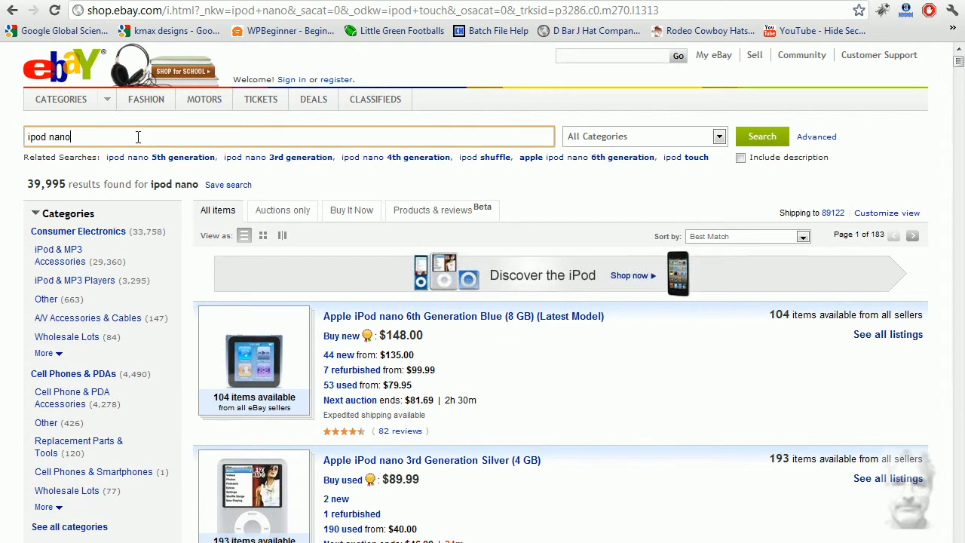
Search 'ipod nano -4 -3' to exclude listings containing 4 or 3, returning 22,868 results.
text(-)
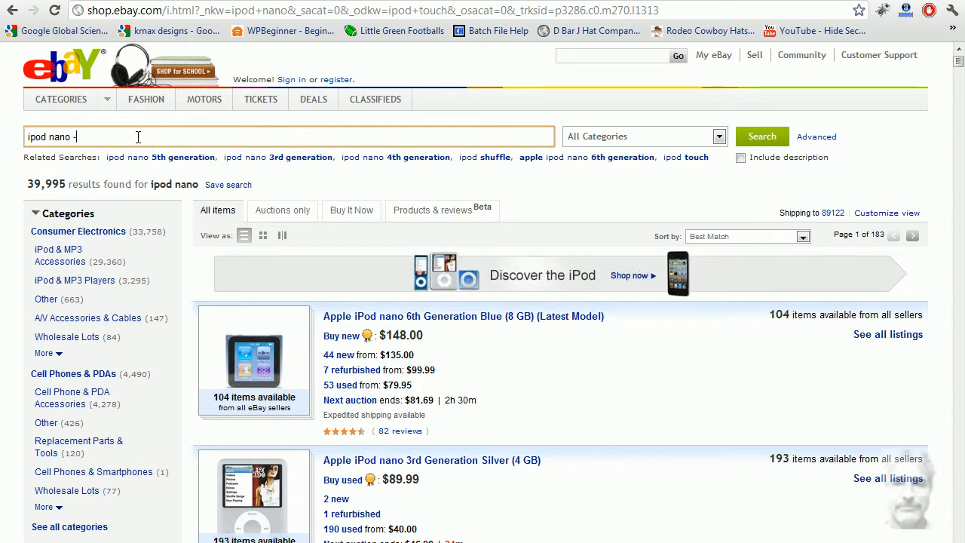
text(4)
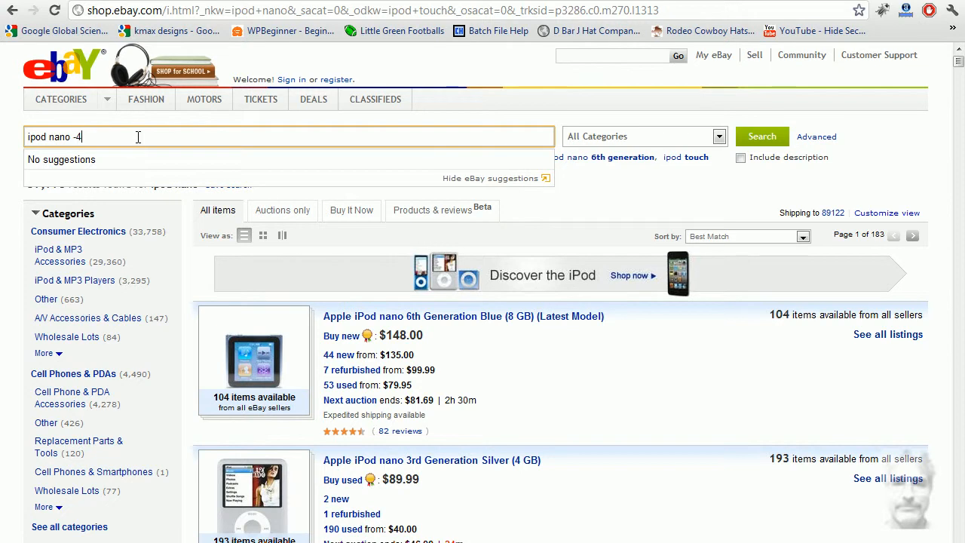
text(-)
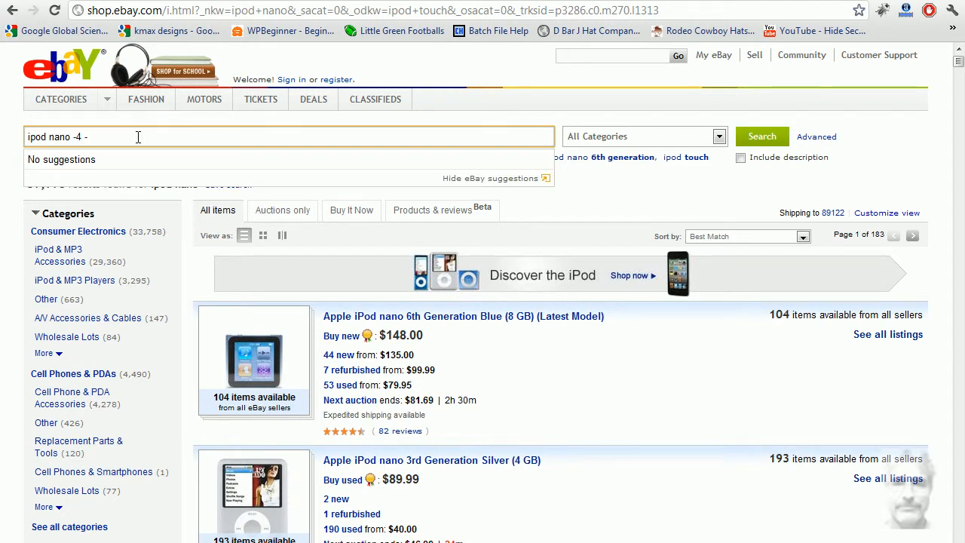
text(3)
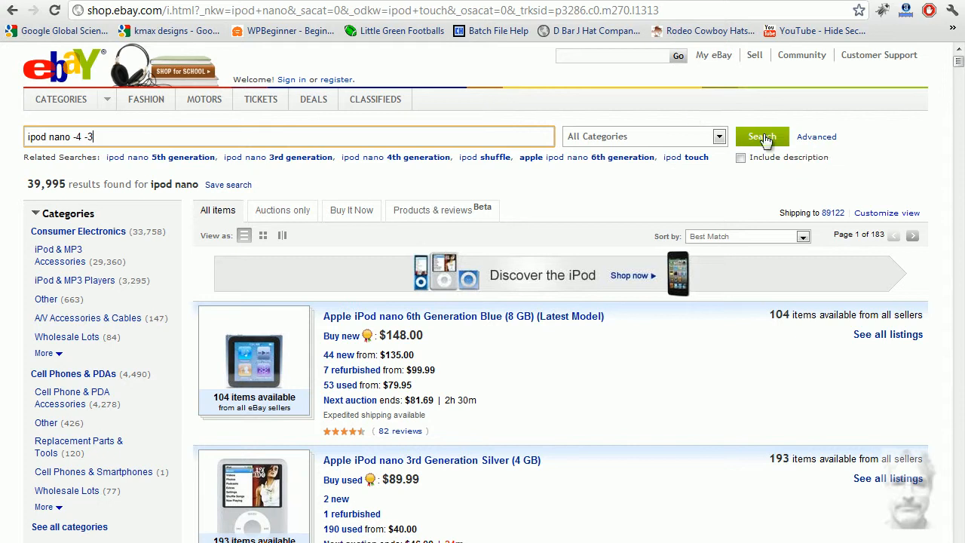
click(761, 136)
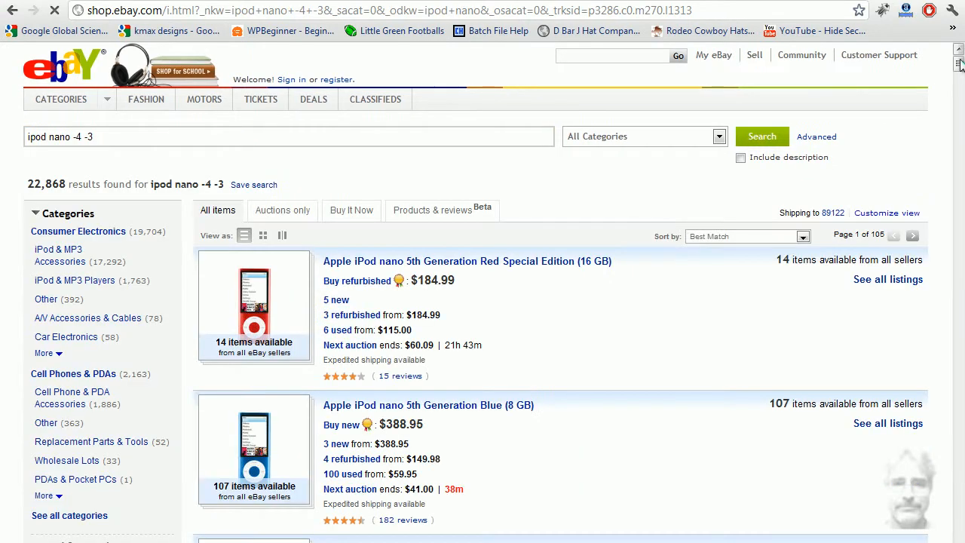
scroll(down, 3)
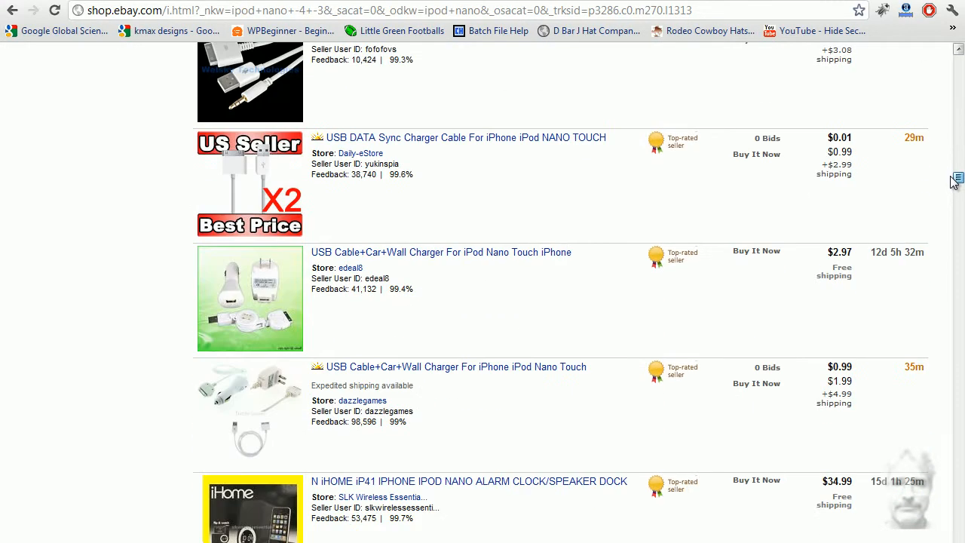
mouse_move(508, 221)
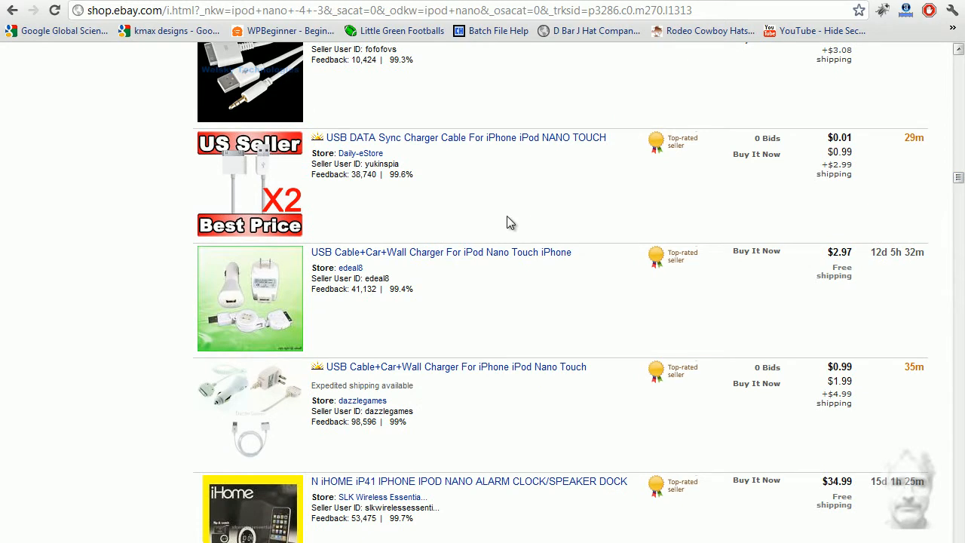
mouse_move(280, 314)
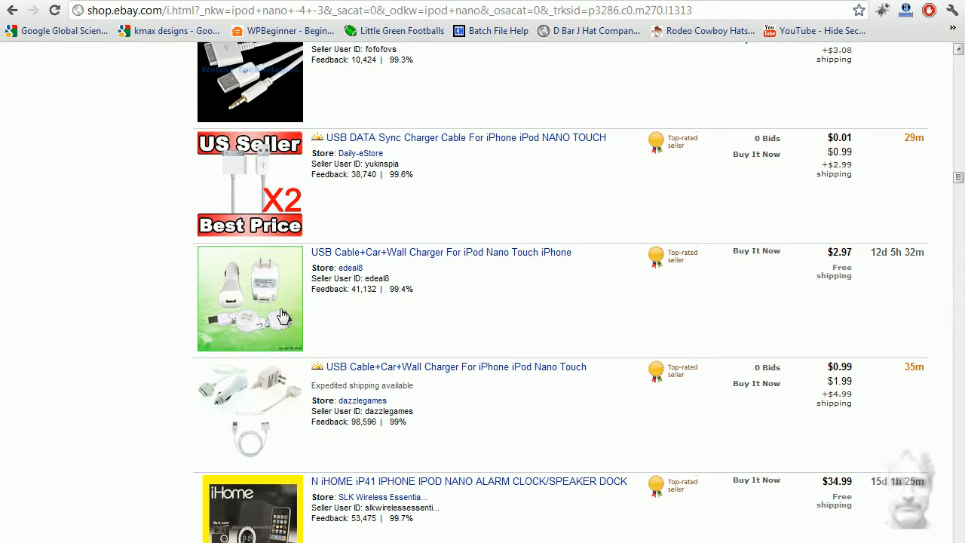
scroll(down, 3)
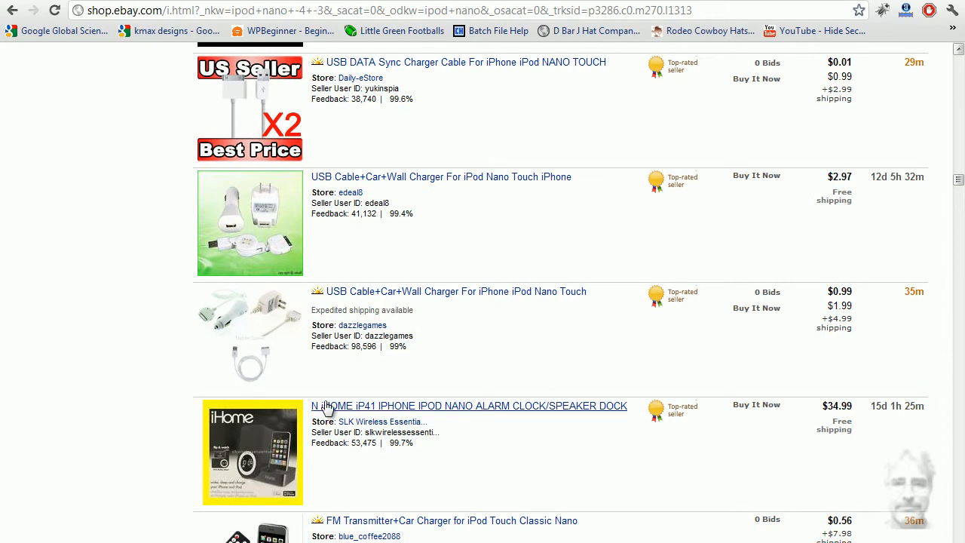
scroll(down, 3)
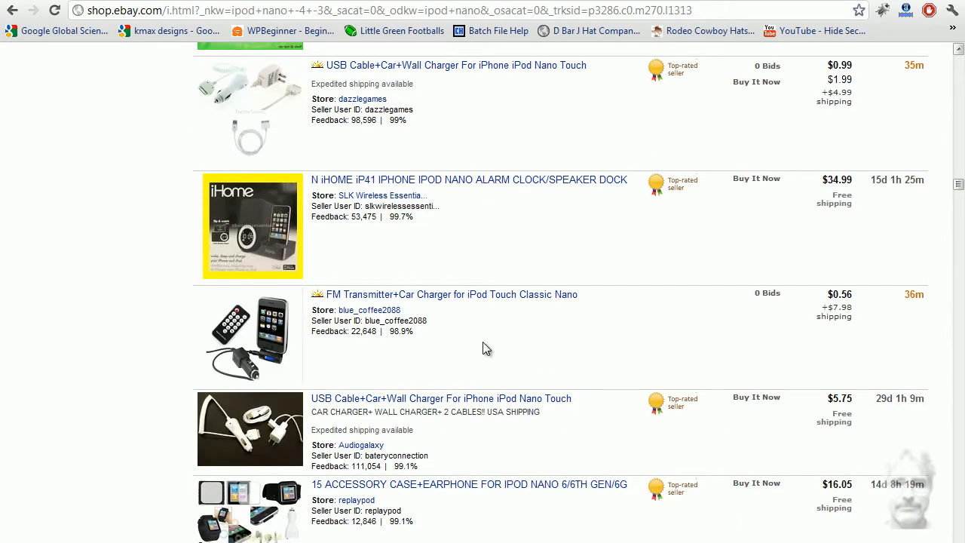
scroll(down, 3)
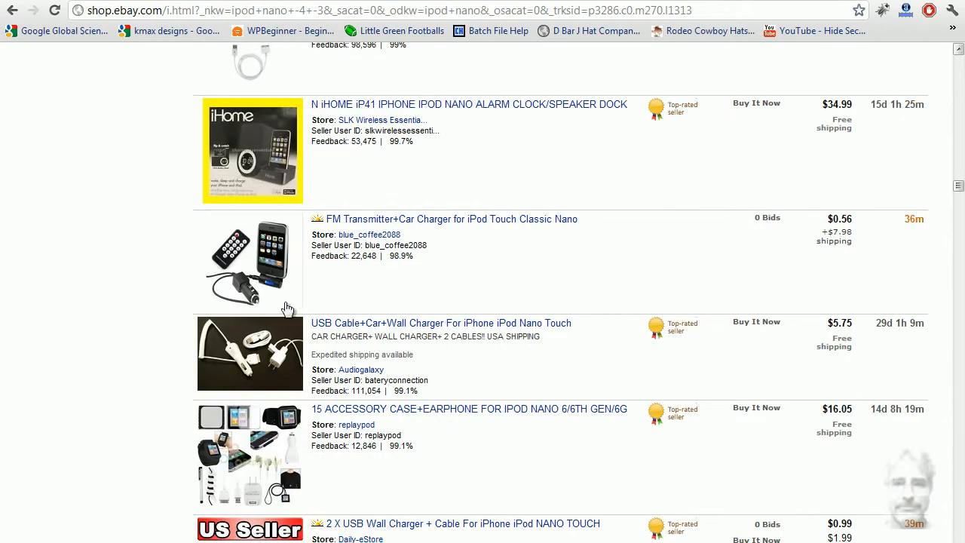
mouse_move(560, 425)
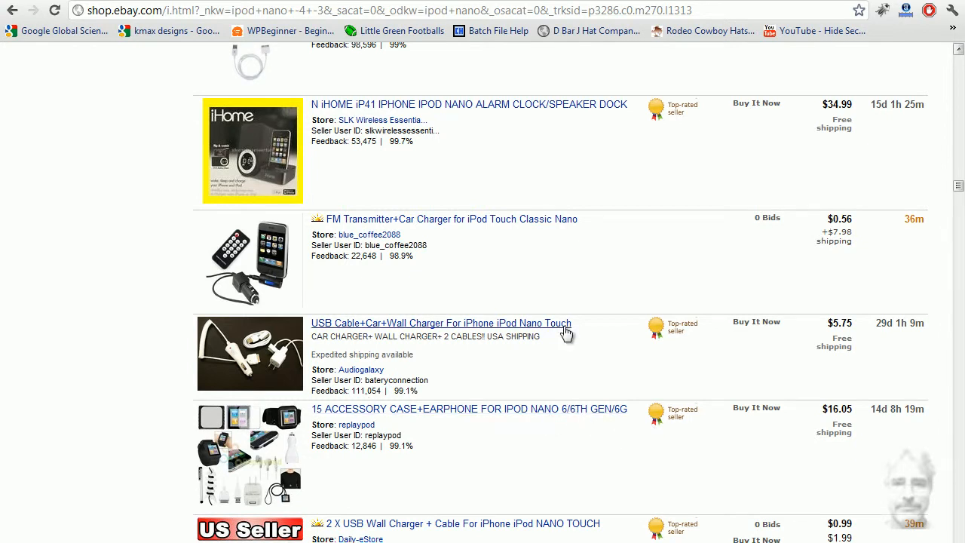
scroll(down, 3)
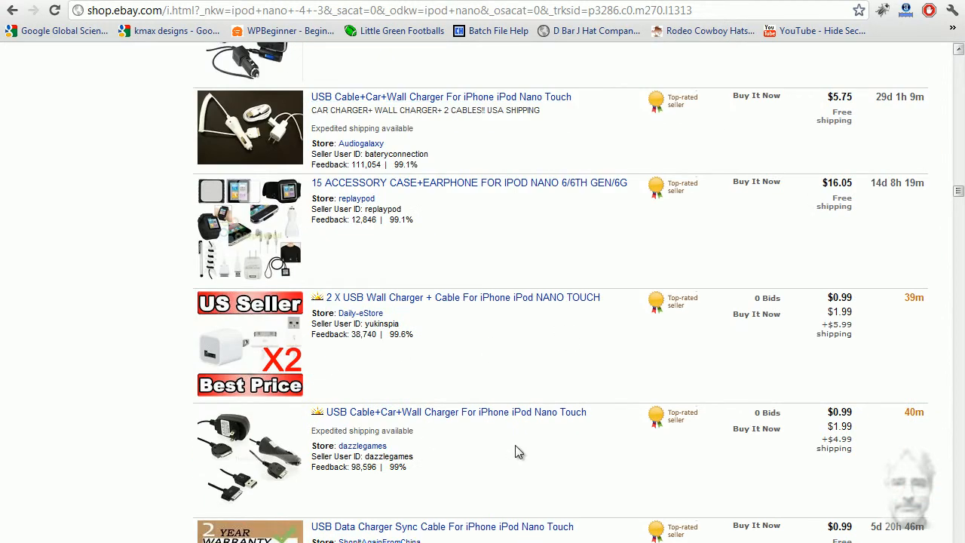
scroll(down, 3)
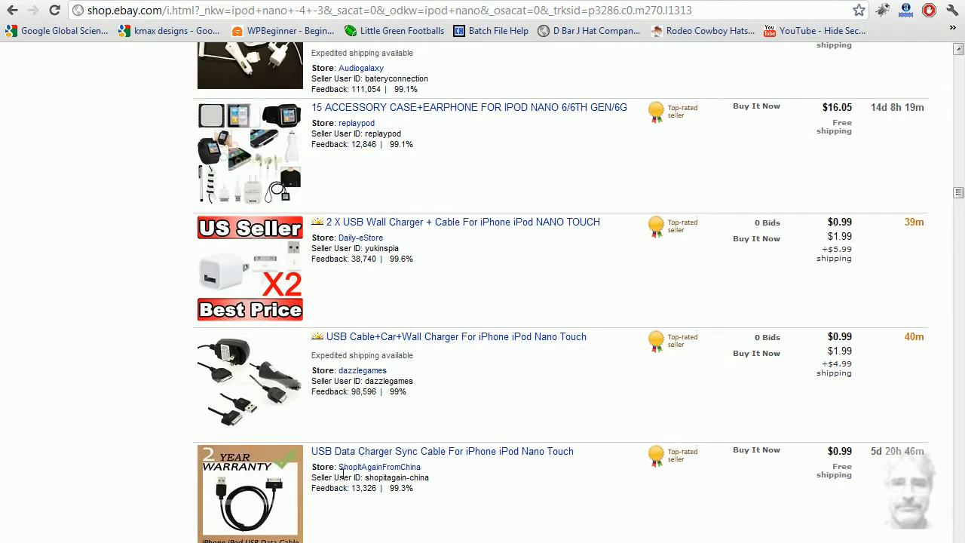
scroll(down, 3)
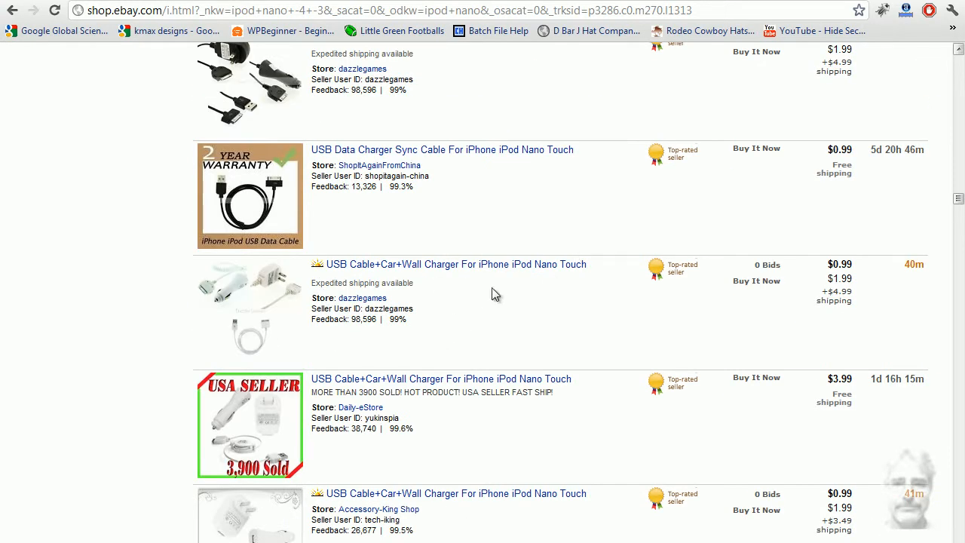
mouse_move(359, 467)
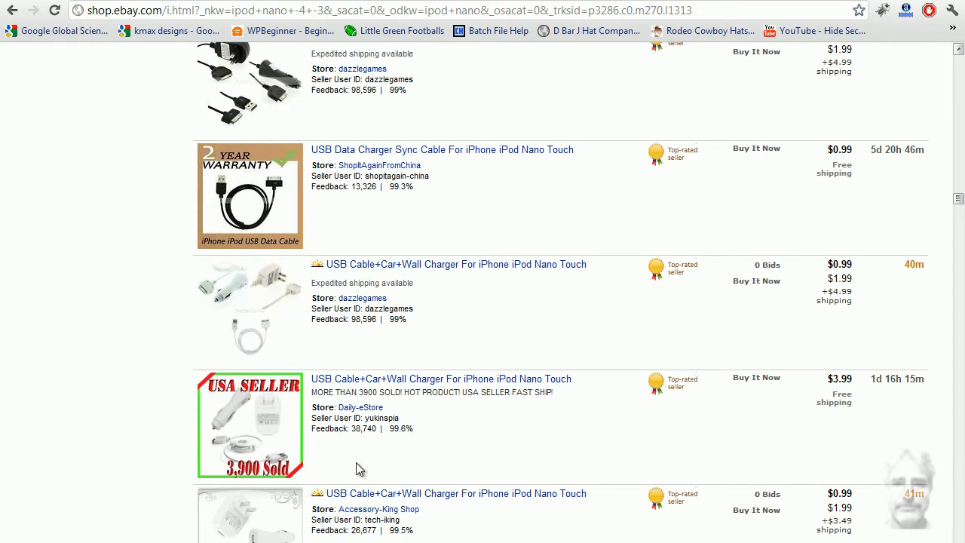
scroll(down, 3)
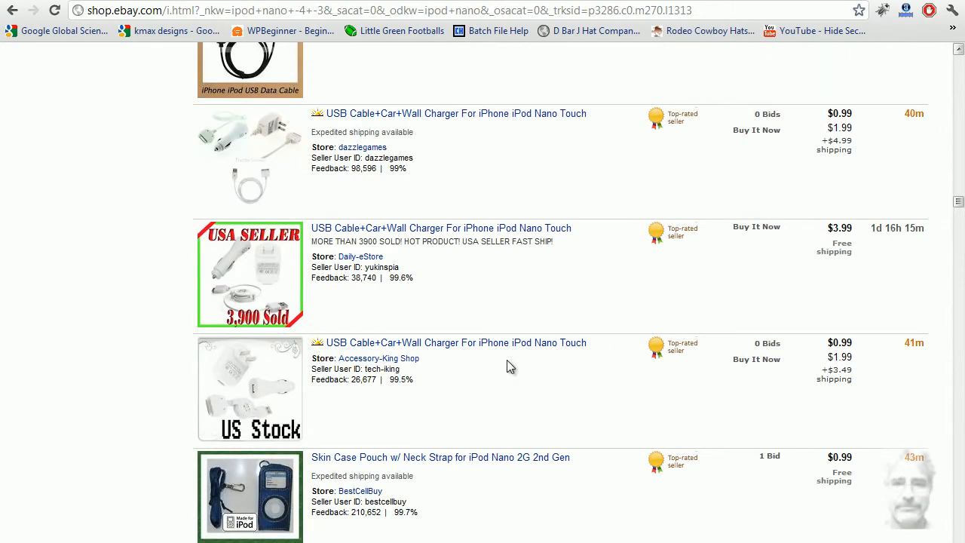
scroll(down, 3)
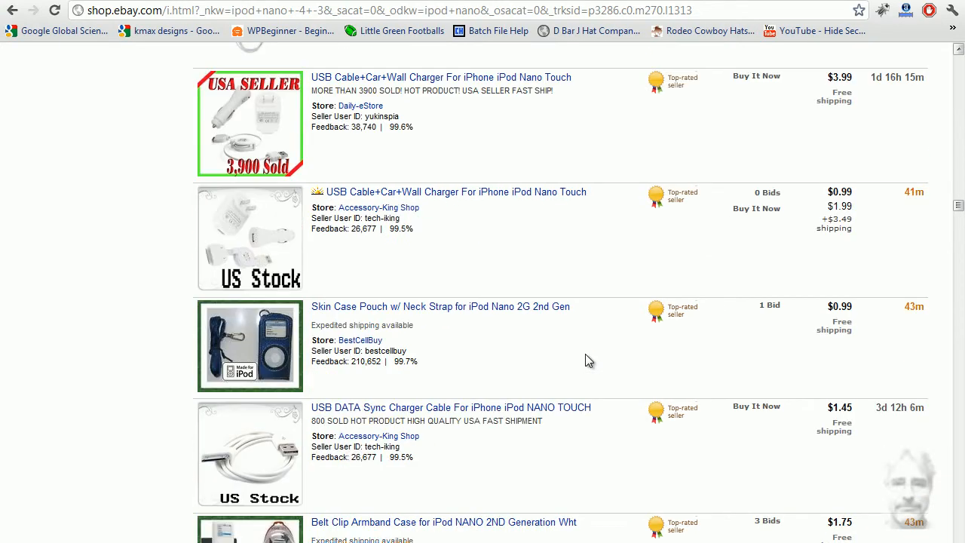
mouse_move(395, 322)
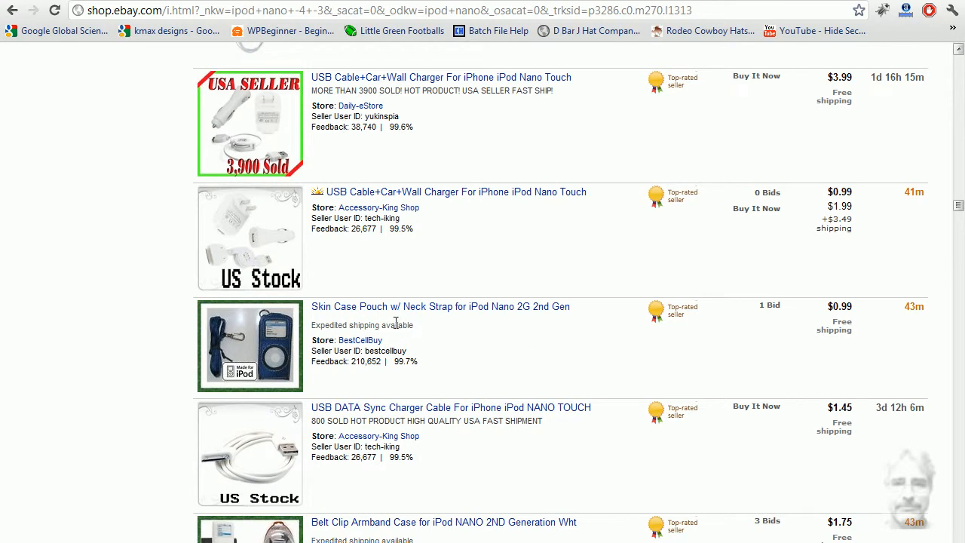
mouse_move(862, 302)
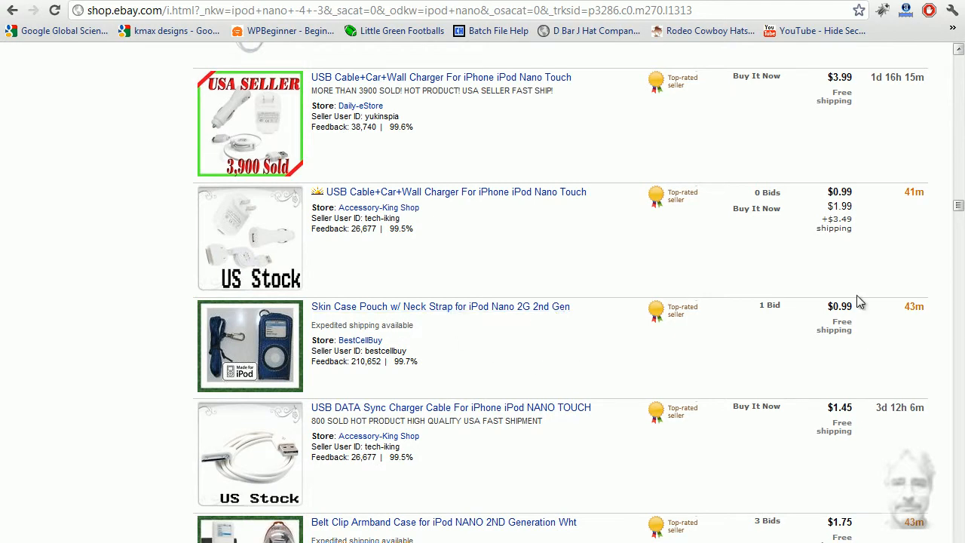
mouse_move(566, 347)
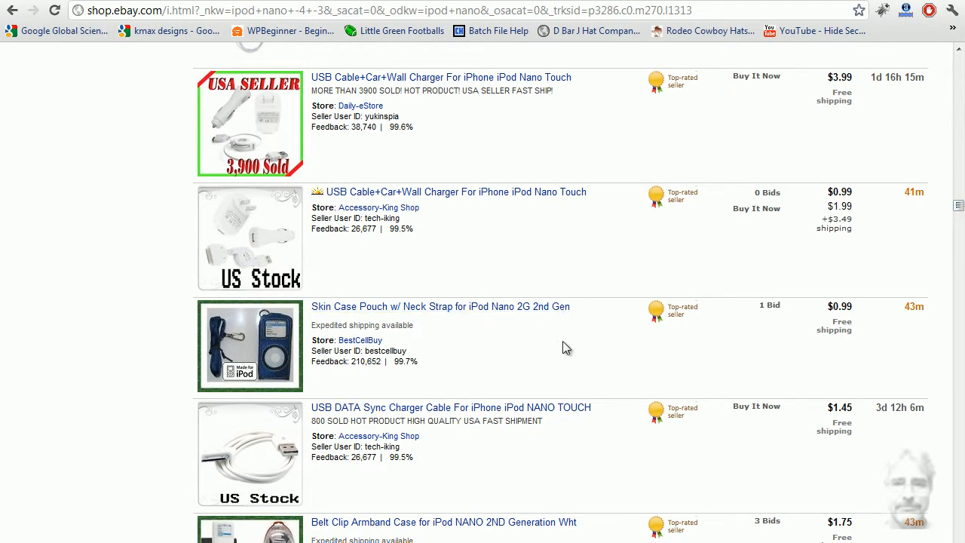
mouse_move(558, 311)
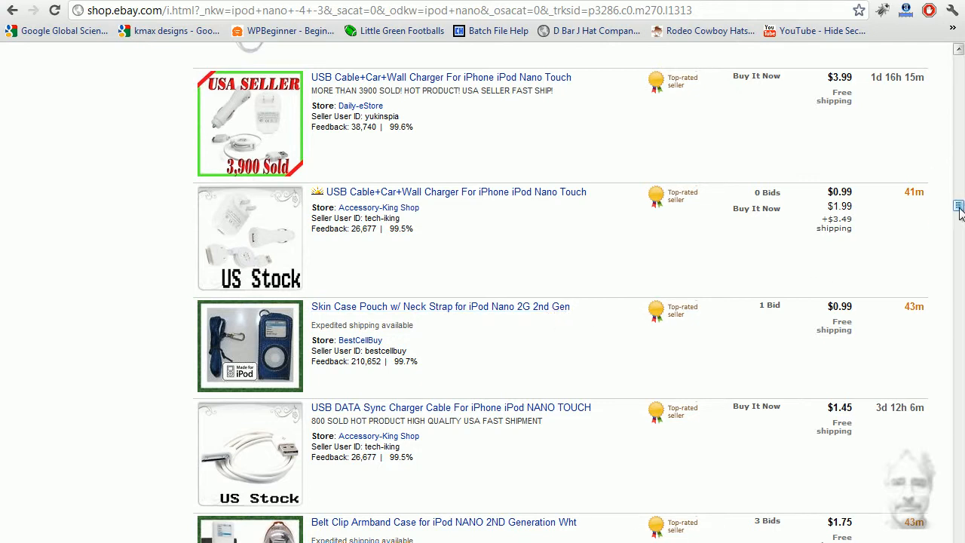
scroll(up, 3)
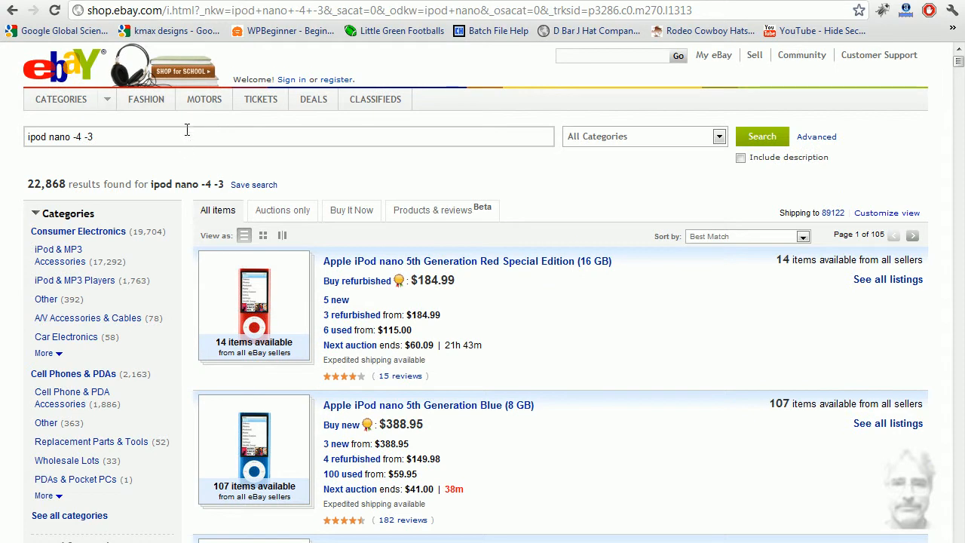
Add '-gen' to the ipod nano query and run it, cutting results to 15,521 listings.
click(188, 136)
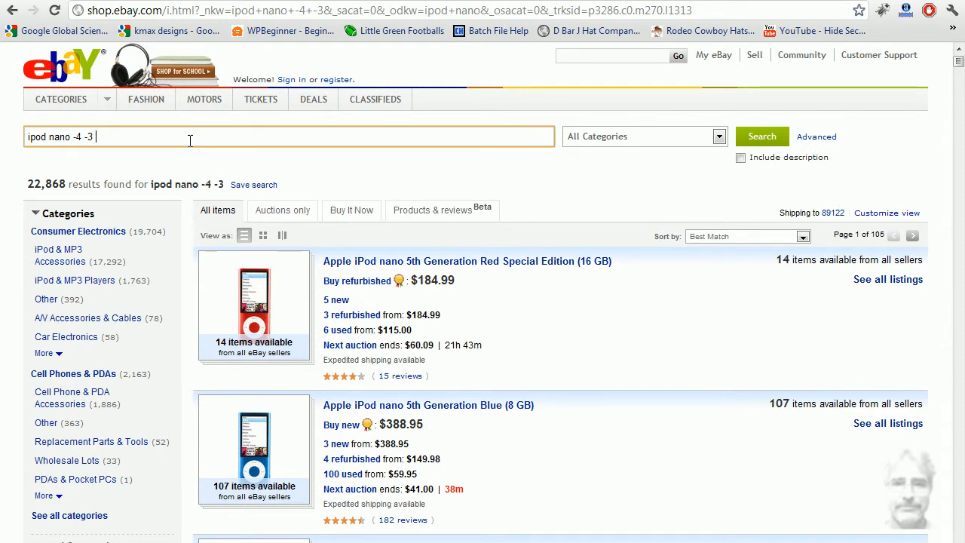
text(-ge)
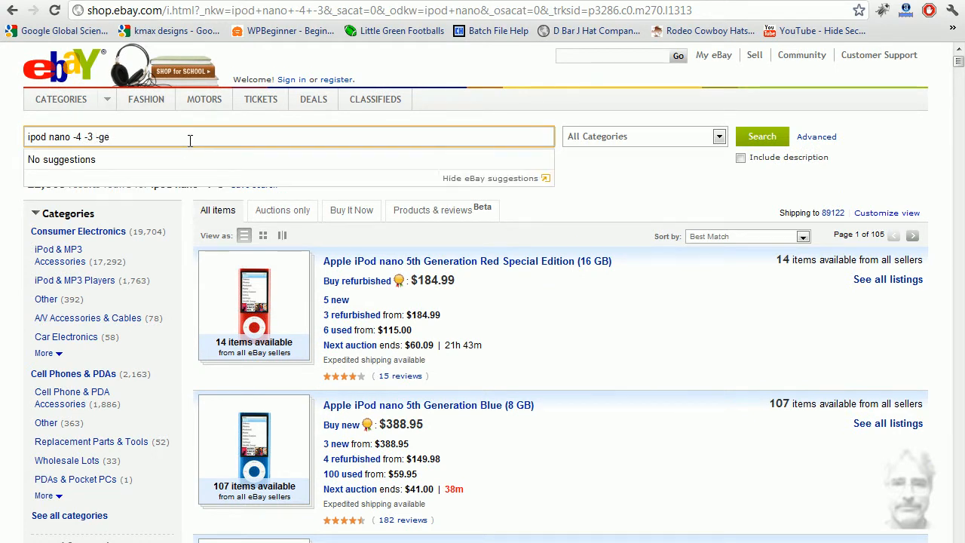
click(763, 136)
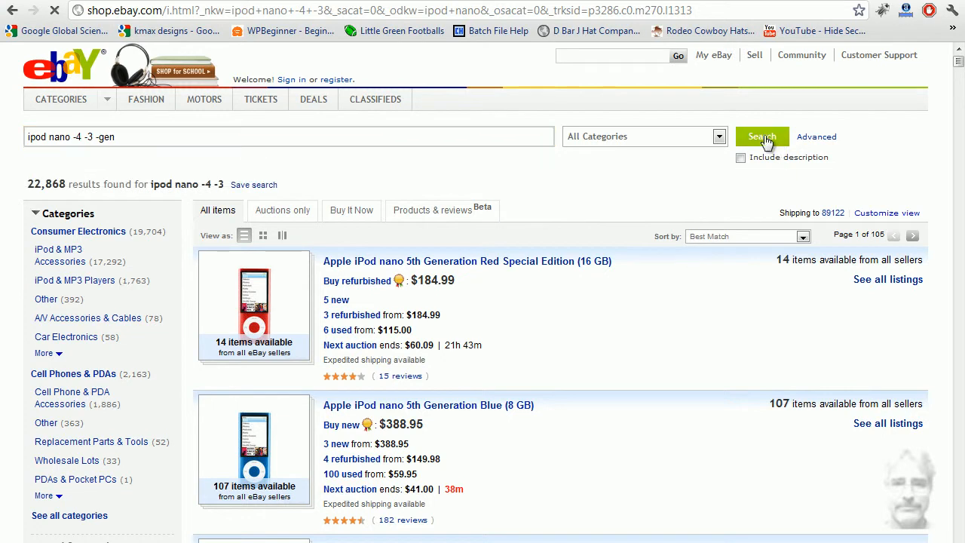
click(761, 135)
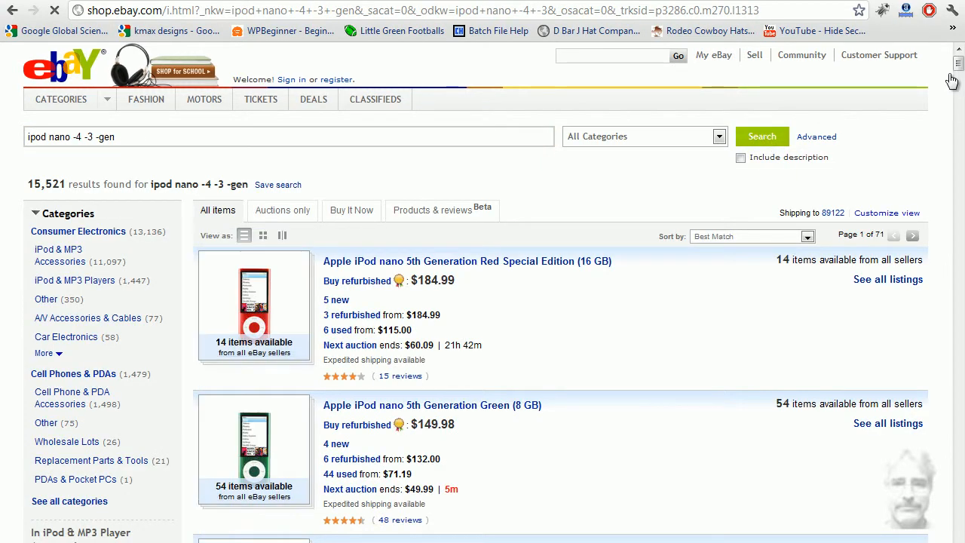
Browse the gen-excluded results and return to the top of the page.
scroll(down, 3)
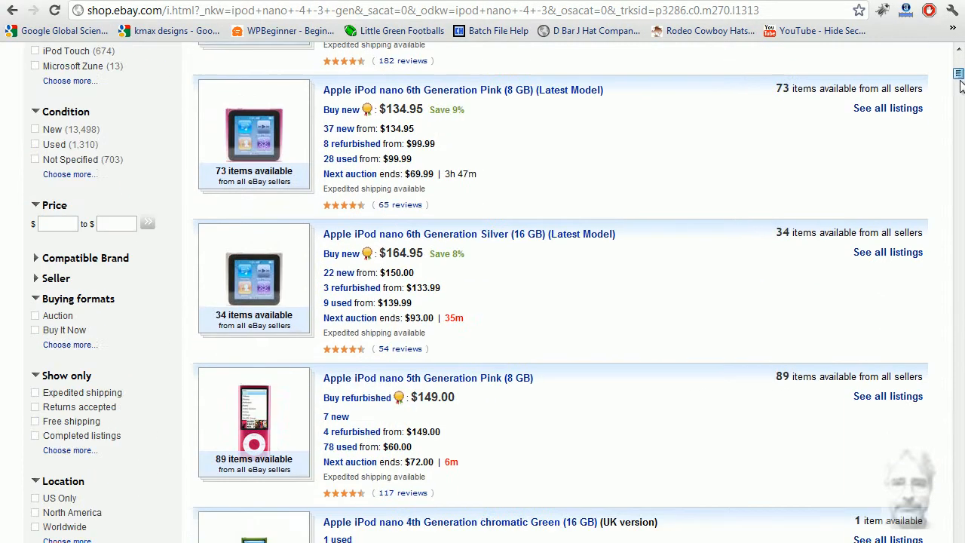
scroll(down, 3)
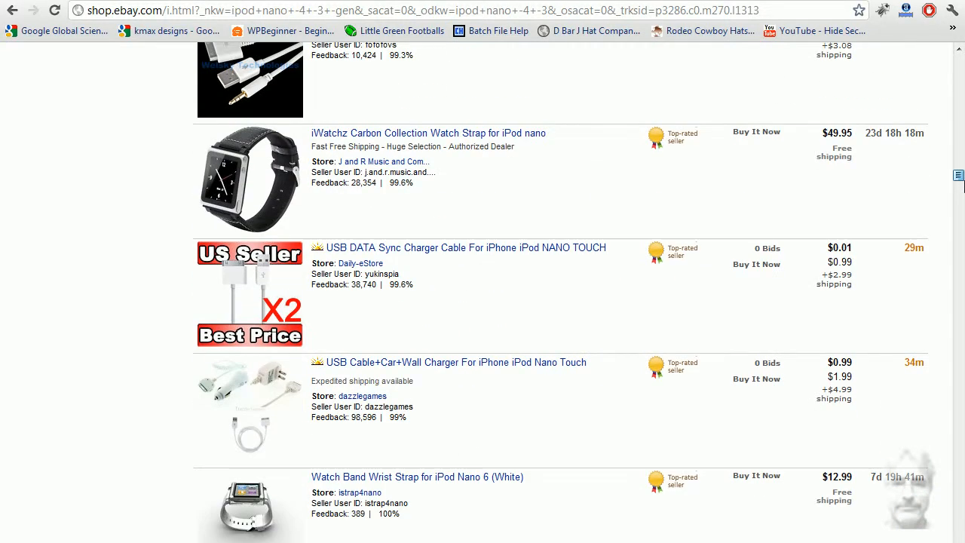
scroll(down, 3)
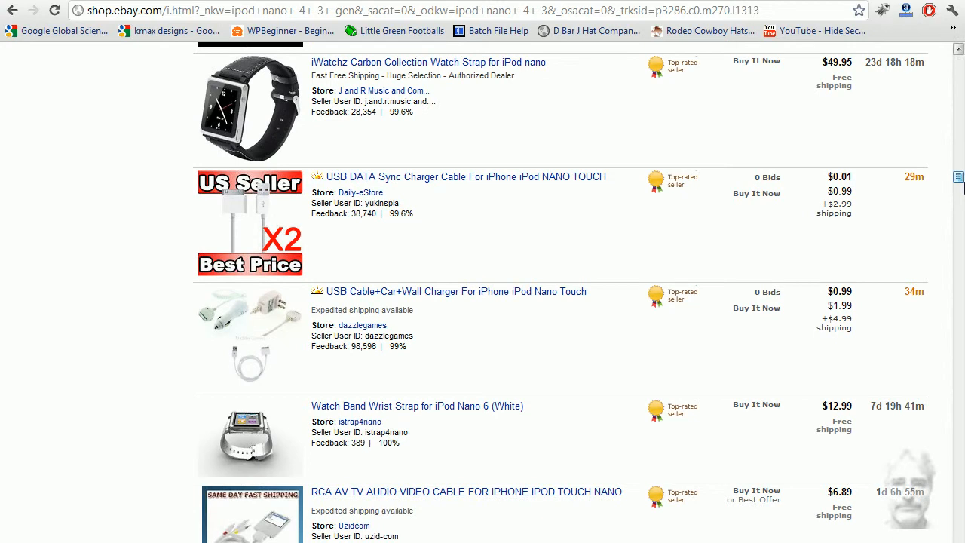
mouse_move(959, 459)
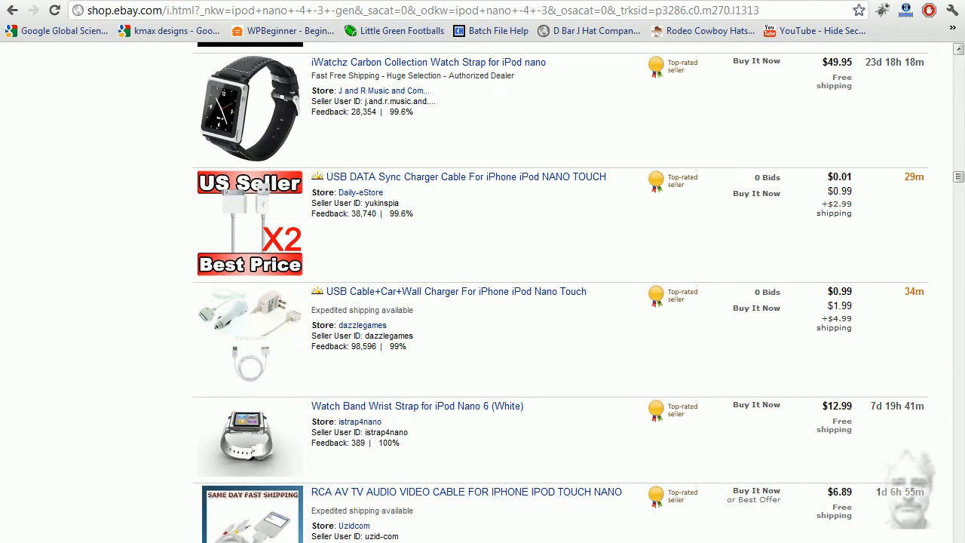
scroll(down, 3)
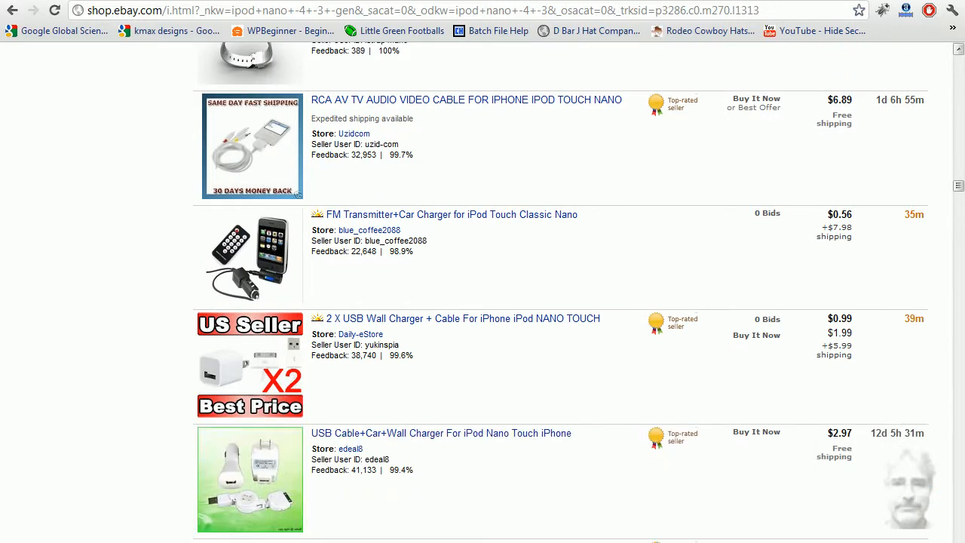
scroll(down, 3)
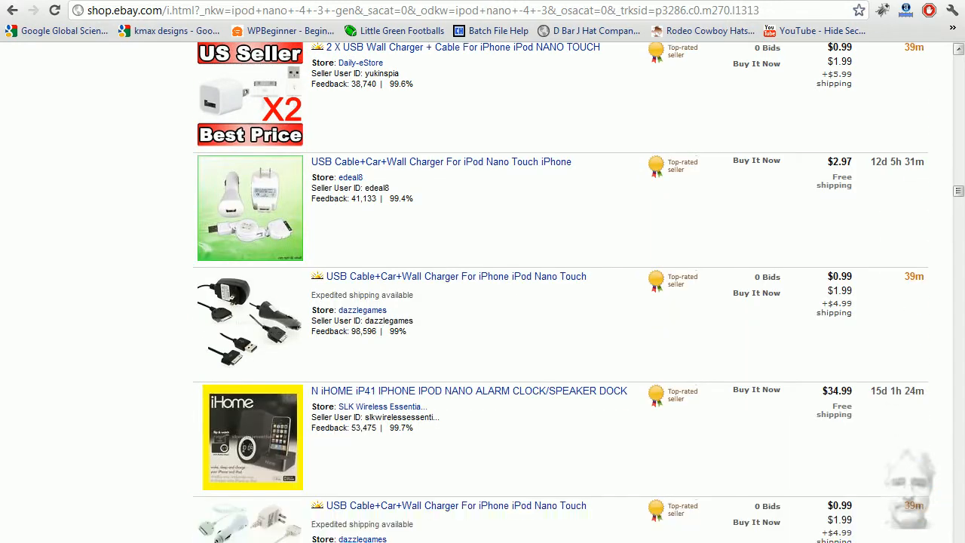
scroll(down, 3)
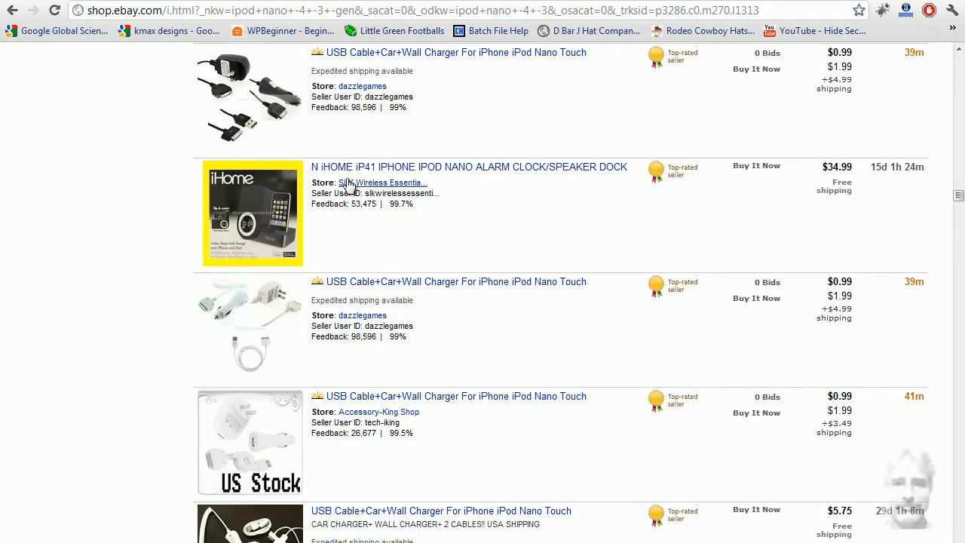
mouse_move(423, 431)
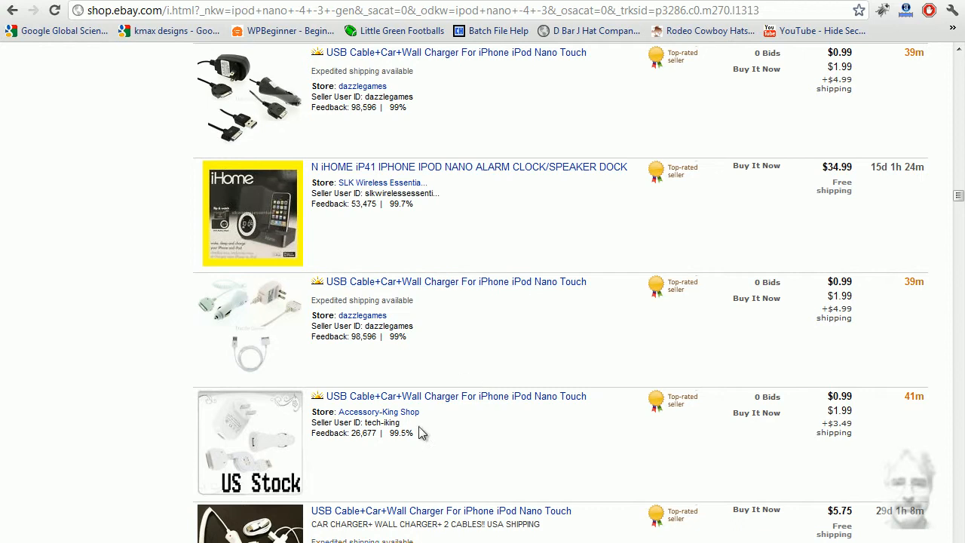
mouse_move(603, 474)
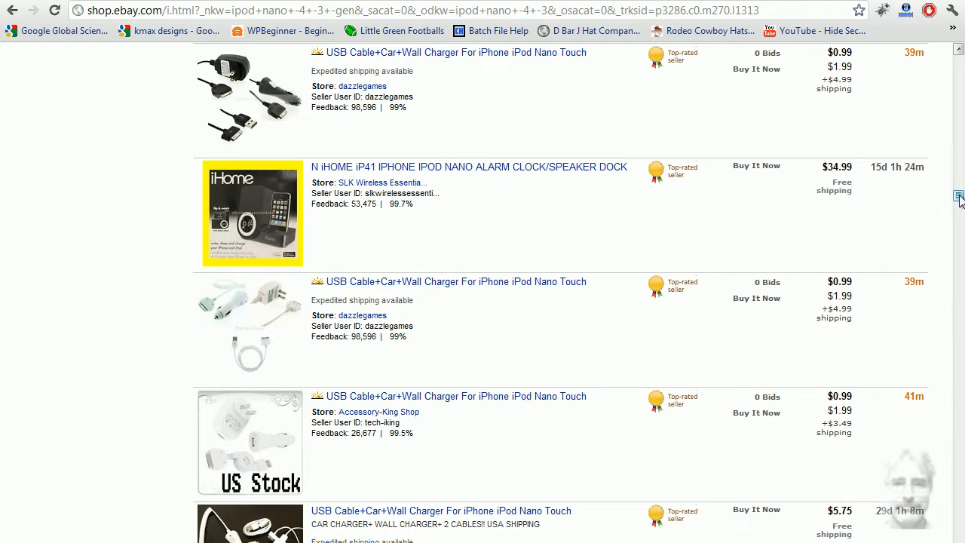
scroll(up, 3)
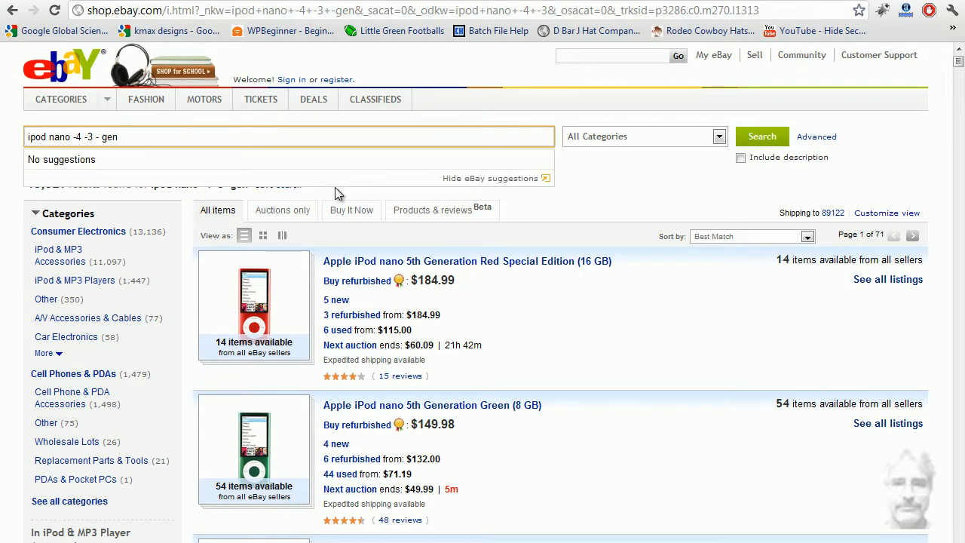
Run the 'ipod nano -4 -3 - gen' search with the spaced minus, returning 7,346 results.
click(762, 135)
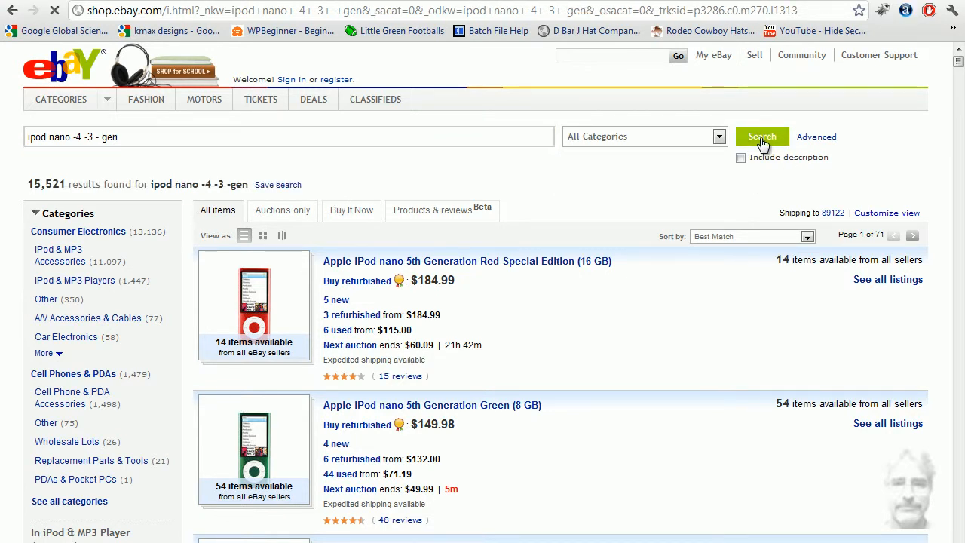
click(761, 135)
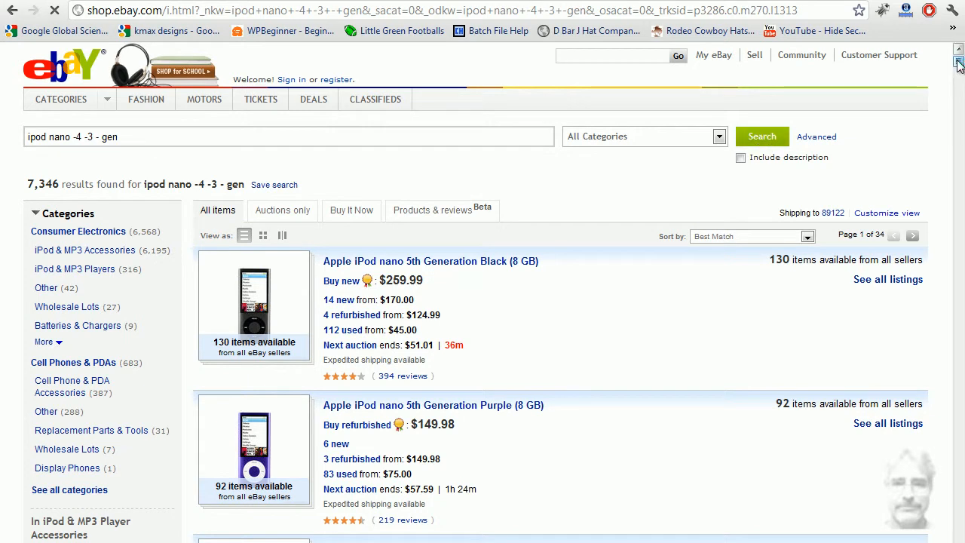
scroll(down, 3)
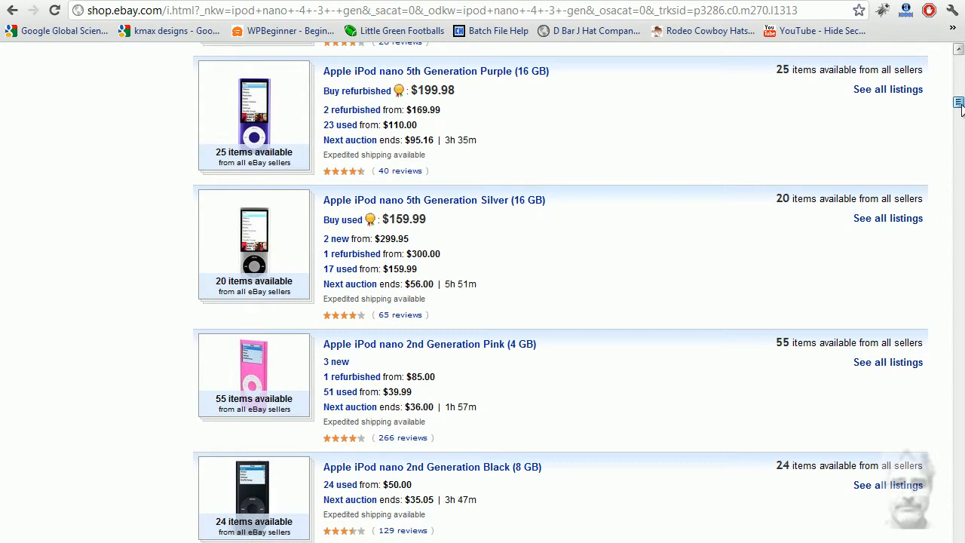
scroll(down, 3)
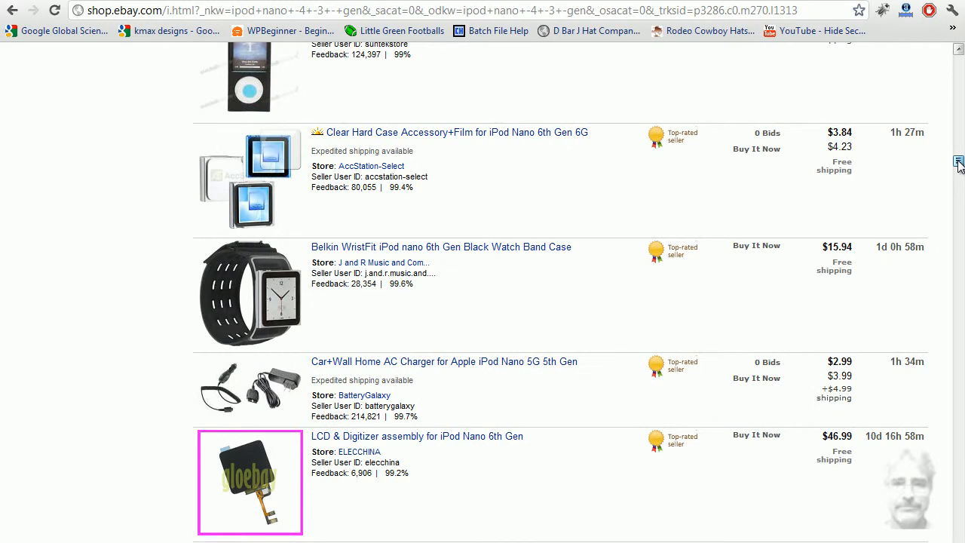
mouse_move(570, 365)
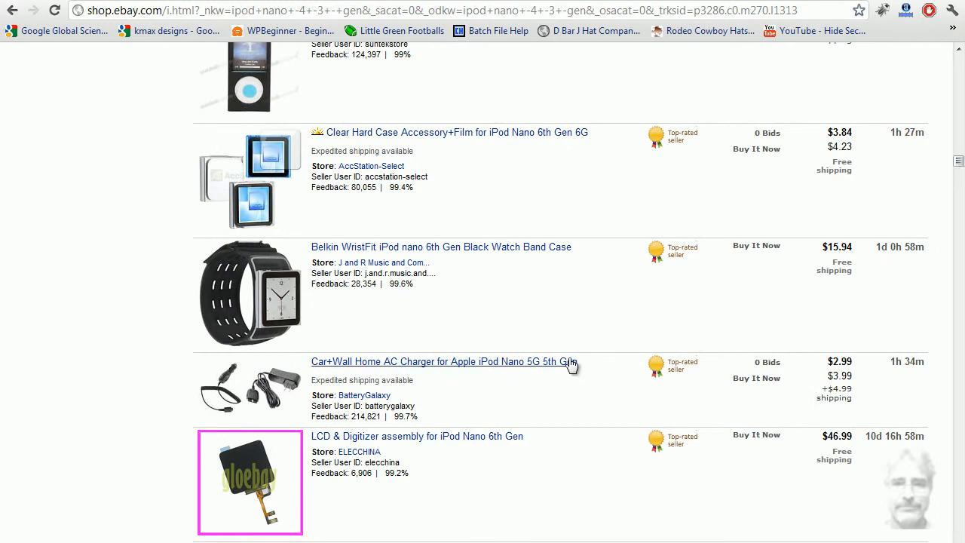
mouse_move(528, 445)
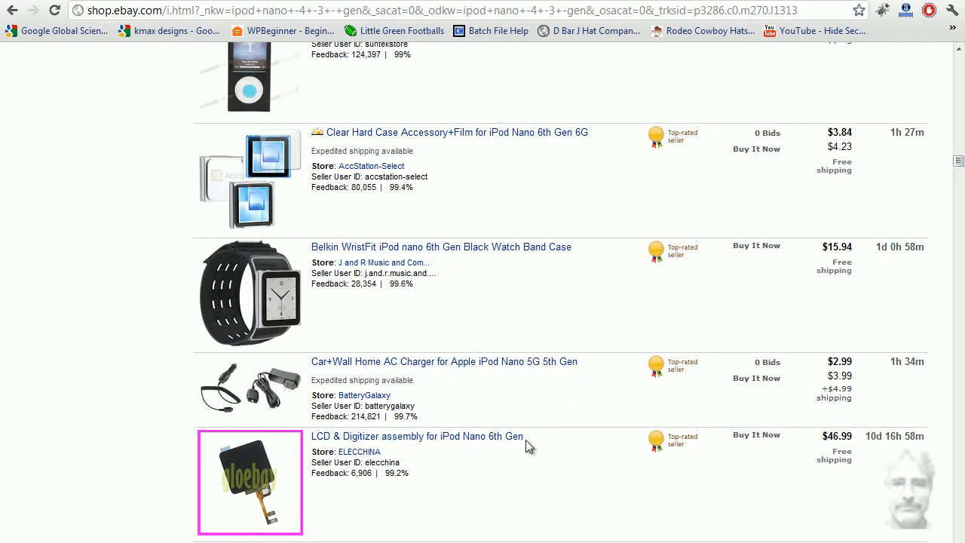
mouse_move(573, 139)
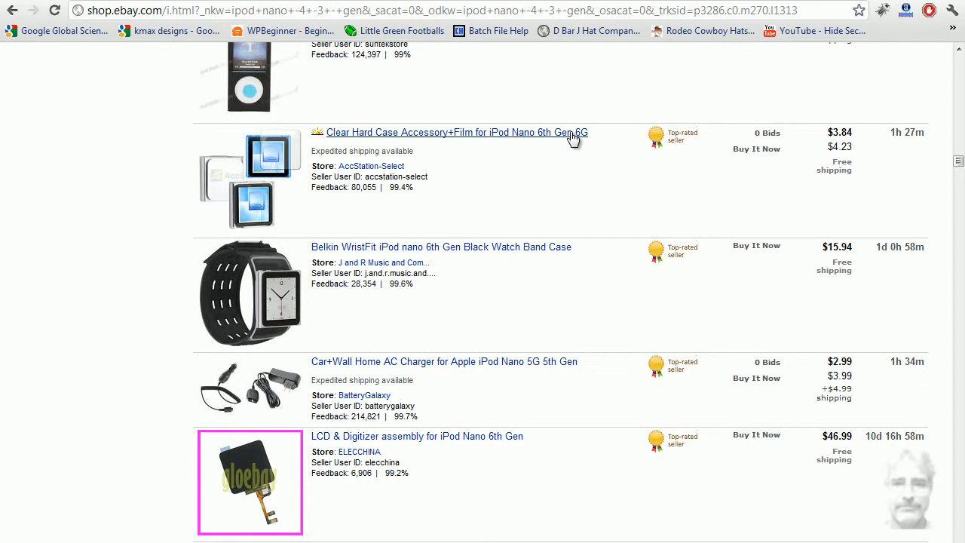
mouse_move(957, 163)
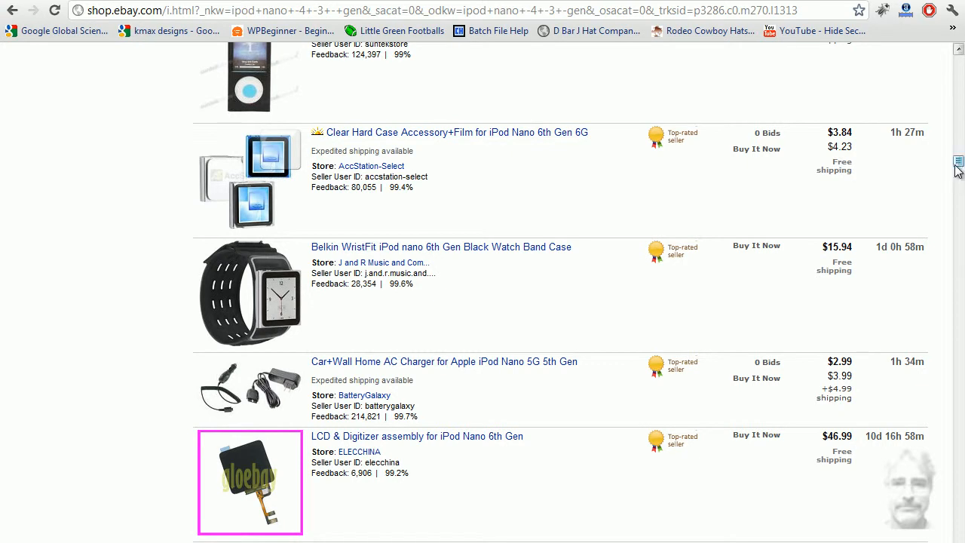
scroll(down, 3)
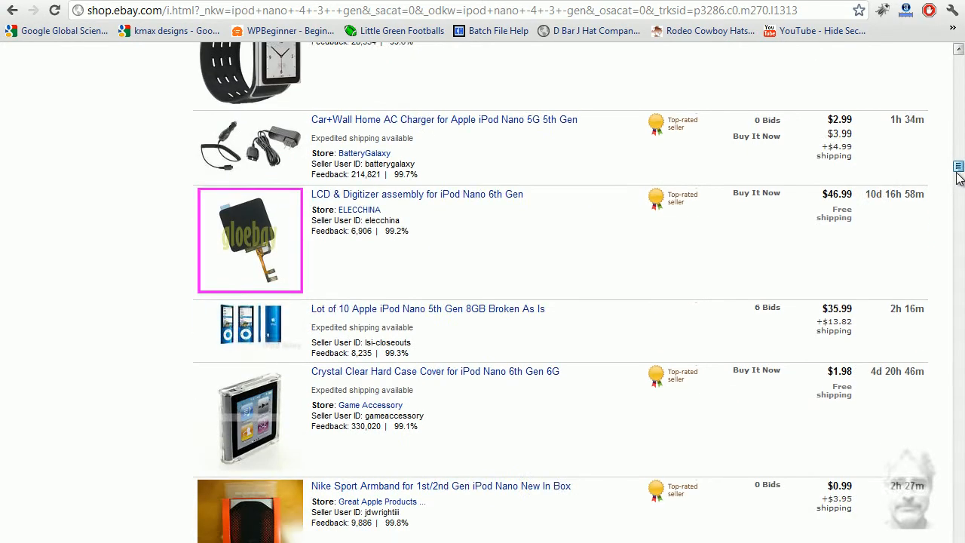
Review the listings, which still include many 5th and 6th Gen items, and return to the top.
scroll(down, 3)
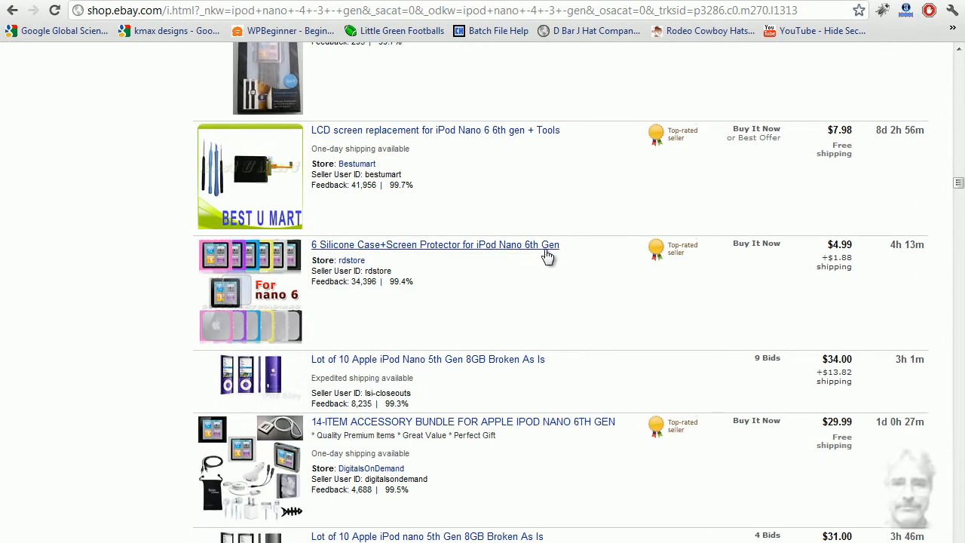
mouse_move(560, 254)
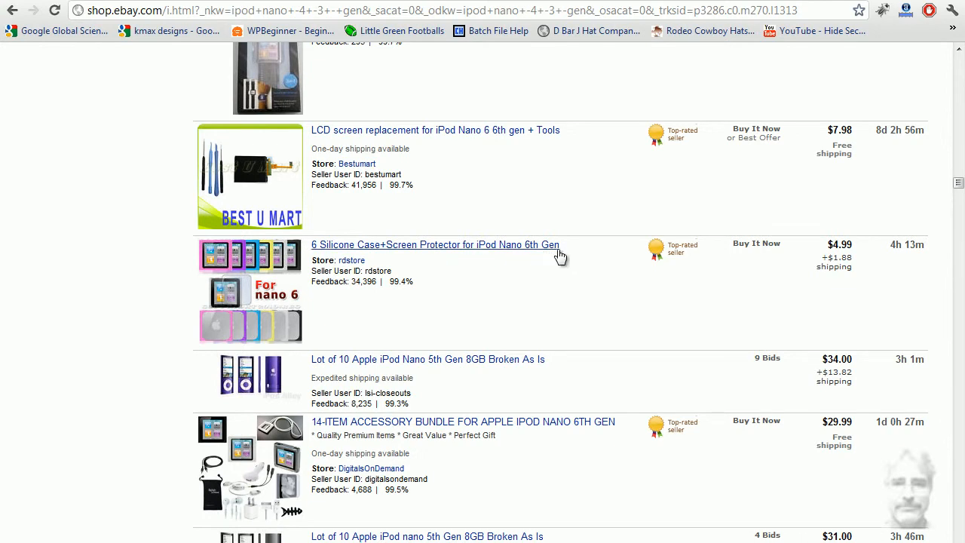
mouse_move(411, 371)
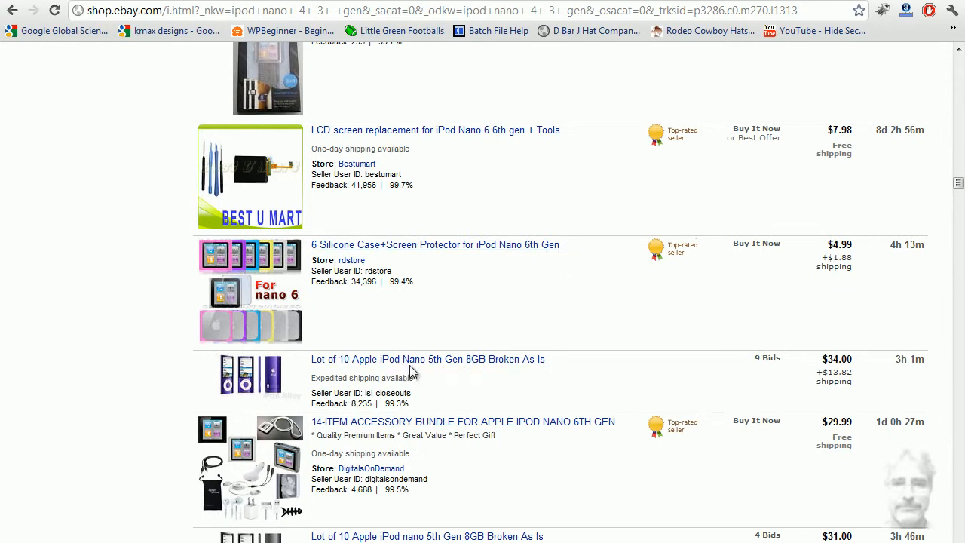
mouse_move(449, 370)
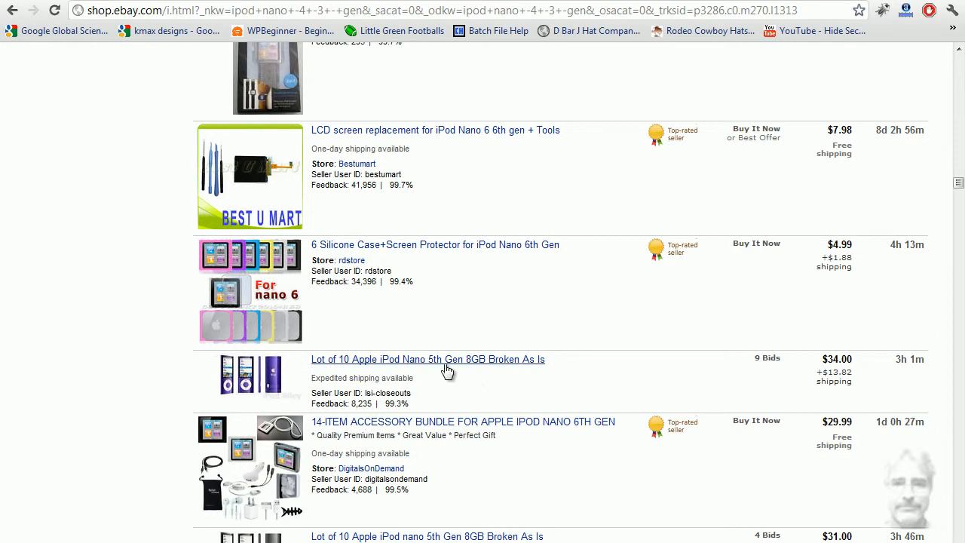
mouse_move(603, 425)
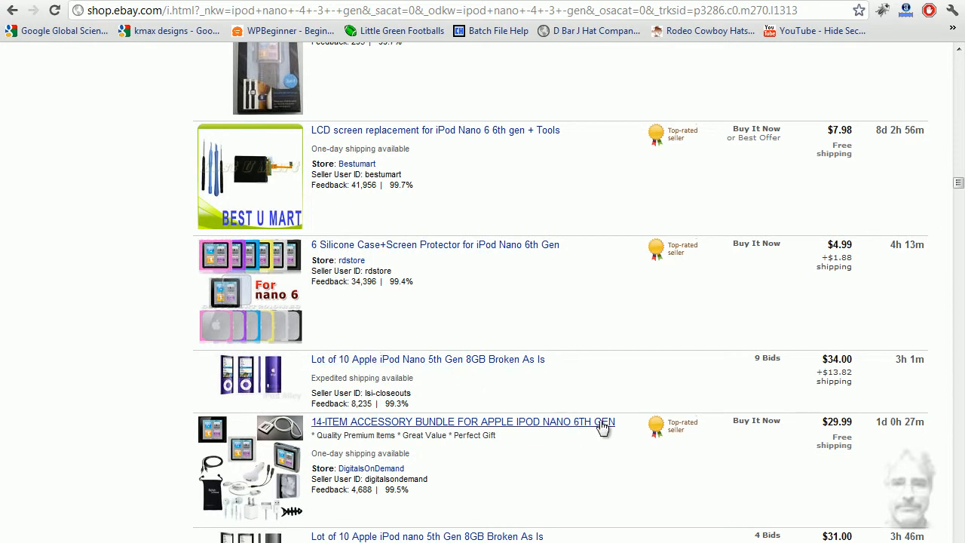
scroll(down, 3)
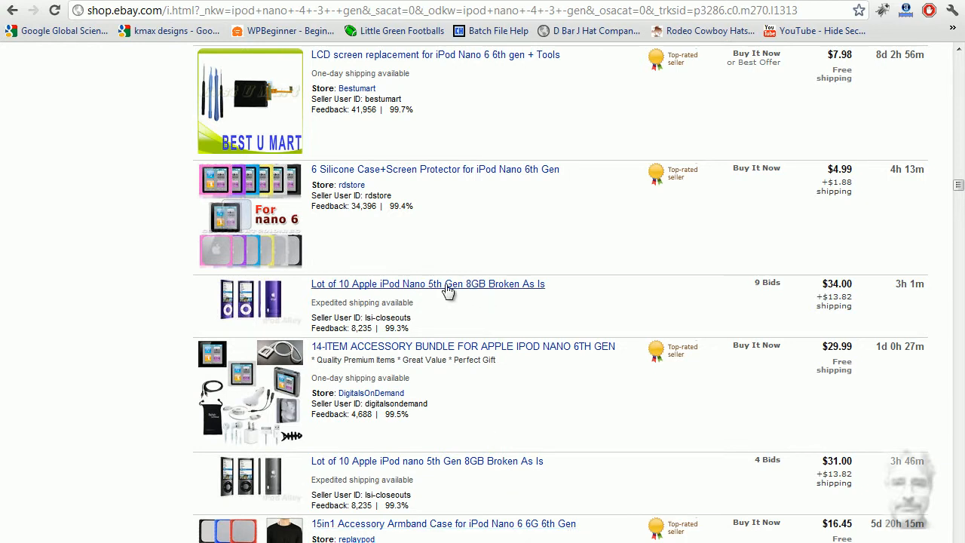
scroll(down, 3)
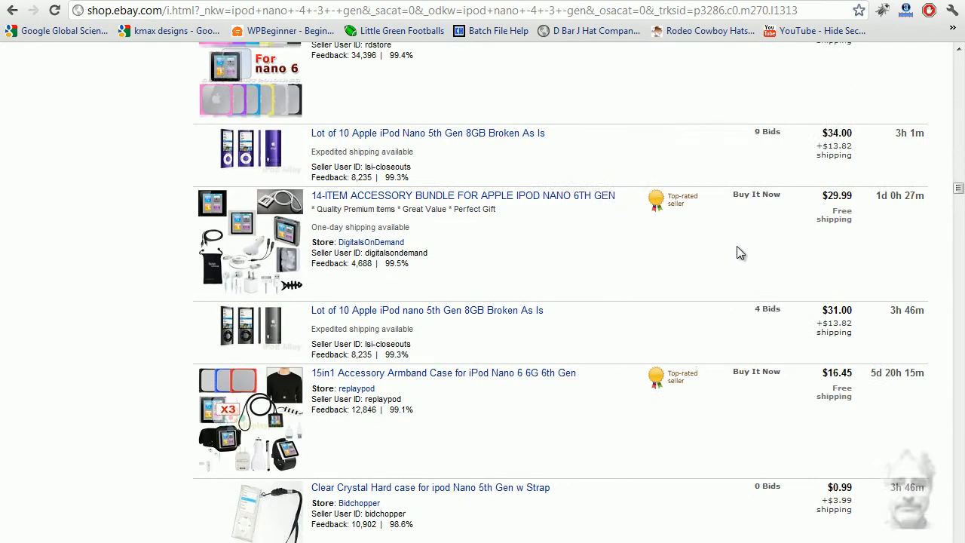
scroll(down, 3)
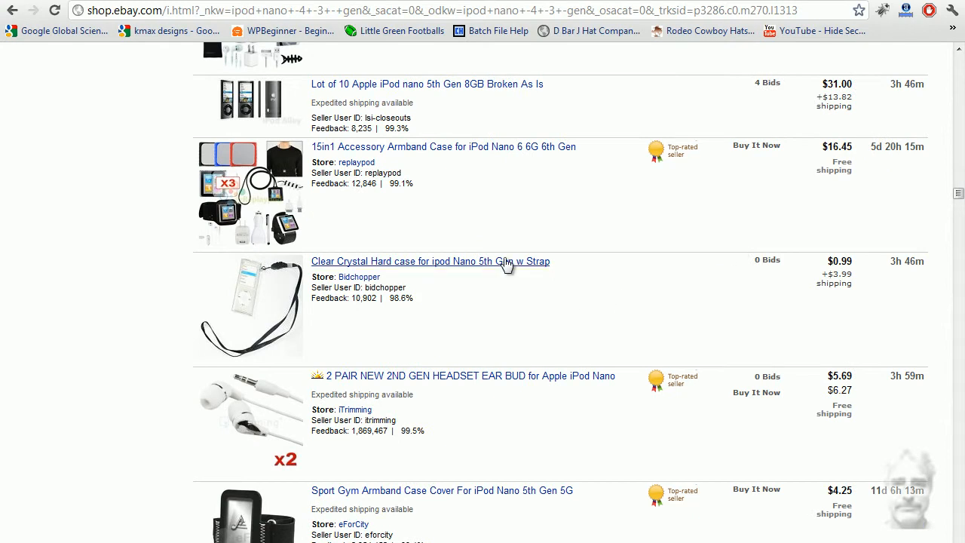
mouse_move(553, 500)
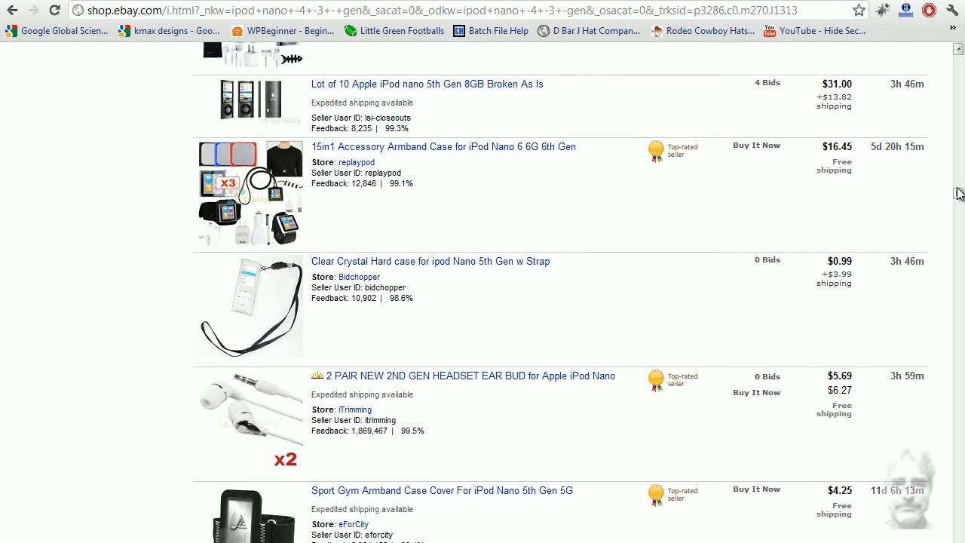
scroll(up, 3)
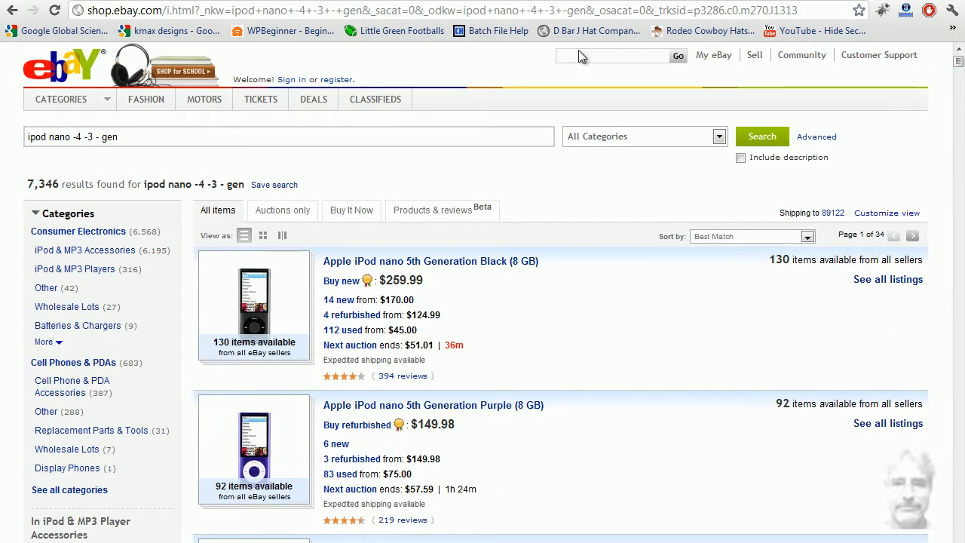
Correct the search query to 'ipod nano -4 -3 -gen' by removing the space before gen.
click(290, 135)
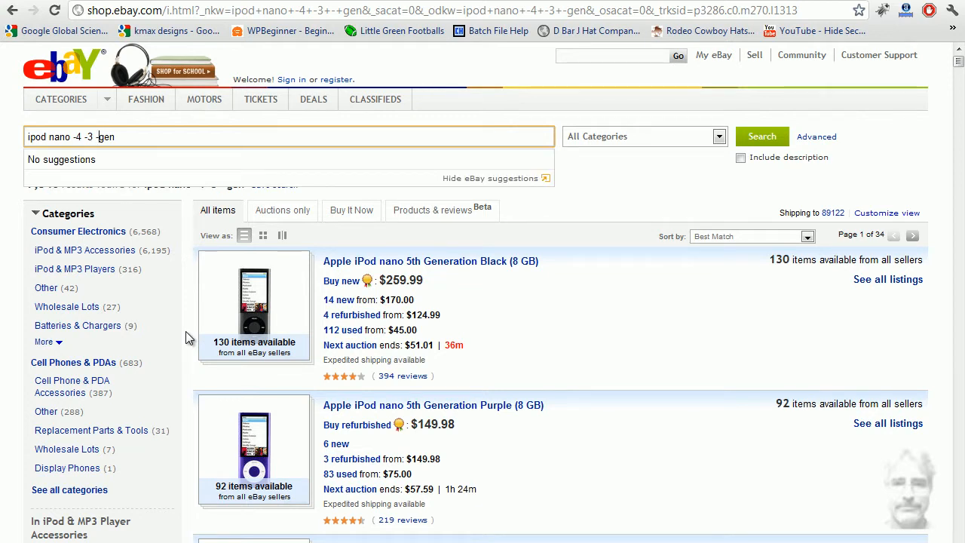
click(490, 178)
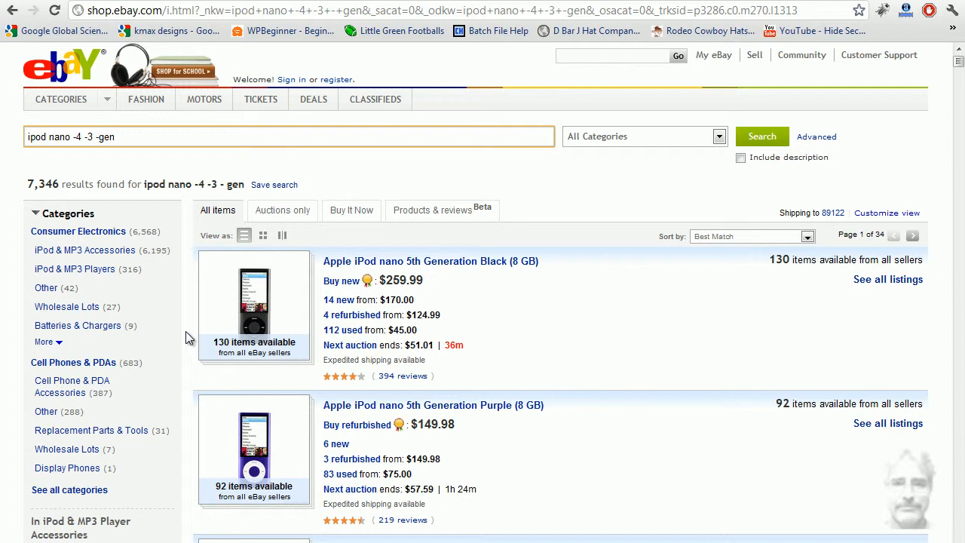
click(98, 136)
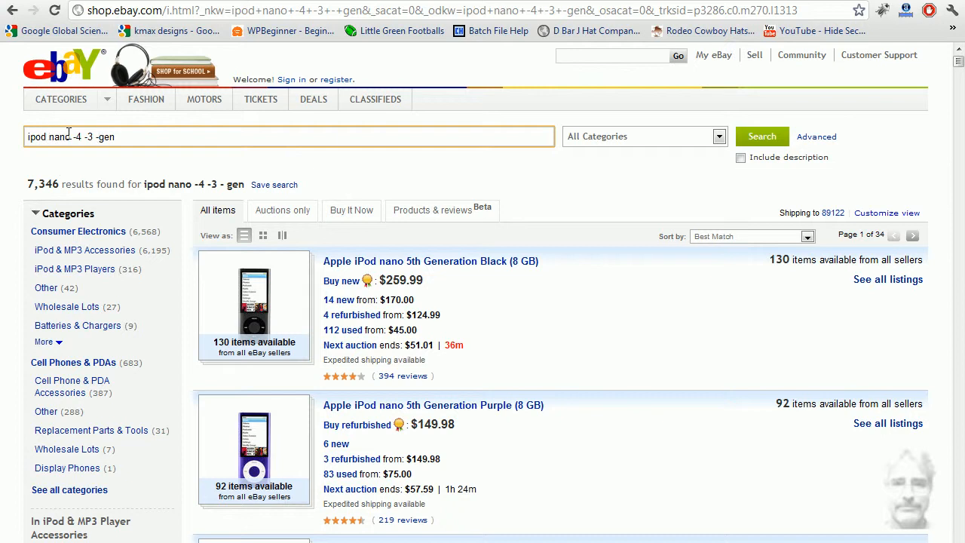
mouse_move(580, 275)
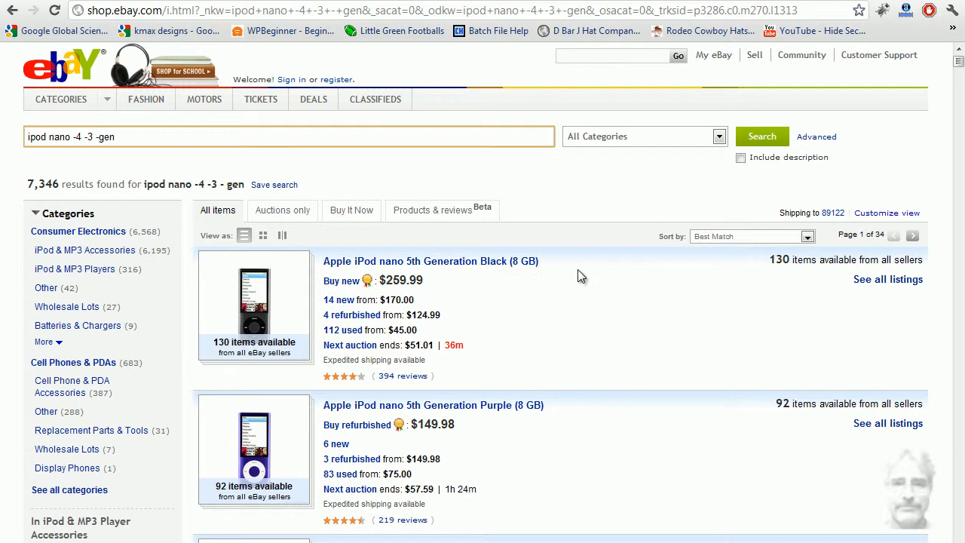
mouse_move(597, 329)
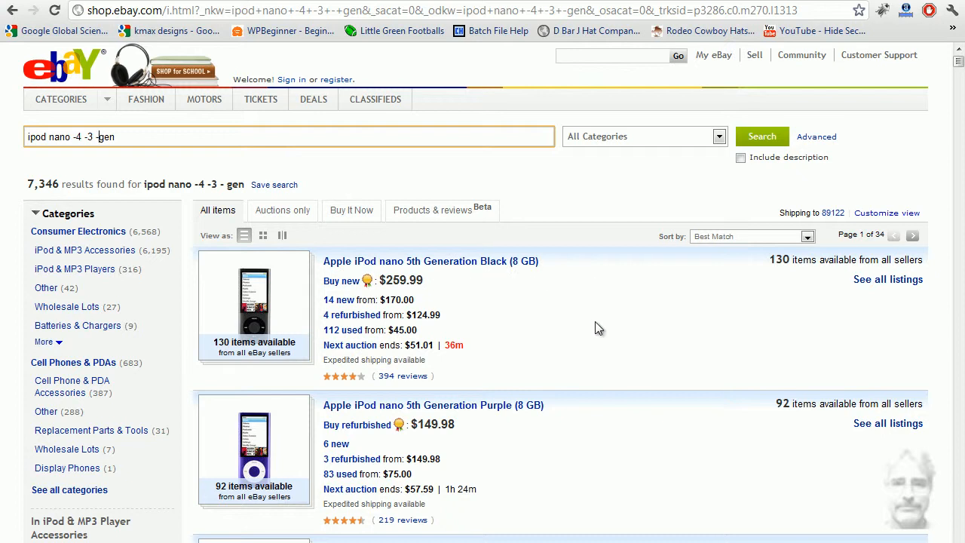
mouse_move(340, 281)
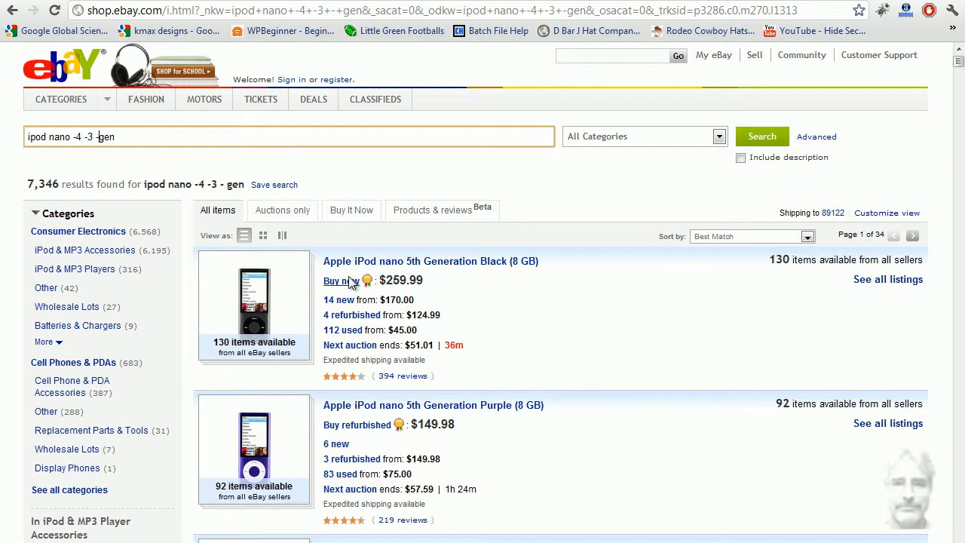
mouse_move(565, 277)
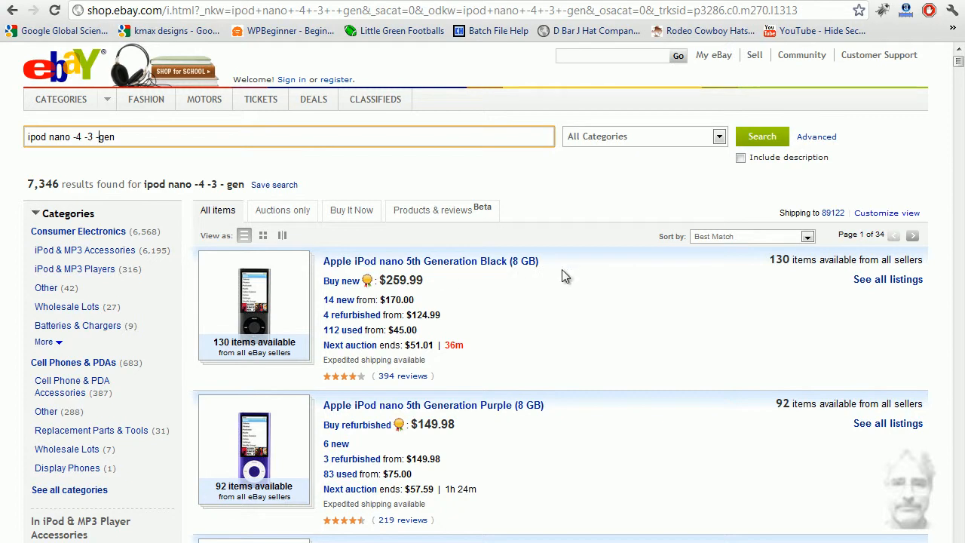
mouse_move(668, 318)
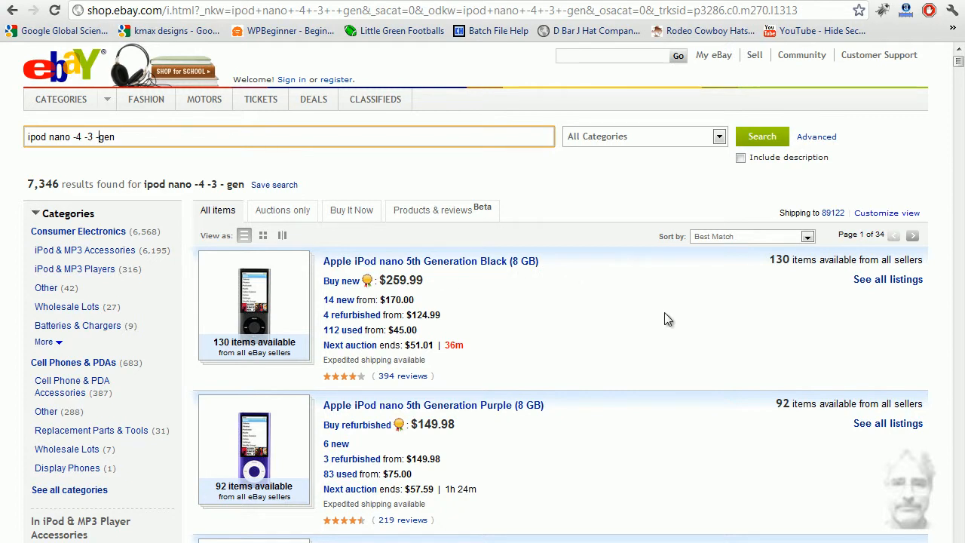
key(Backspace)
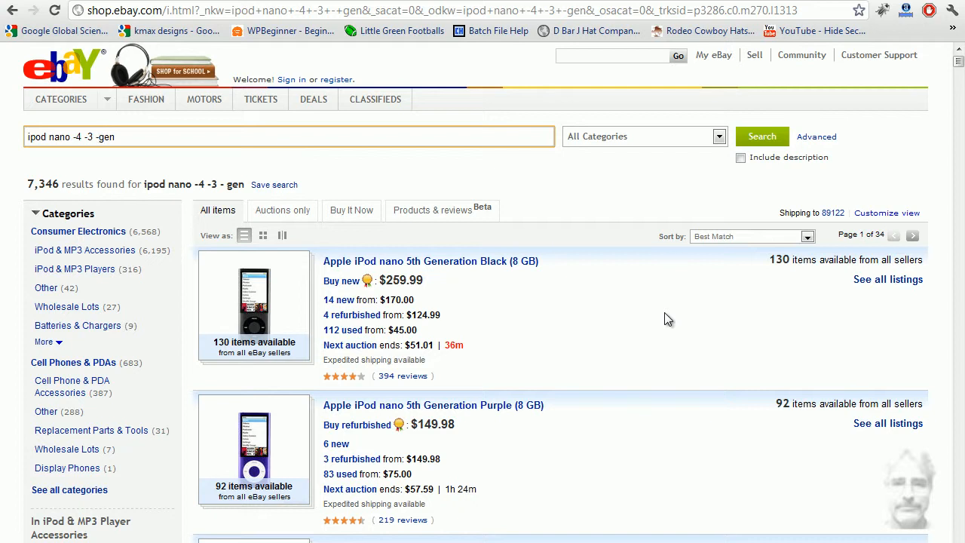